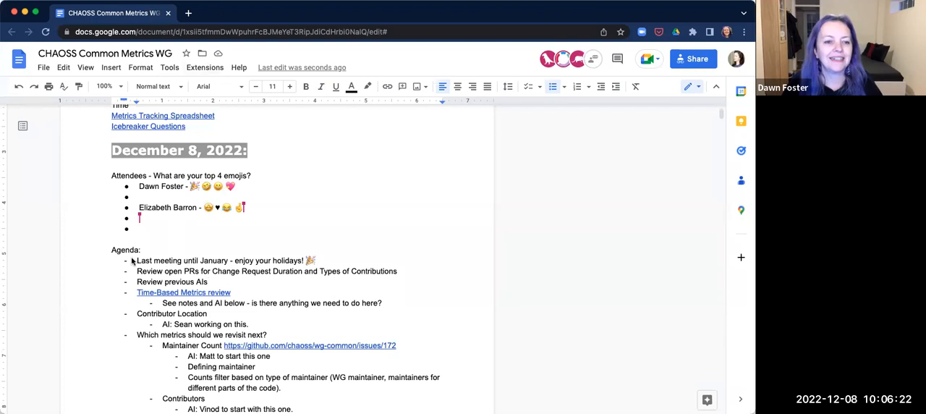
mouse_move(194, 300)
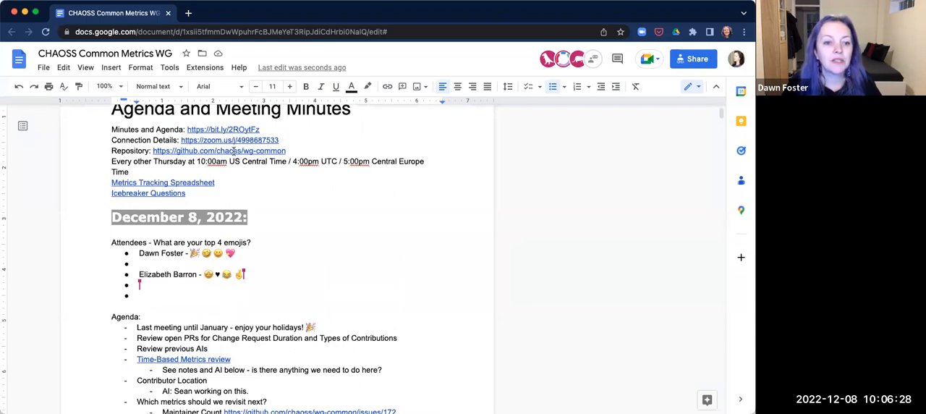
- Go to the GitHub repository's pull requests and open PR #180, Change Request Review Duration
click(220, 151)
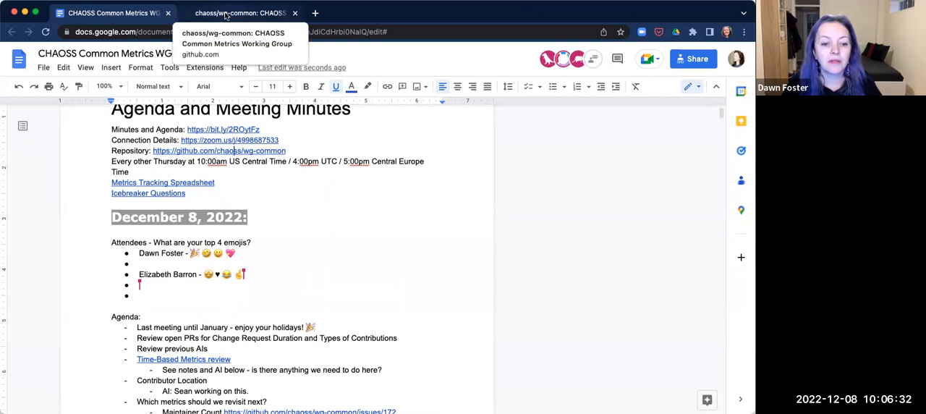
click(239, 12)
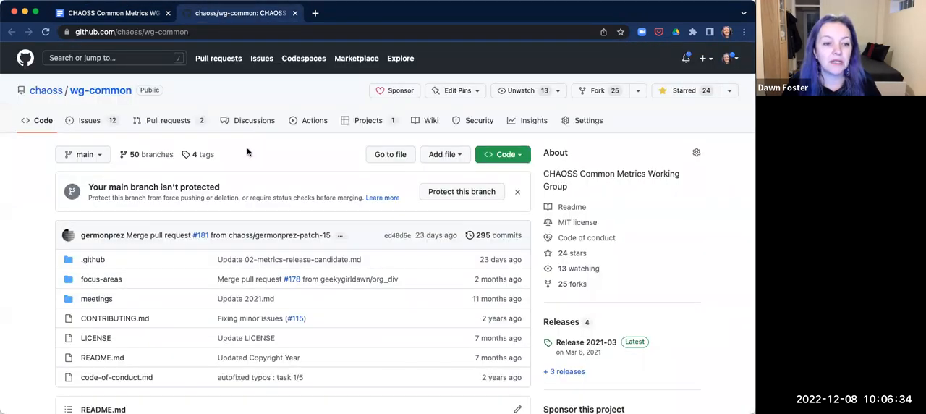
click(167, 120)
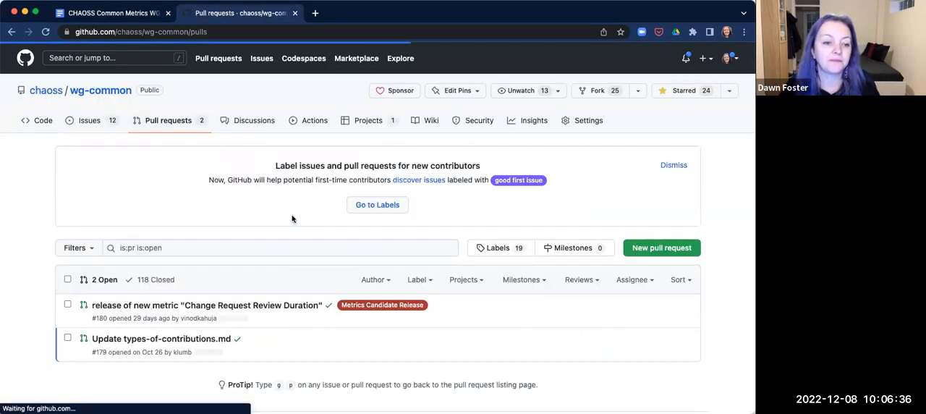
mouse_move(208, 304)
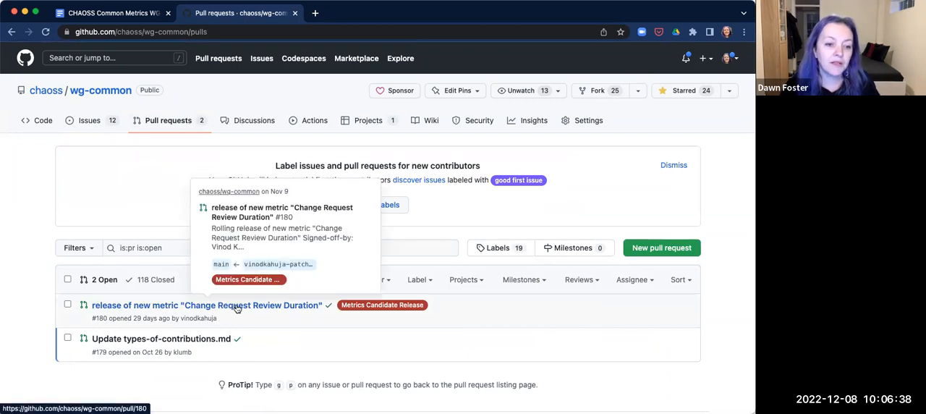
click(206, 304)
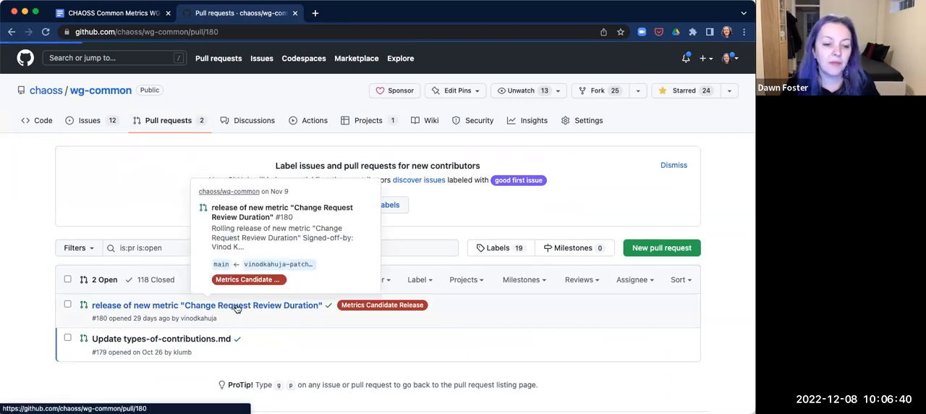
click(205, 303)
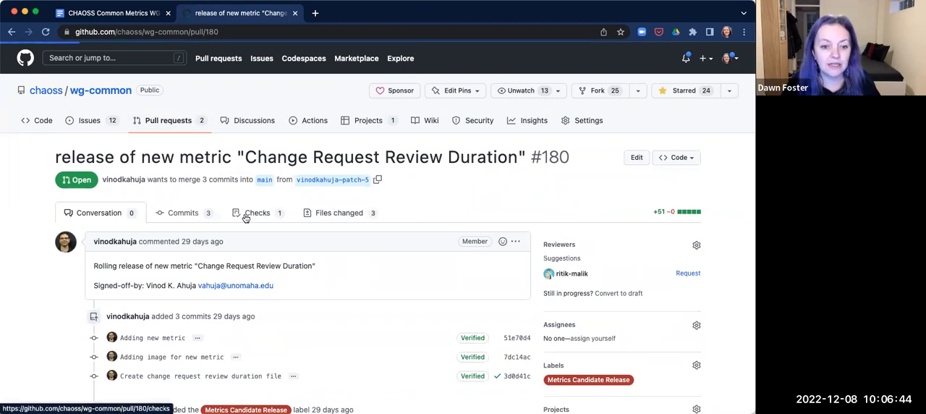
- Review PR #180's changed files and copy the link to the new metric file
click(338, 212)
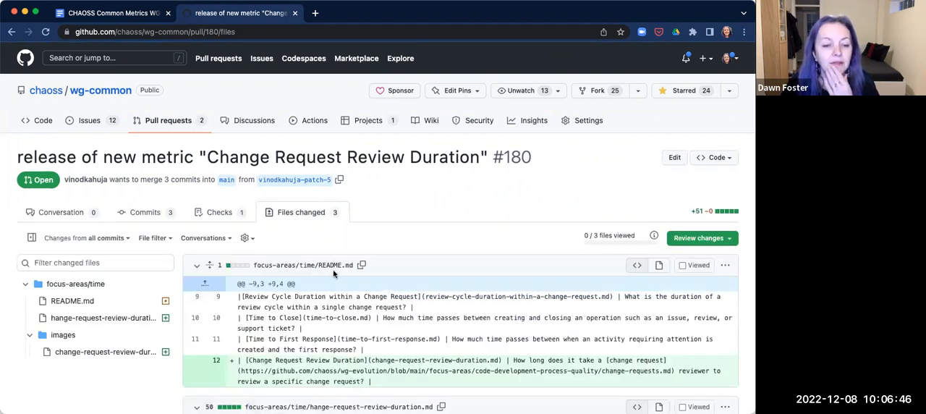
scroll(down, 3)
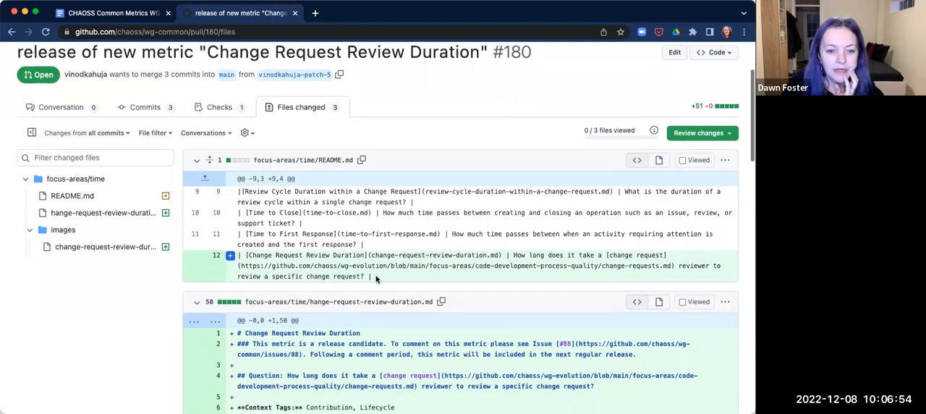
scroll(down, 3)
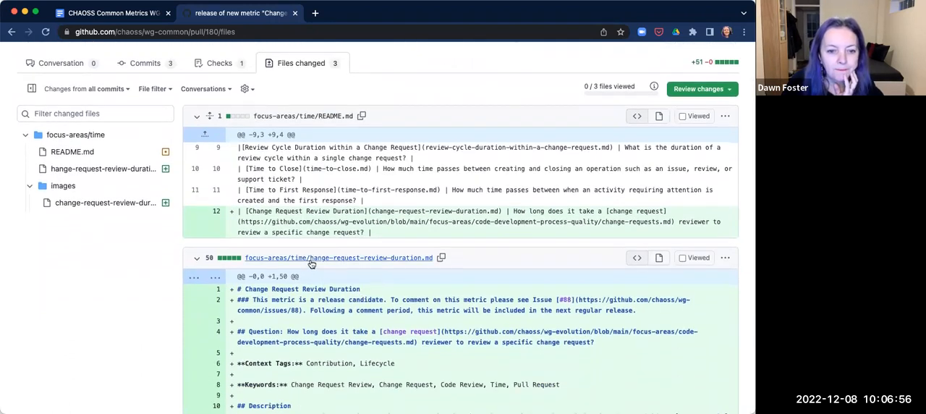
mouse_move(339, 257)
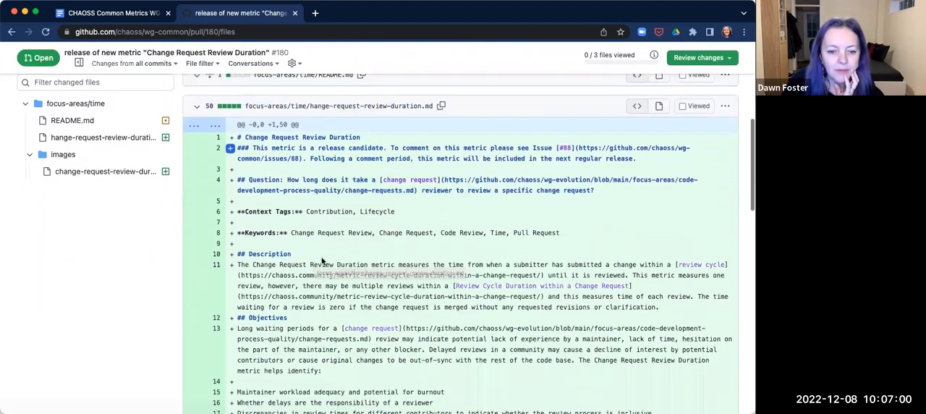
scroll(down, 3)
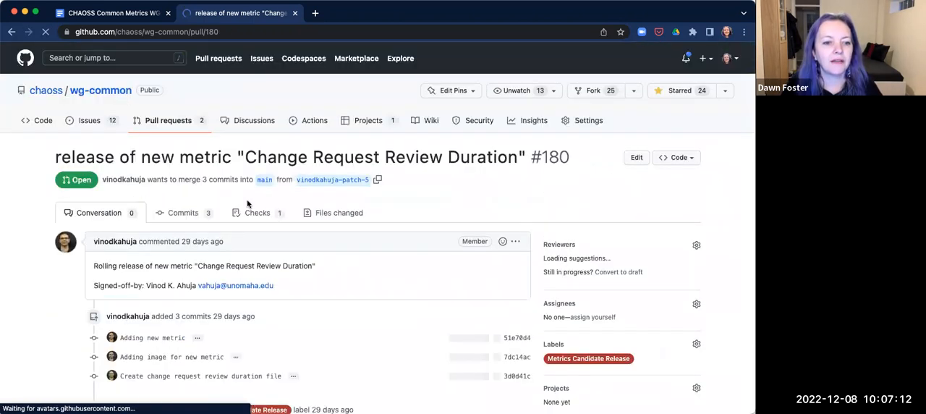
scroll(down, 3)
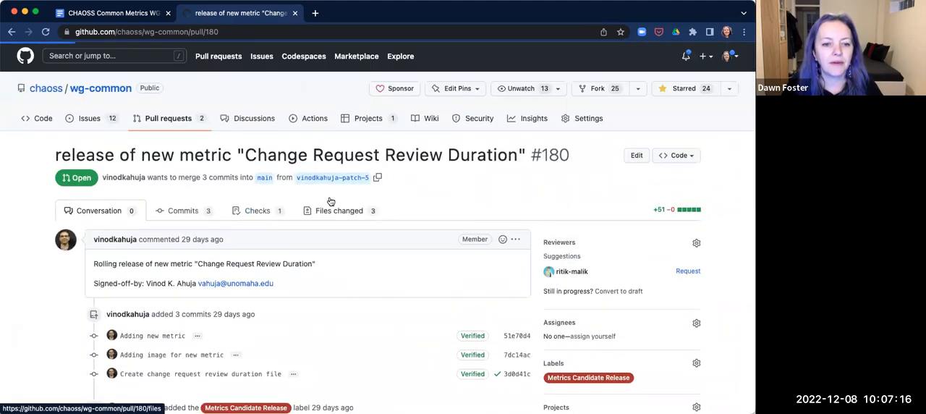
click(338, 211)
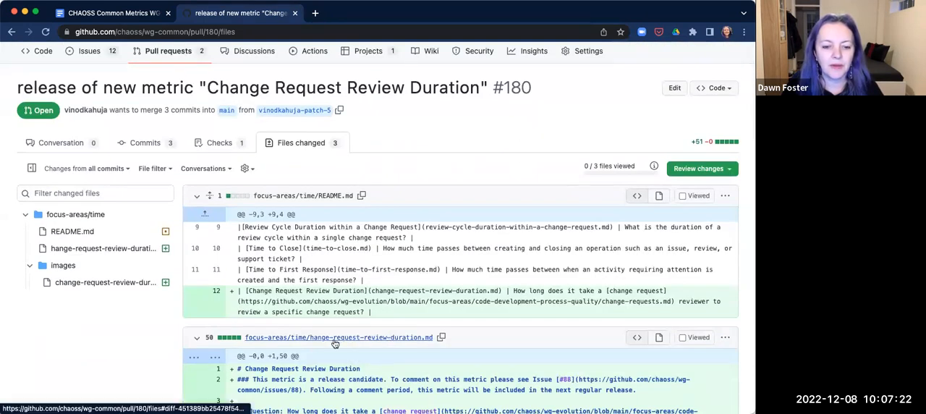
right_click(339, 337)
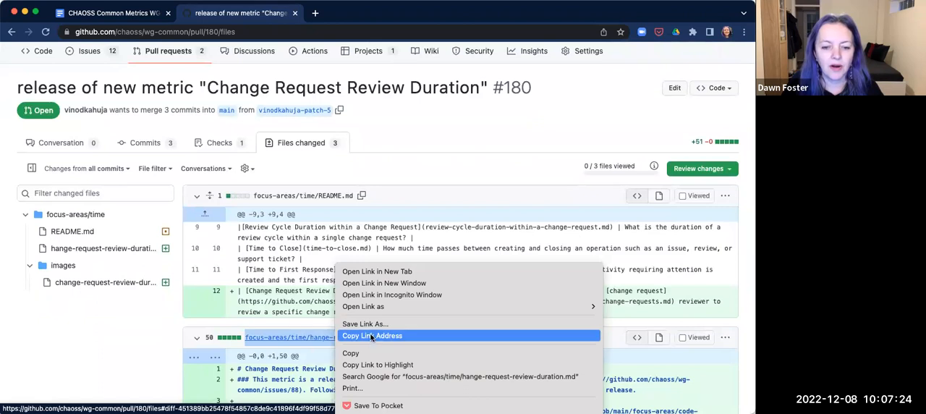
click(372, 335)
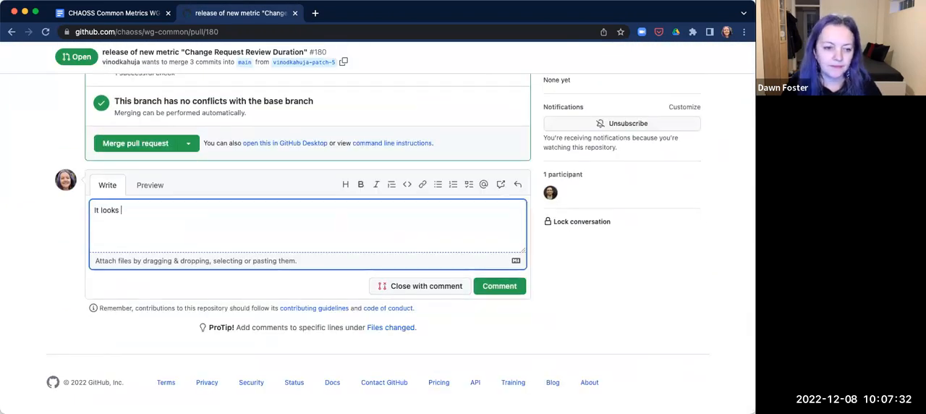
- Write that there is a typo in the filename, pasting the change-request-review-duration.md link without its URL
text(like there is a typo in t)
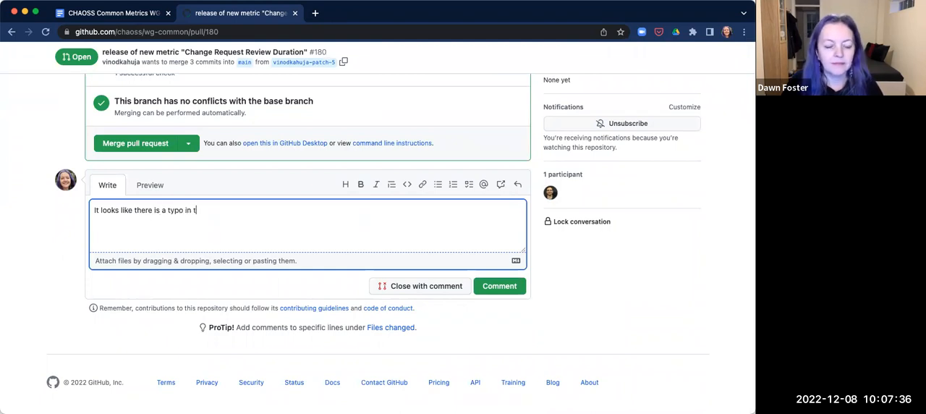
text(he filename)
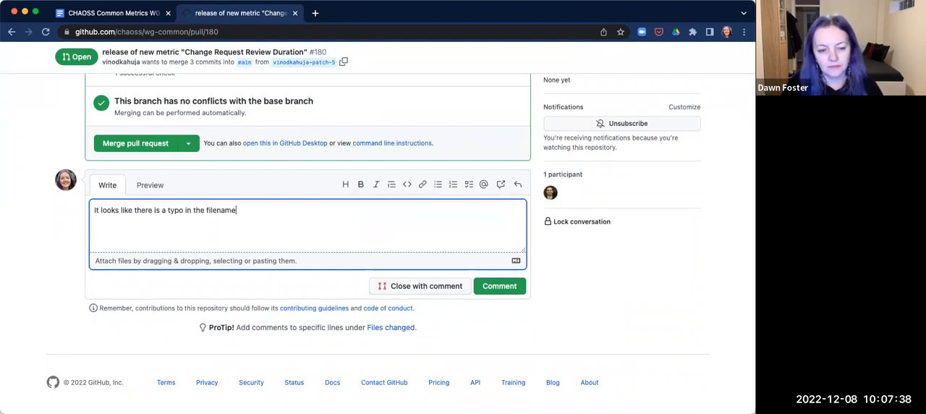
text(")
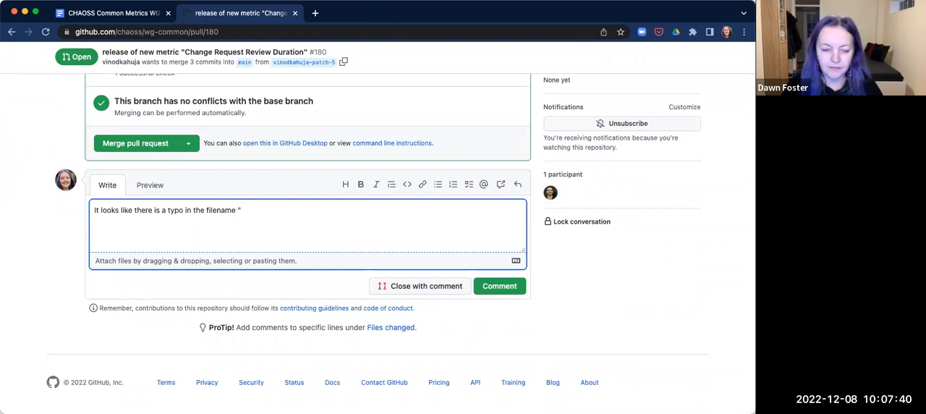
text([focus-areas/time/change-request-review-duration.md](https://github.com/chaoss/wg-common/pull/180/files#diff-451389bb25478f54857c8de9c41896f4df99f58d7780a529436a305691f33574))
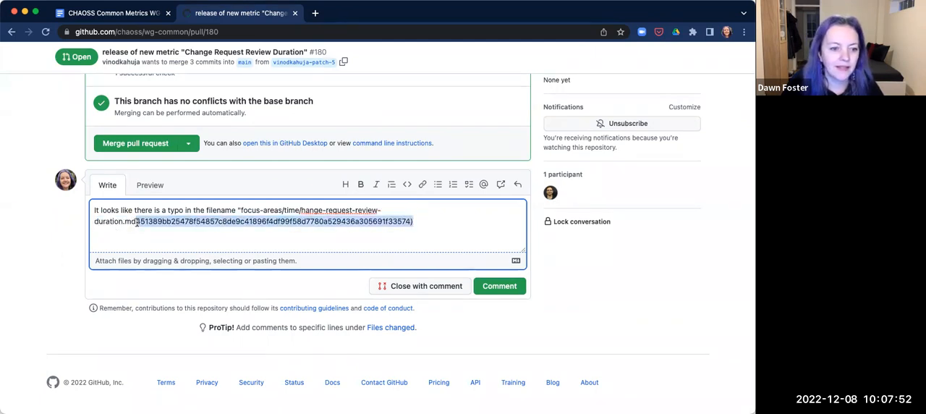
key(Backspace)
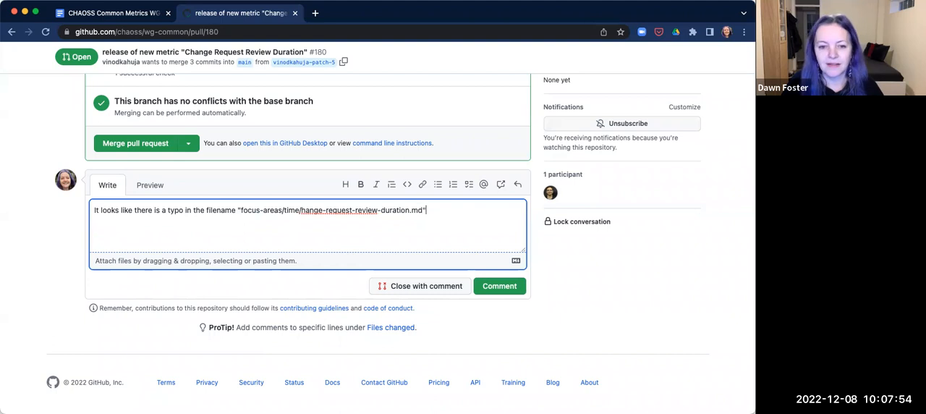
- Finish the comment asking the author to push a new commit with the change for review
text(- can)
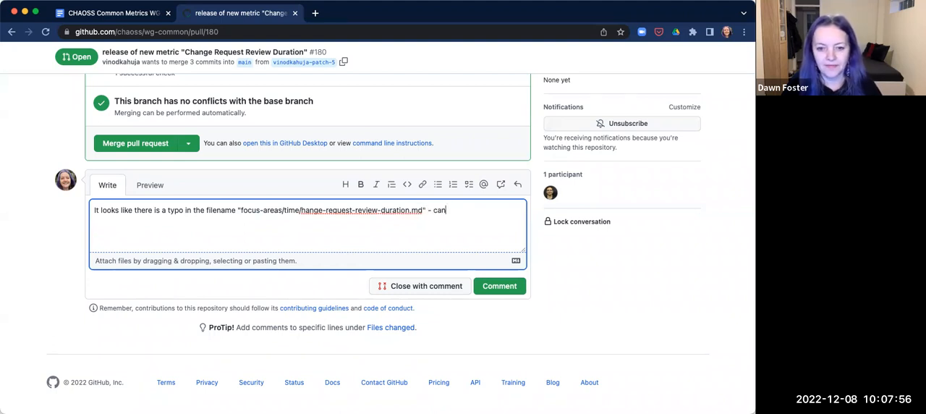
text(you)
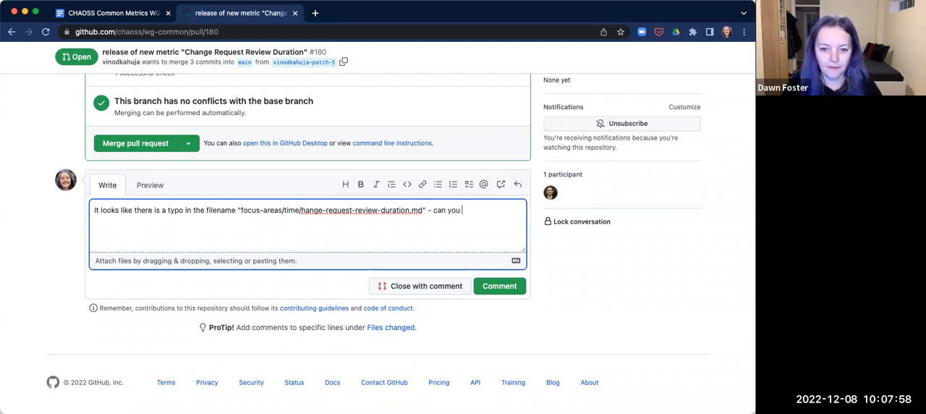
text(push a new commit)
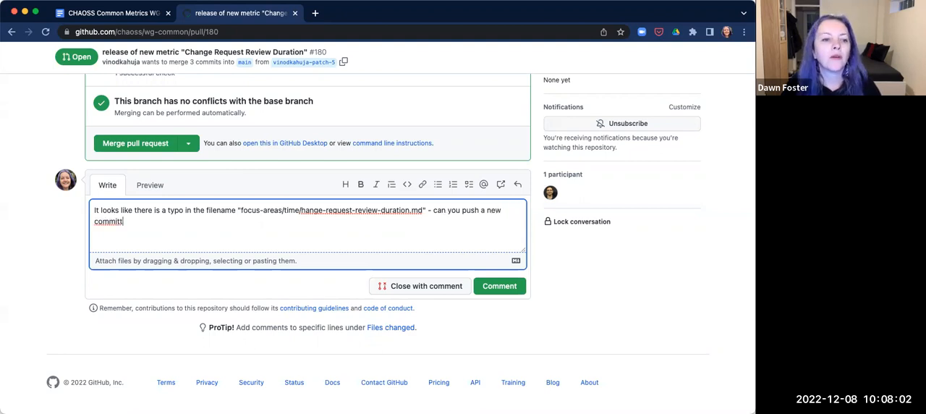
text(with)
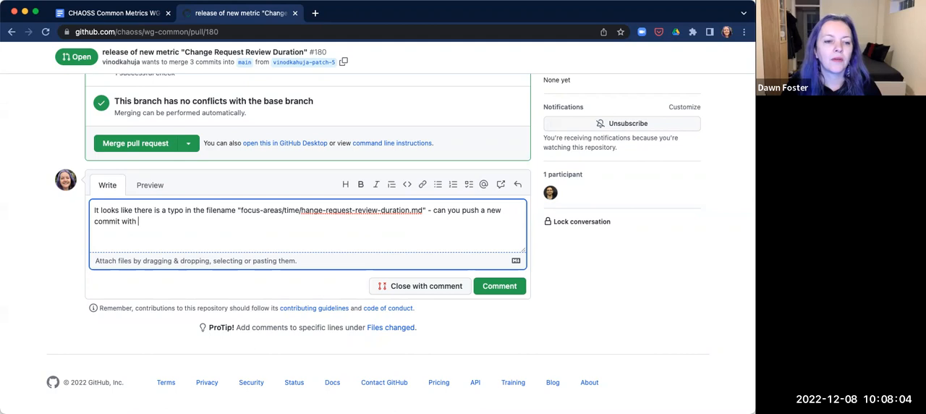
text(the change and we'll r)
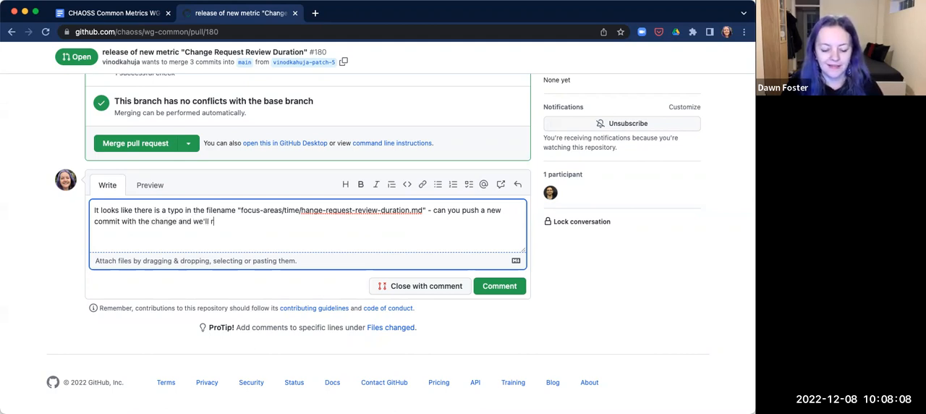
text(eview.)
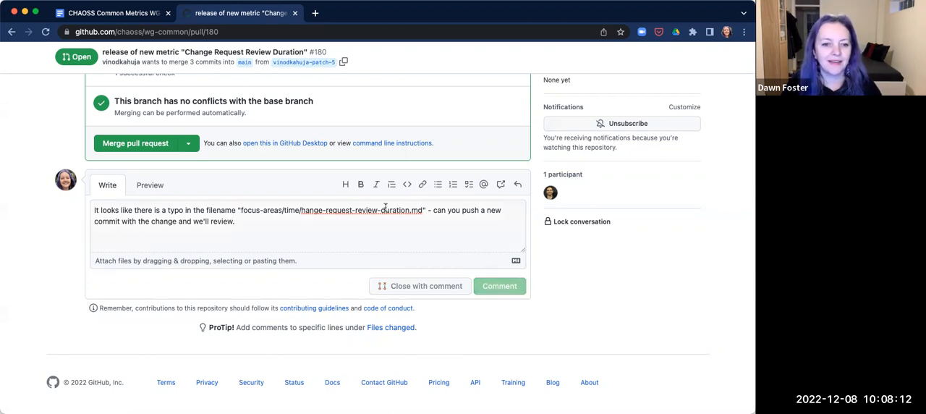
- Post the typo comment on PR #180, glance at the minutes, and return to the pull request
click(499, 287)
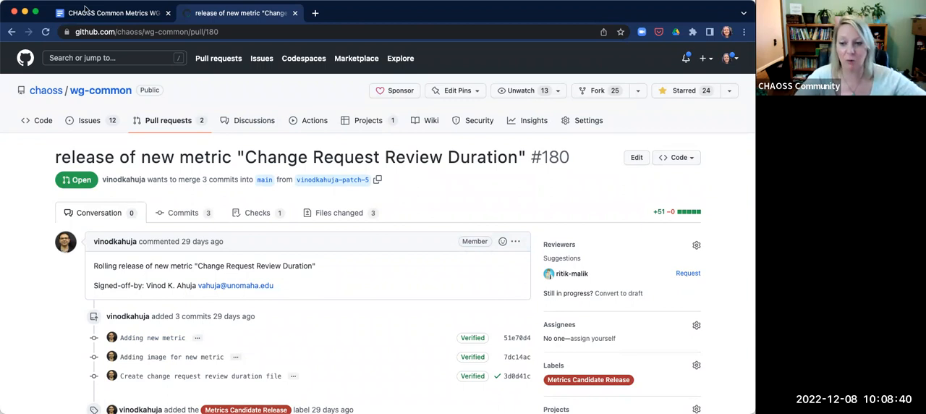
click(108, 12)
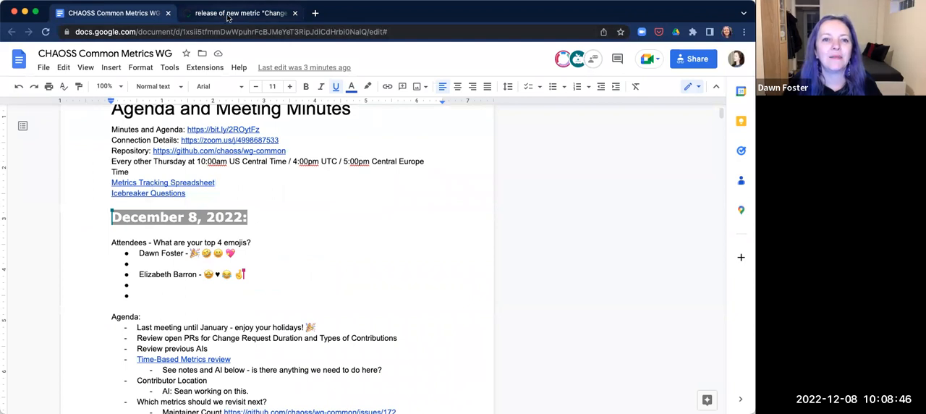
mouse_move(240, 13)
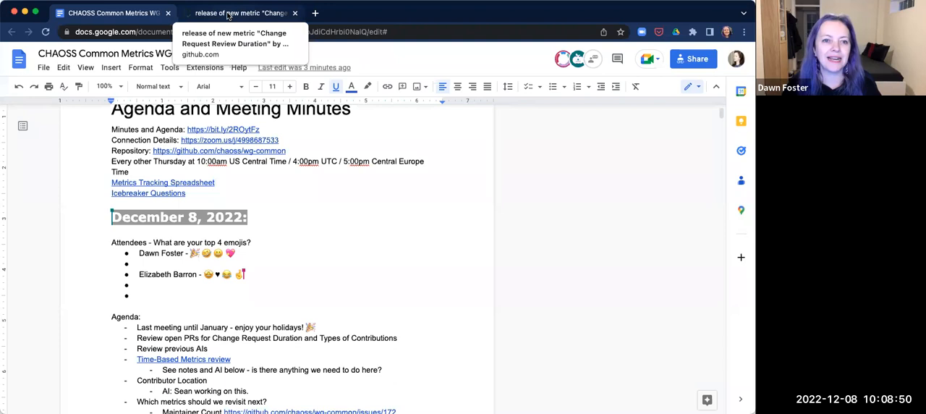
click(239, 13)
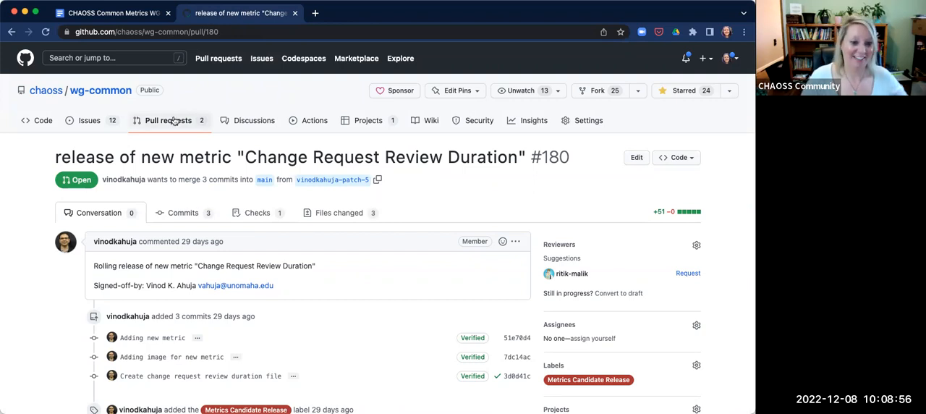
- From the pull requests list, open PR #179 for types-of-contributions.md and its Files changed
click(168, 120)
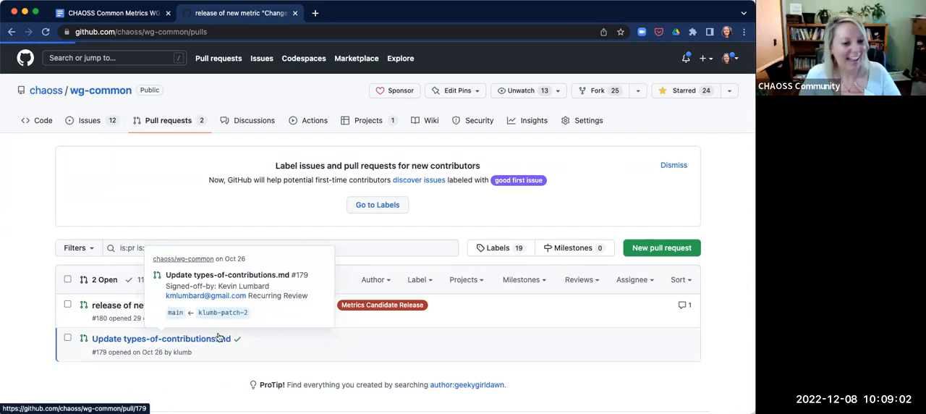
click(156, 338)
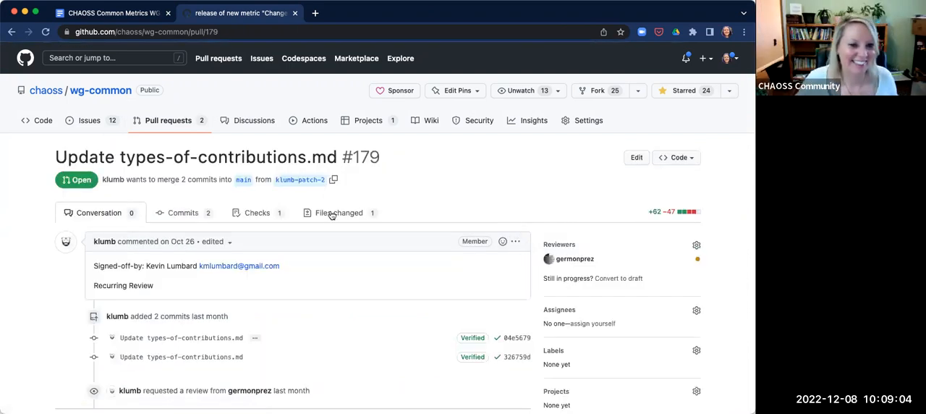
click(338, 211)
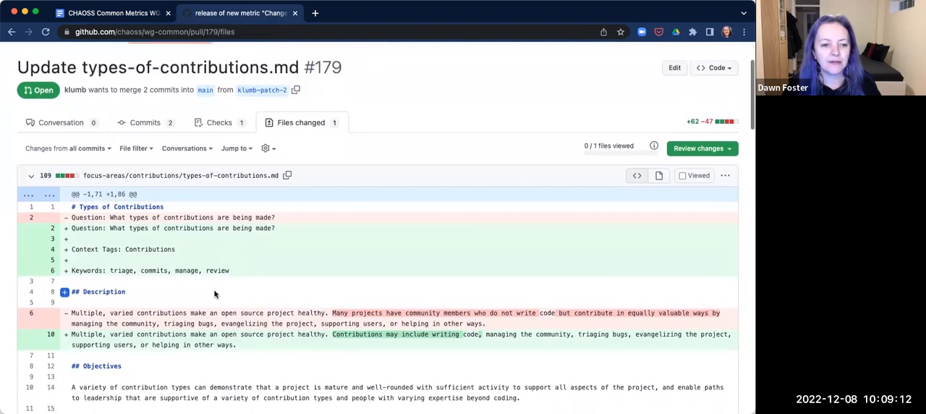
- Read through the types-of-contributions.md diff line by line, then show it as a rich formatted diff
scroll(down, 3)
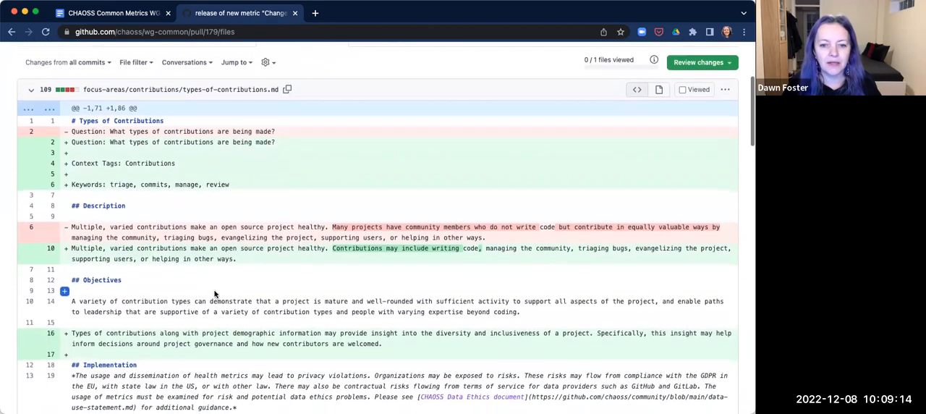
scroll(down, 3)
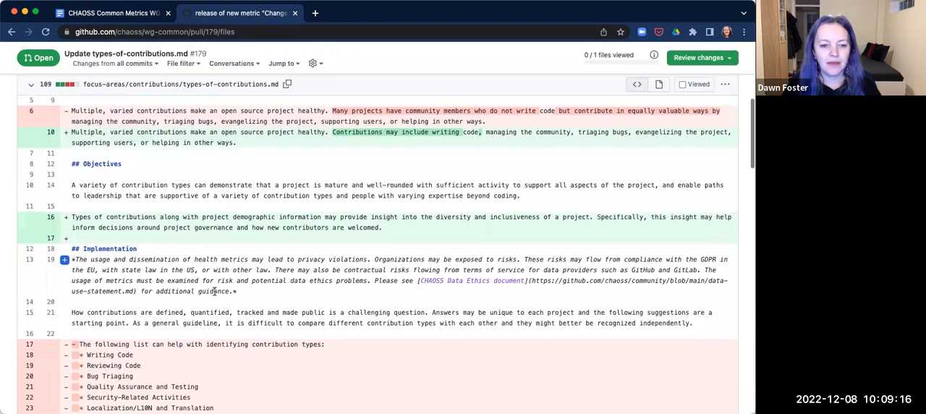
scroll(down, 3)
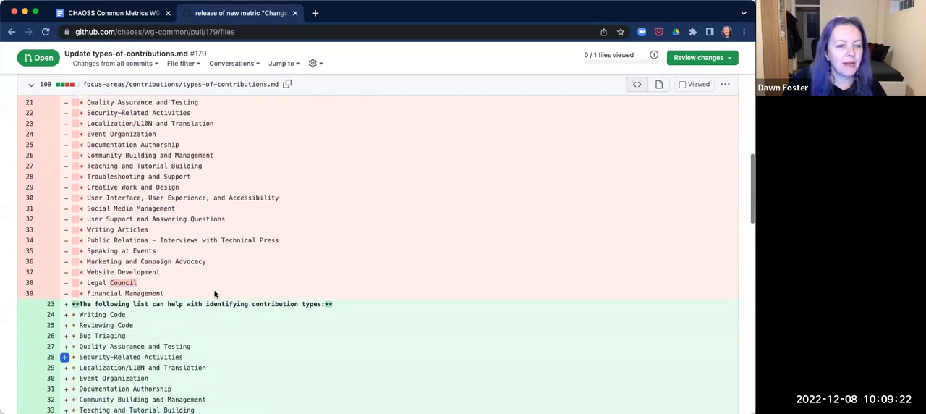
scroll(down, 3)
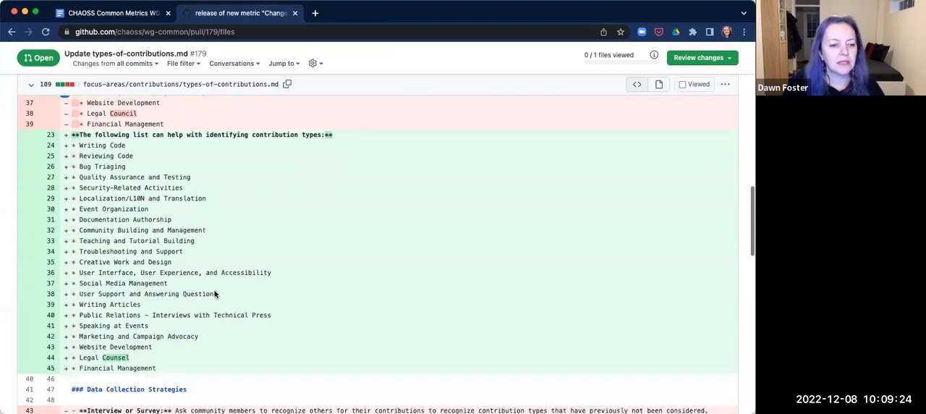
scroll(down, 3)
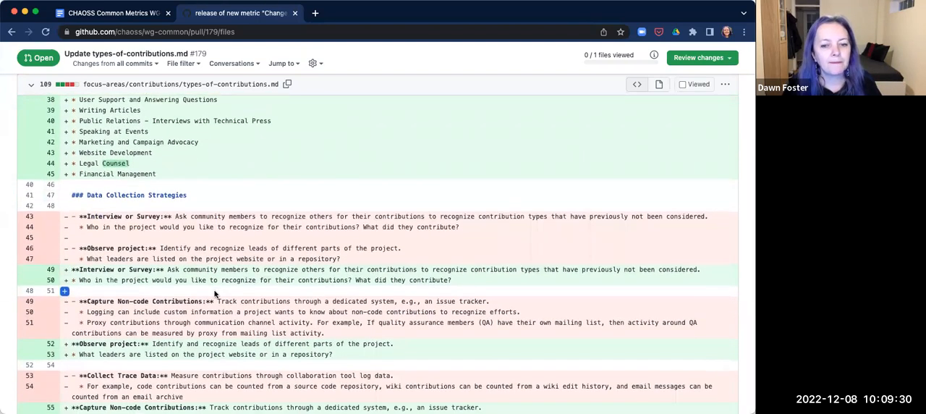
scroll(down, 3)
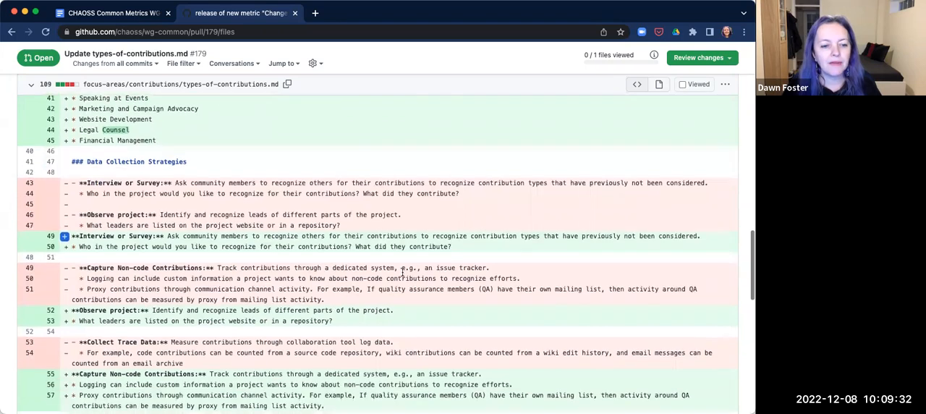
scroll(down, 3)
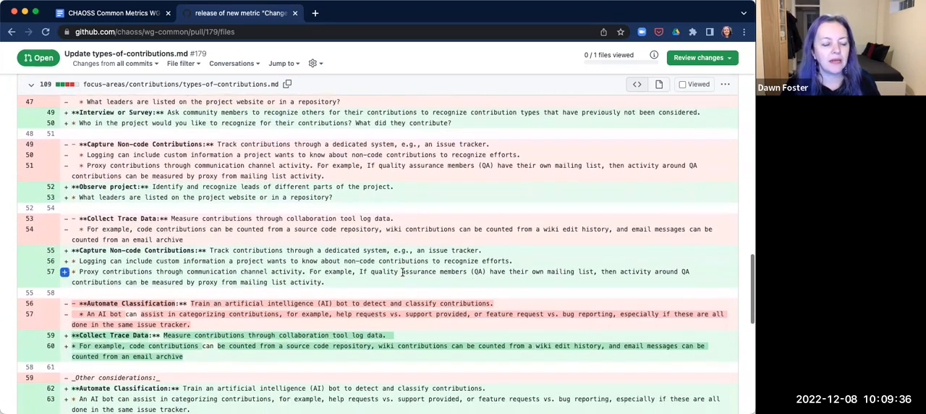
scroll(down, 3)
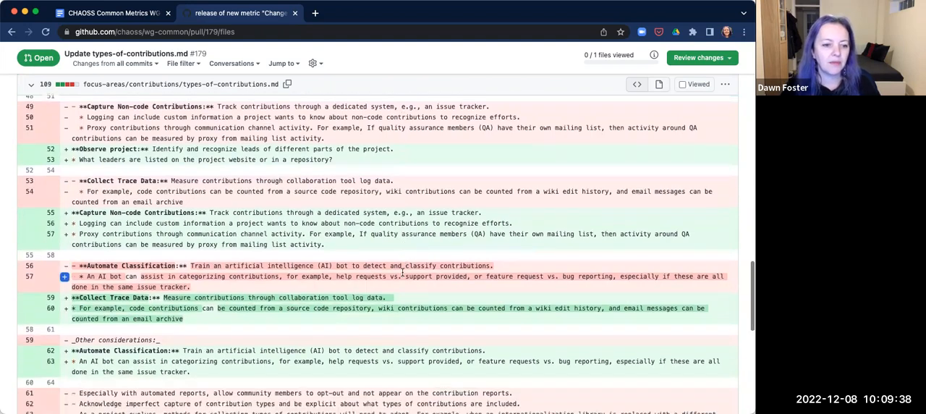
scroll(down, 3)
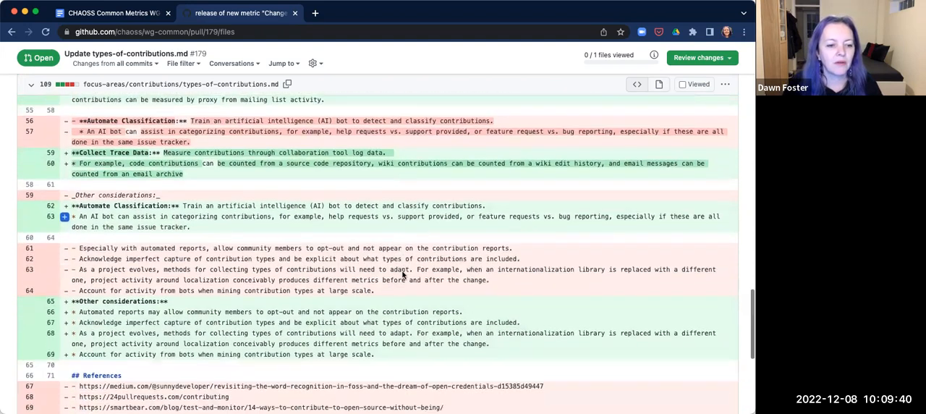
scroll(down, 3)
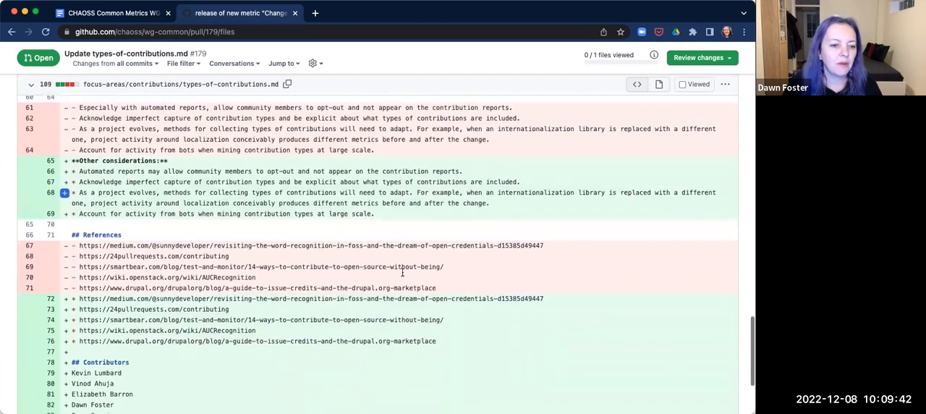
scroll(down, 3)
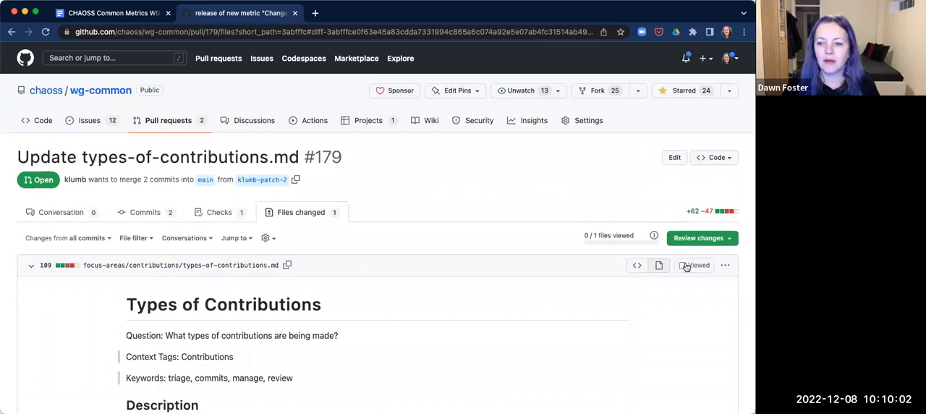
click(724, 265)
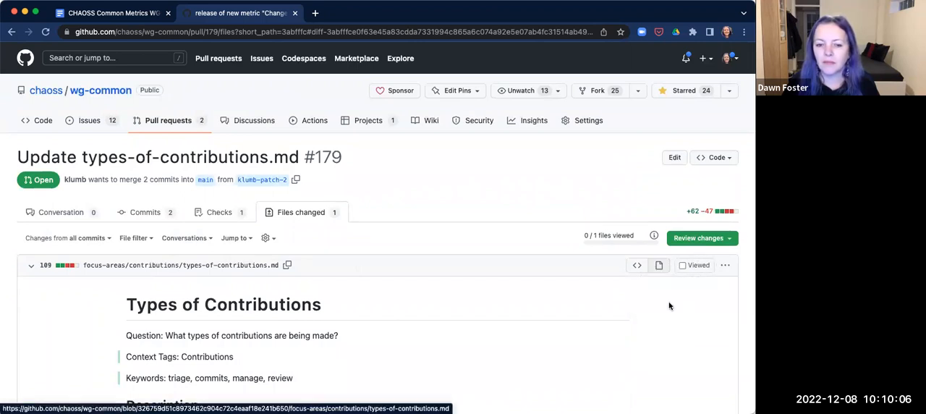
- View the full proposed types-of-contributions.md and read down to its References and Contributors sections
click(180, 265)
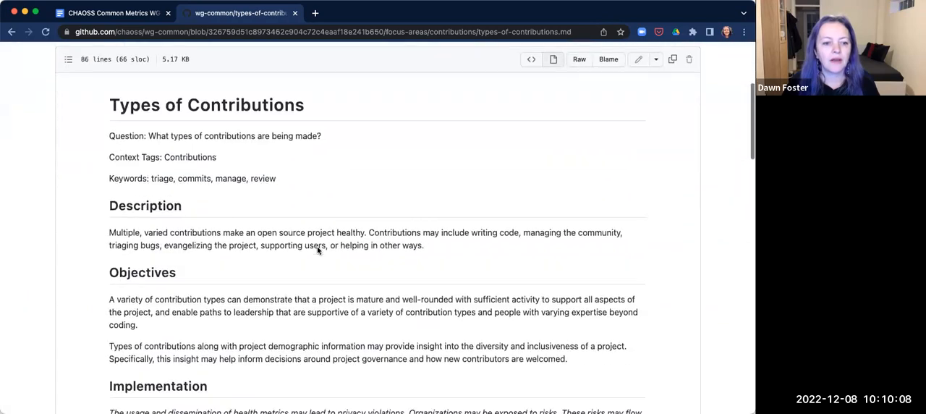
scroll(down, 3)
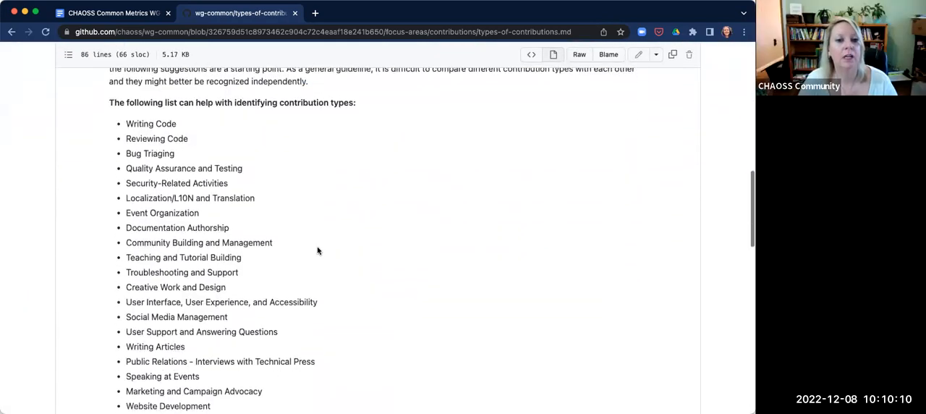
scroll(down, 3)
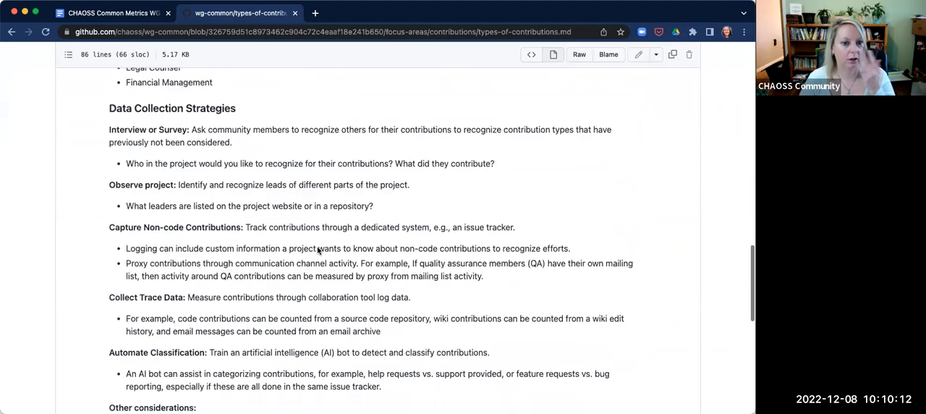
scroll(down, 3)
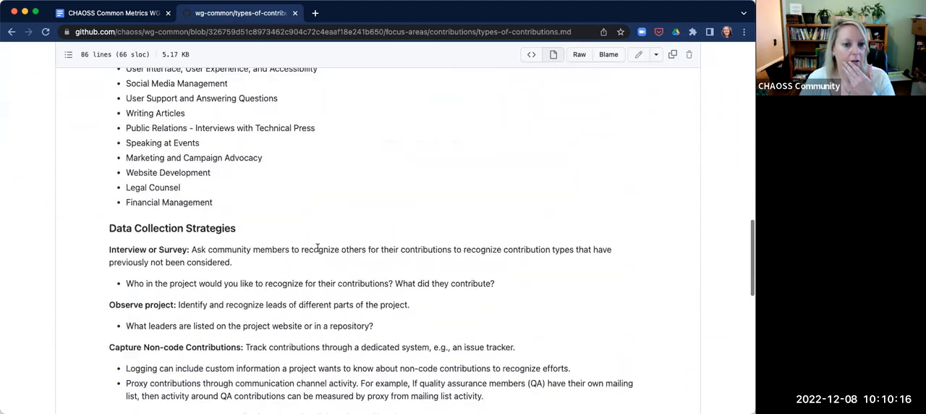
scroll(down, 3)
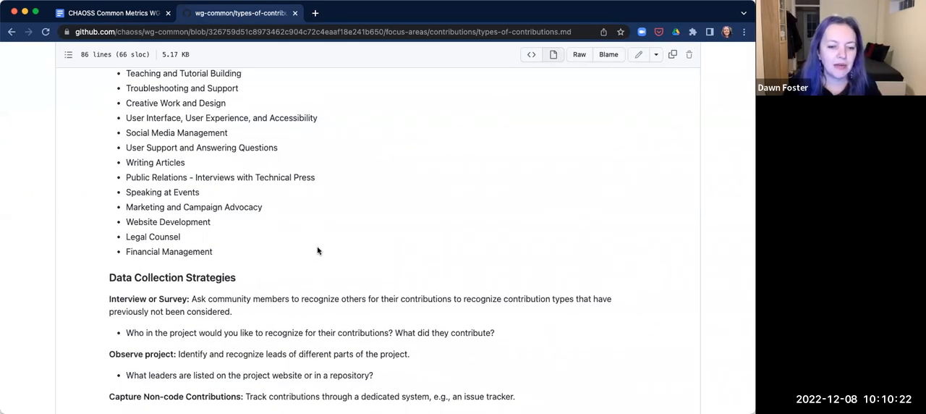
scroll(down, 3)
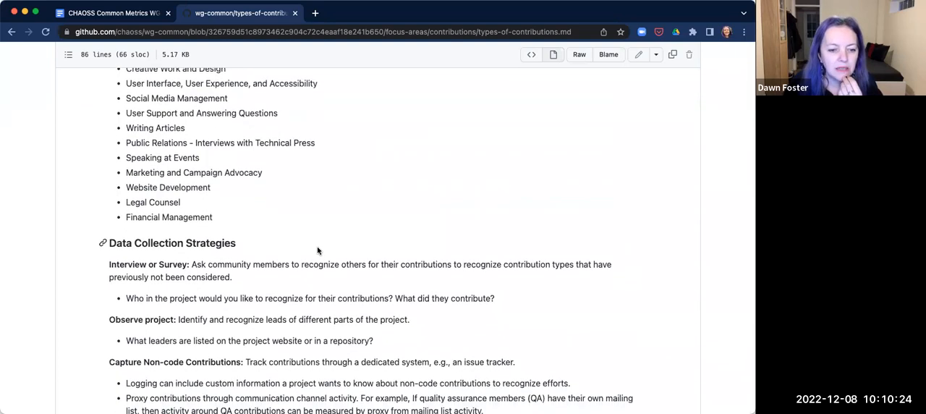
scroll(down, 3)
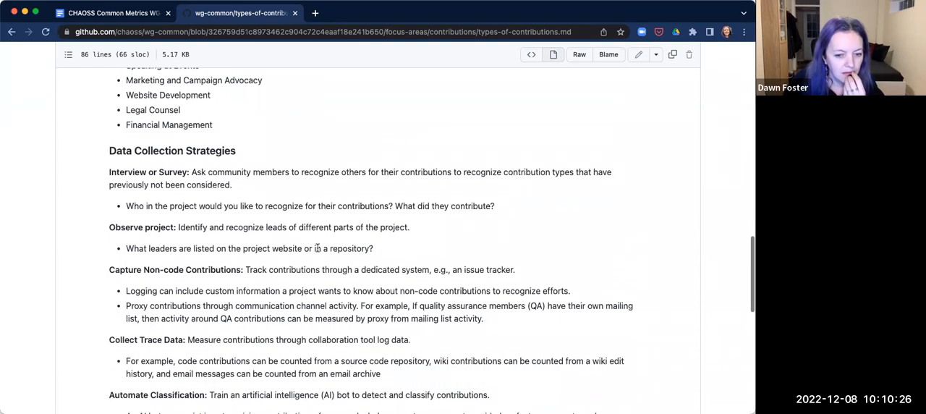
scroll(down, 3)
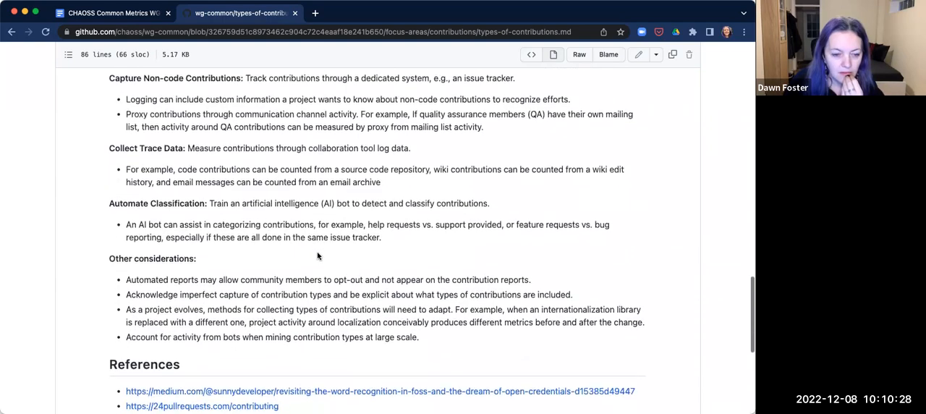
scroll(down, 3)
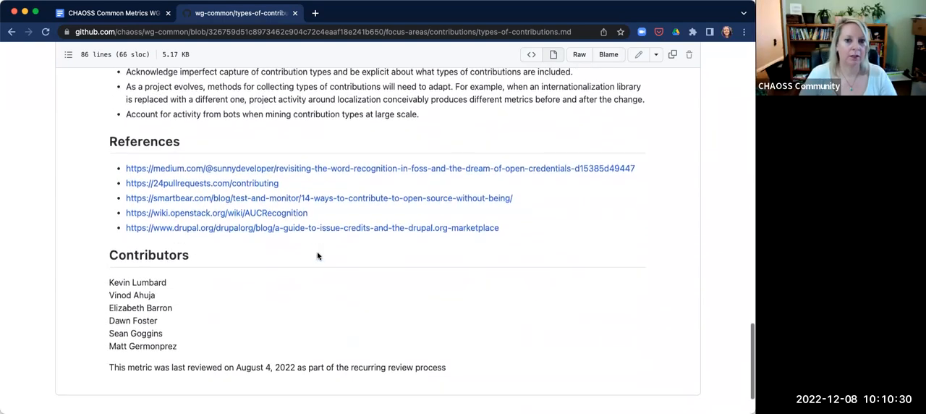
scroll(up, 3)
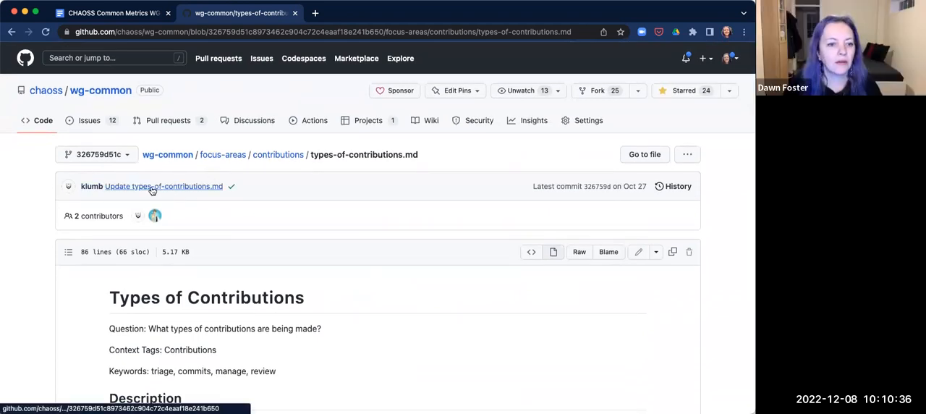
- Return to PR #179 and draft a "Thanks, Kevin!" comment
click(164, 185)
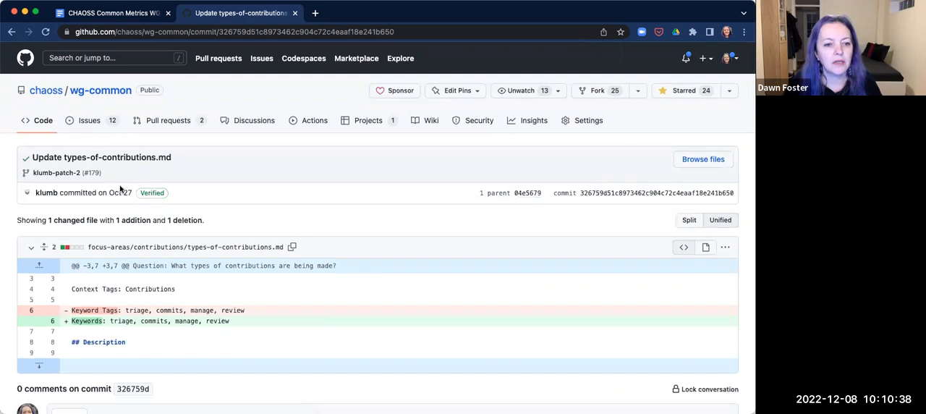
mouse_move(197, 130)
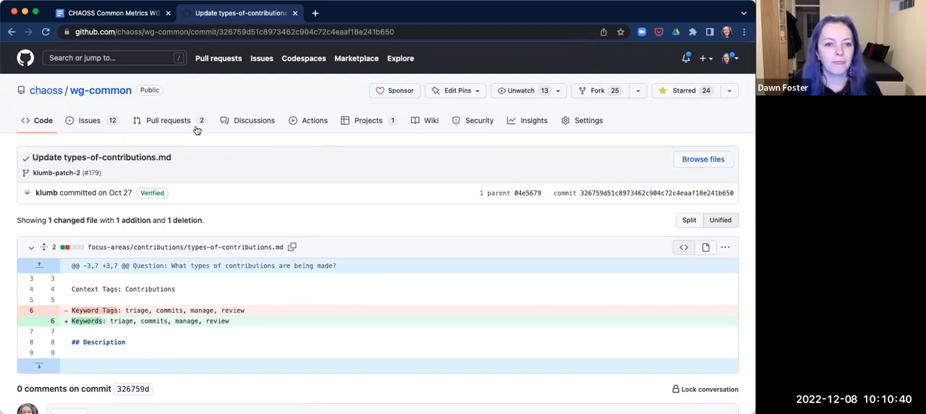
click(167, 120)
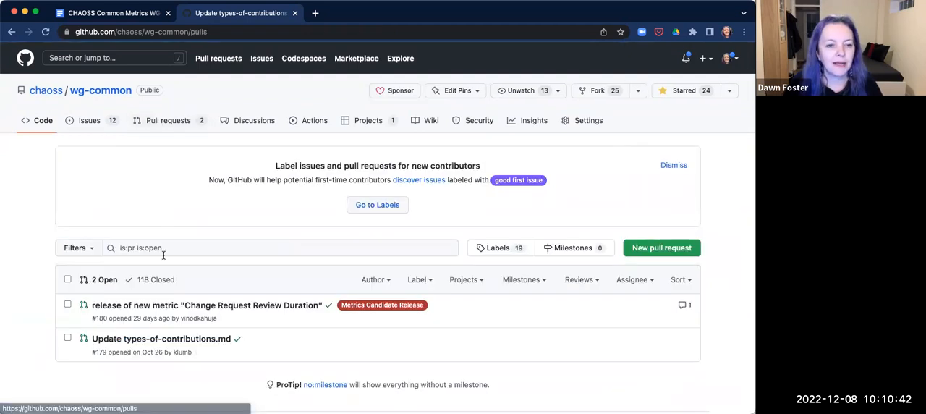
click(162, 338)
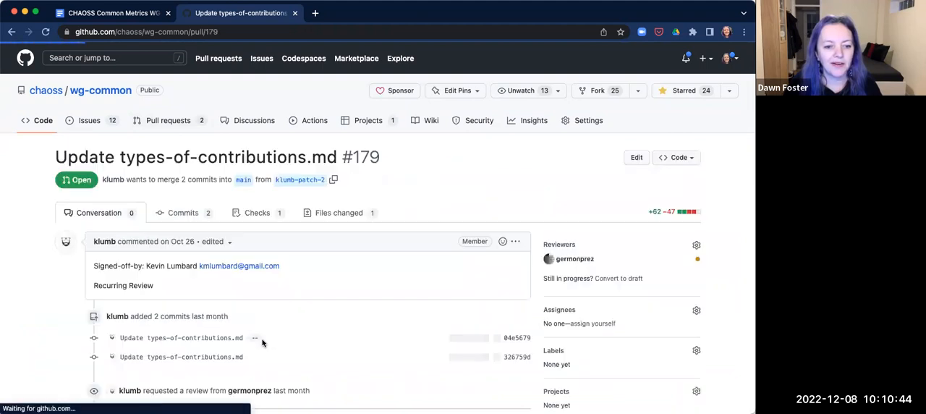
scroll(down, 3)
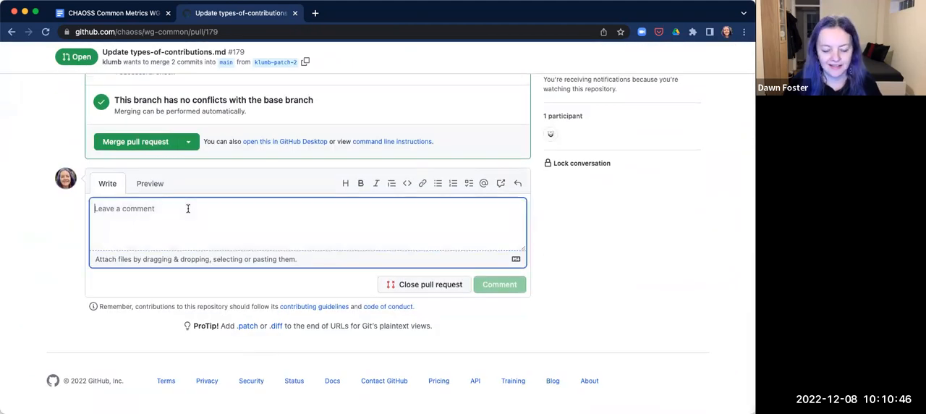
text(Thanks, Ke)
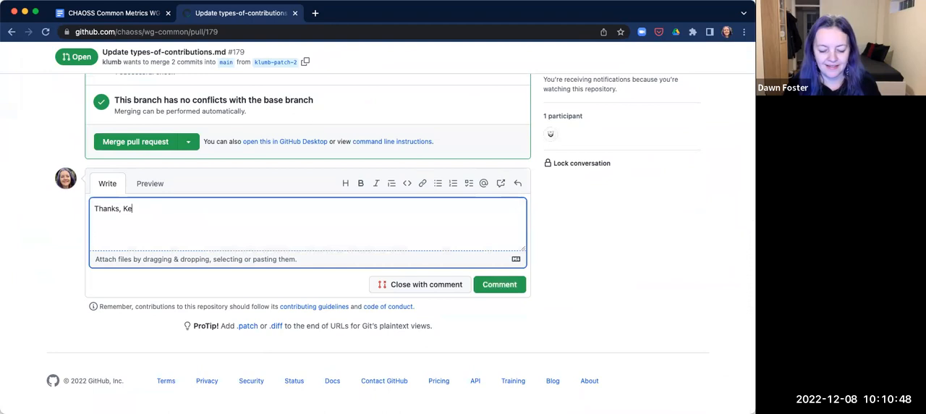
text(vin!)
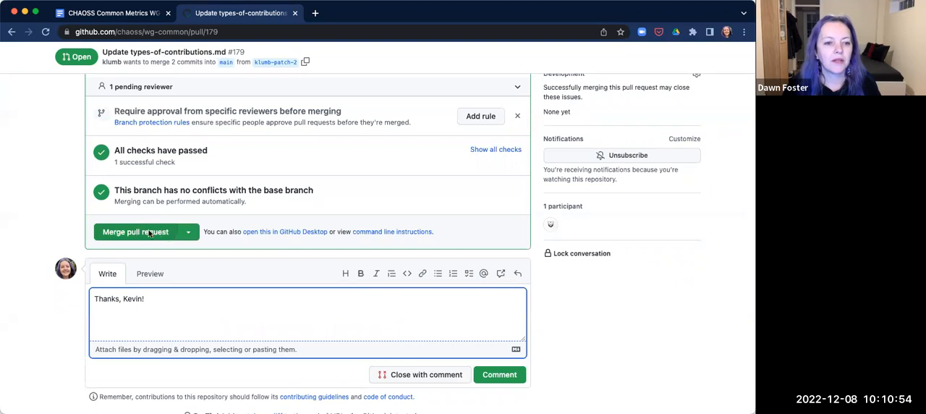
- Merge and confirm PR #179, then post the thank-you comment
click(136, 231)
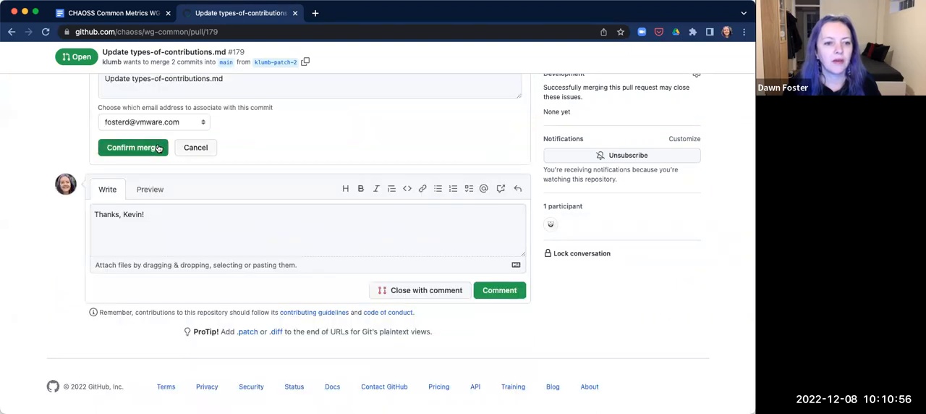
click(133, 148)
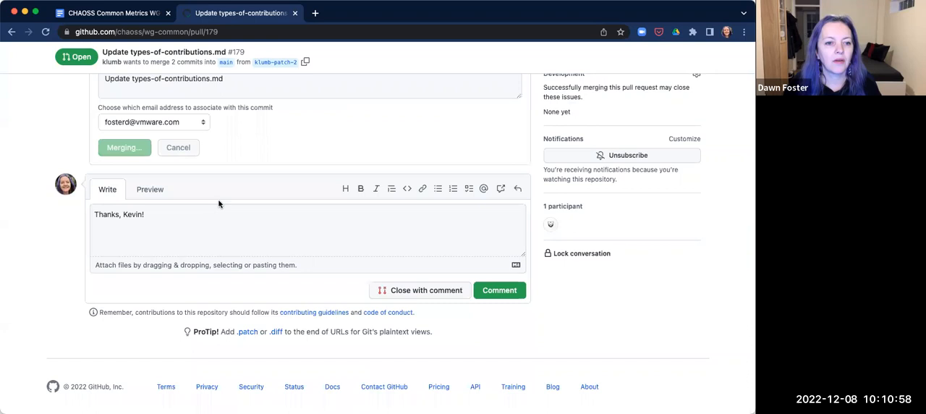
click(125, 148)
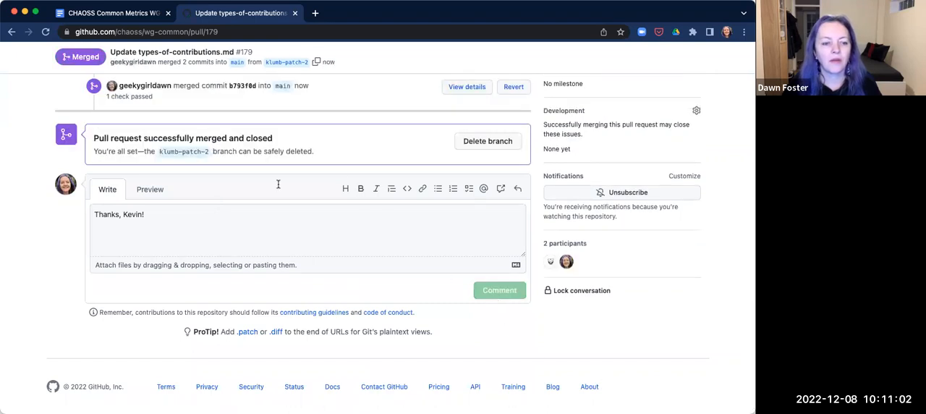
click(499, 289)
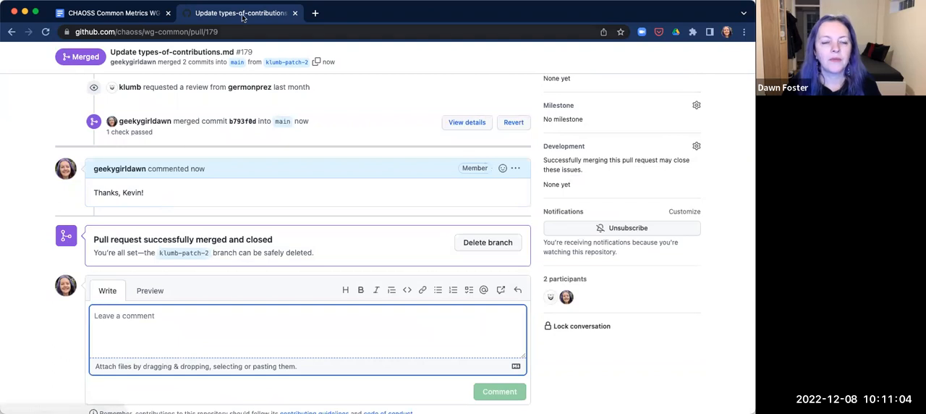
scroll(up, 3)
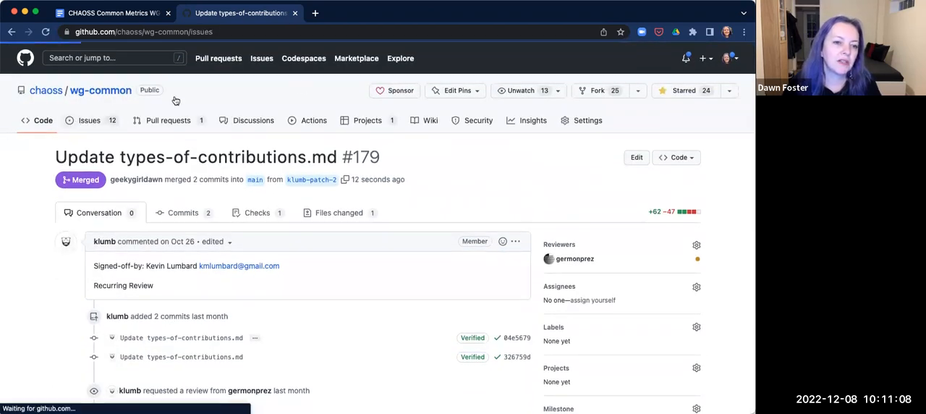
- Open the wg-common Issues list, check the minutes briefly, and return to the open issues
click(90, 120)
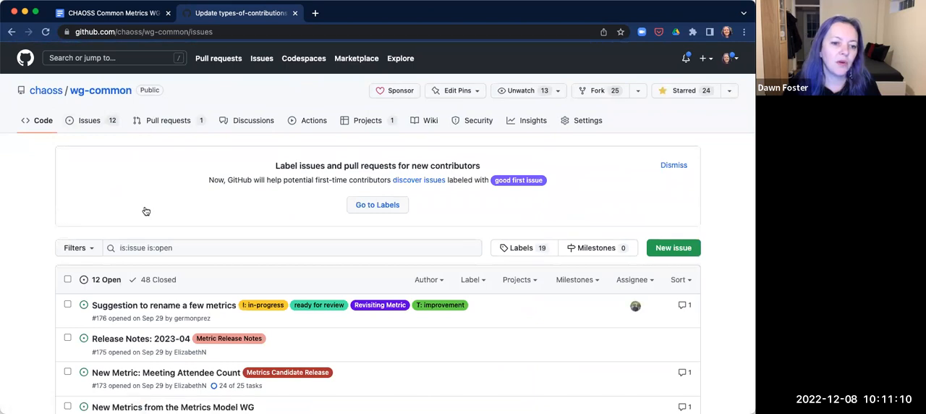
scroll(down, 3)
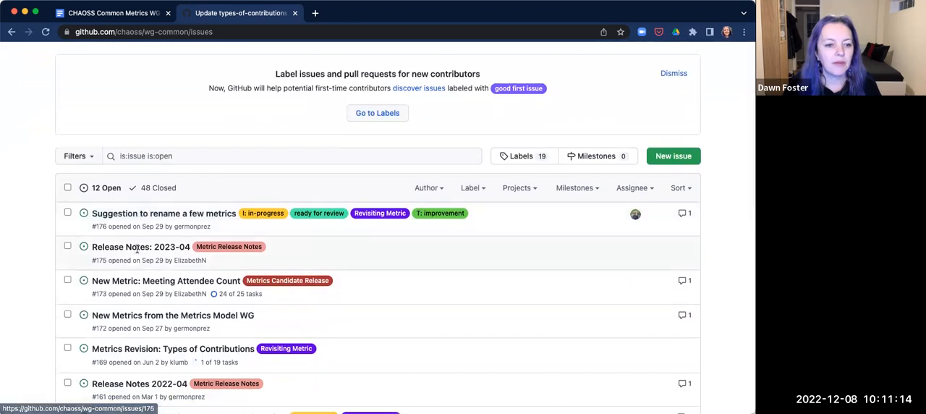
mouse_move(152, 273)
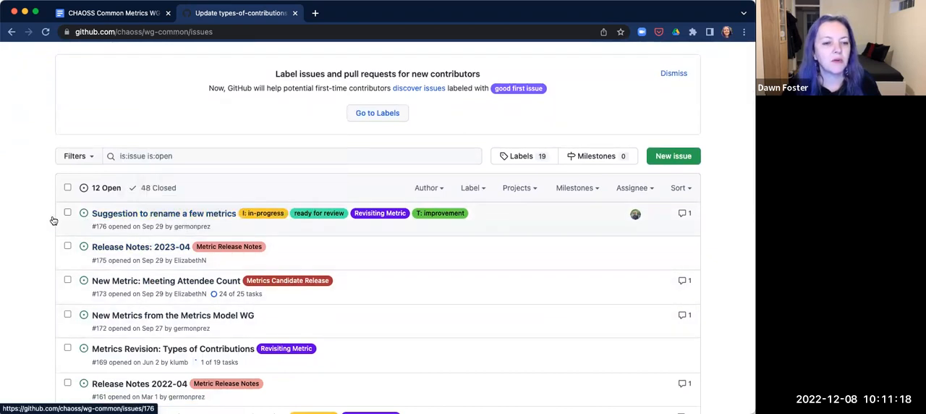
mouse_move(41, 219)
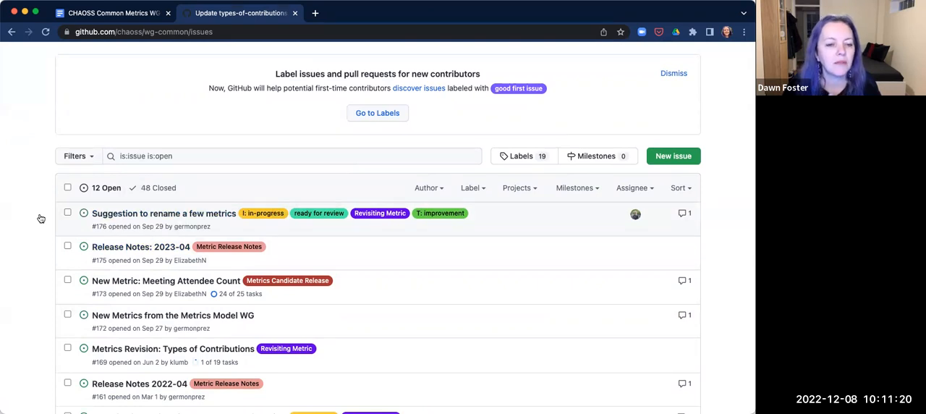
mouse_move(98, 254)
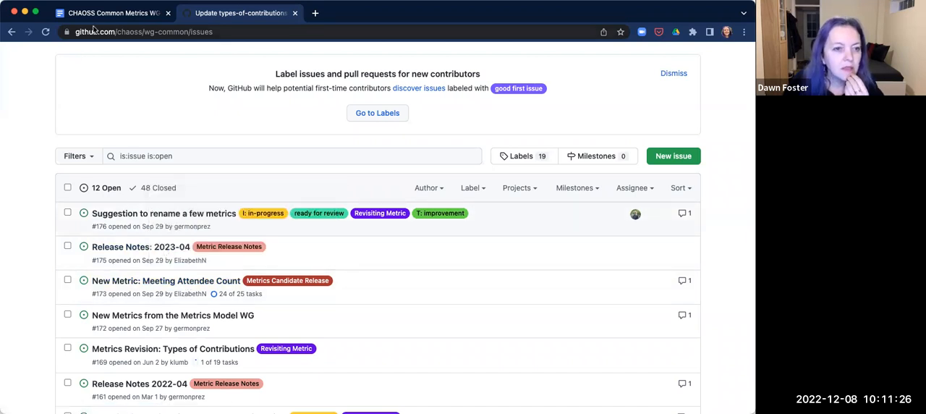
click(109, 12)
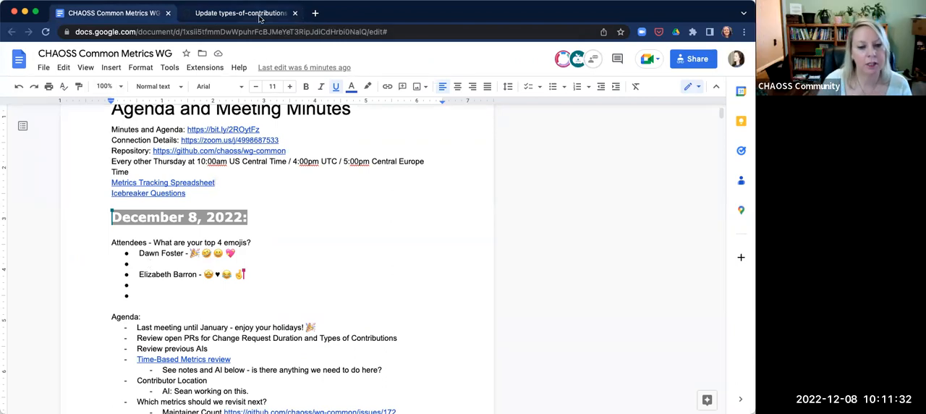
click(240, 13)
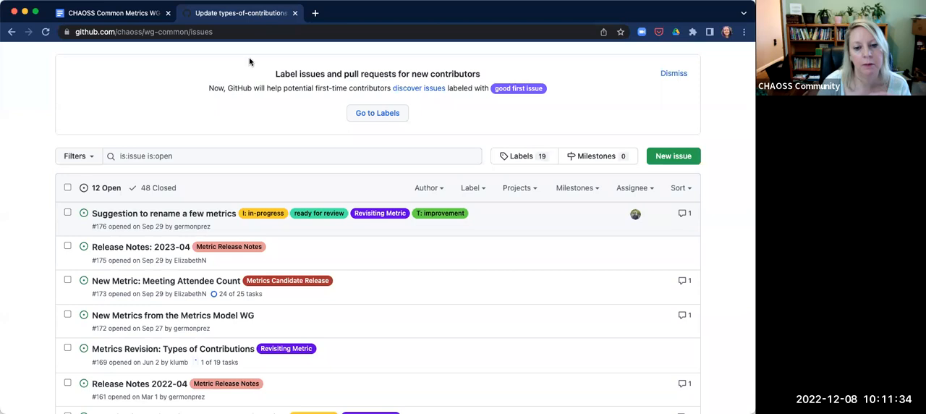
mouse_move(234, 134)
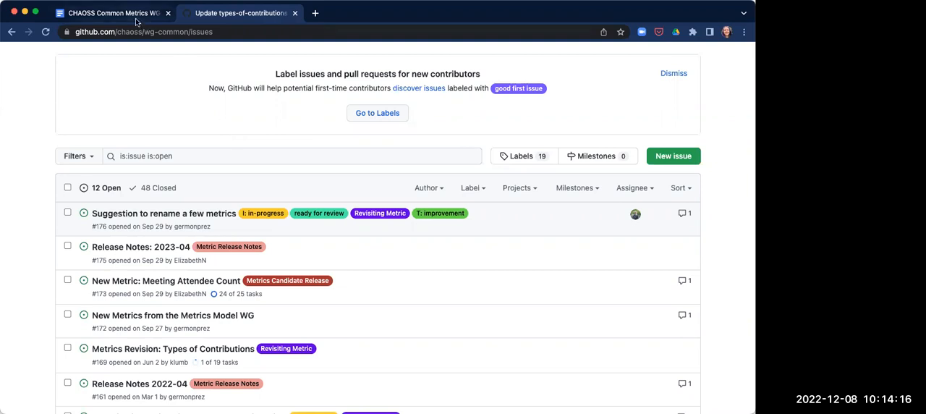
mouse_move(108, 12)
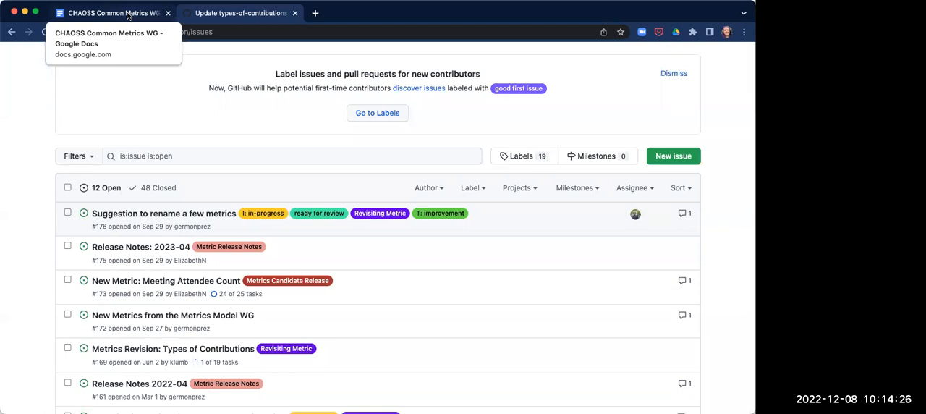
click(109, 12)
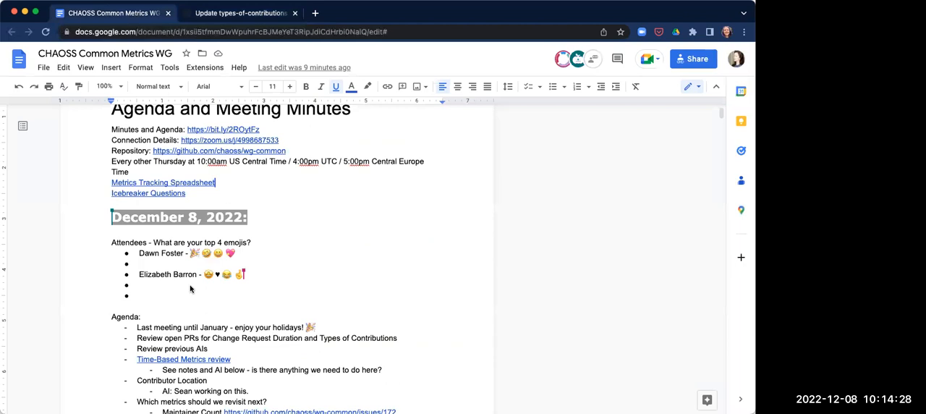
text(Matt Germo)
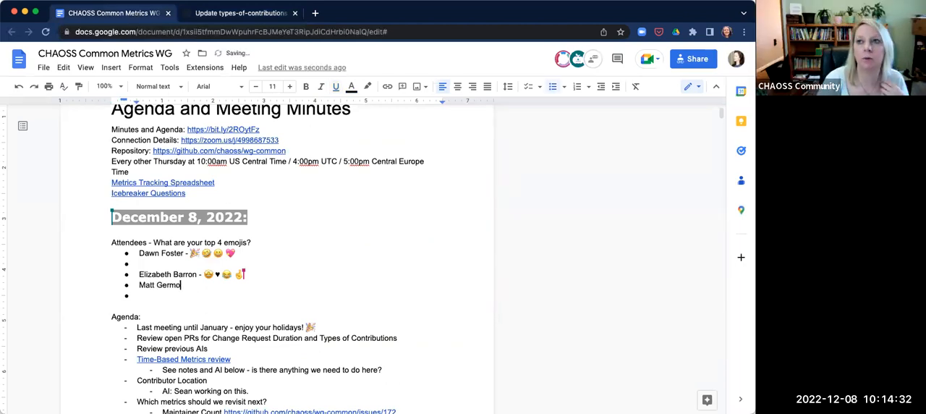
text(nprez)
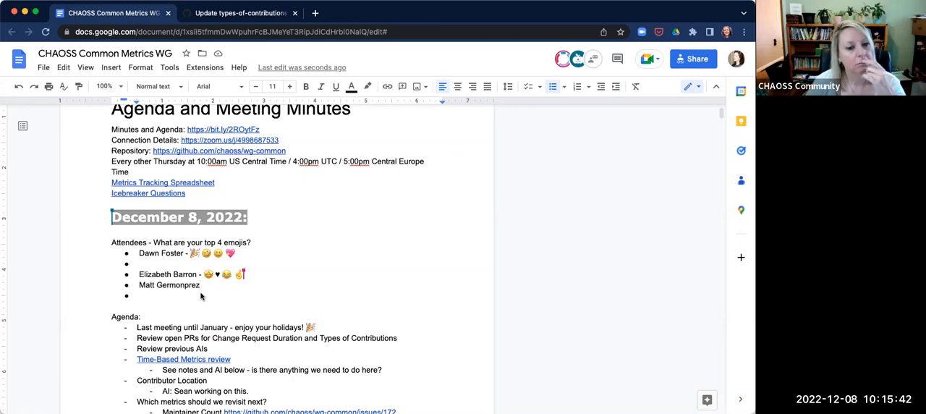
scroll(down, 3)
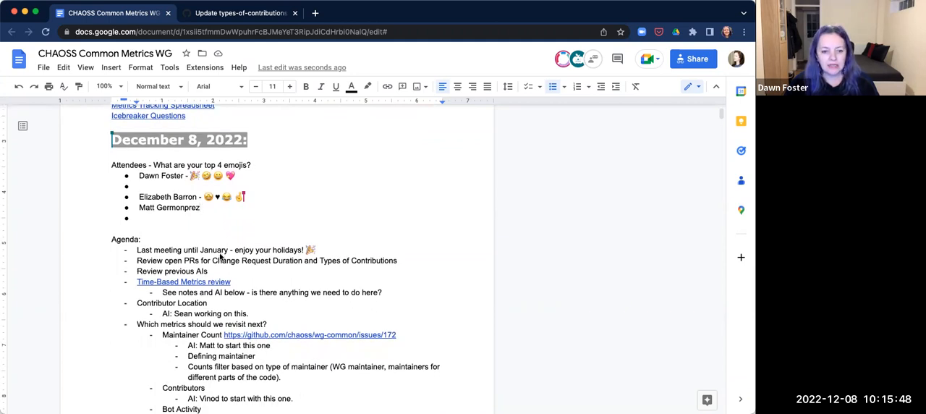
scroll(down, 3)
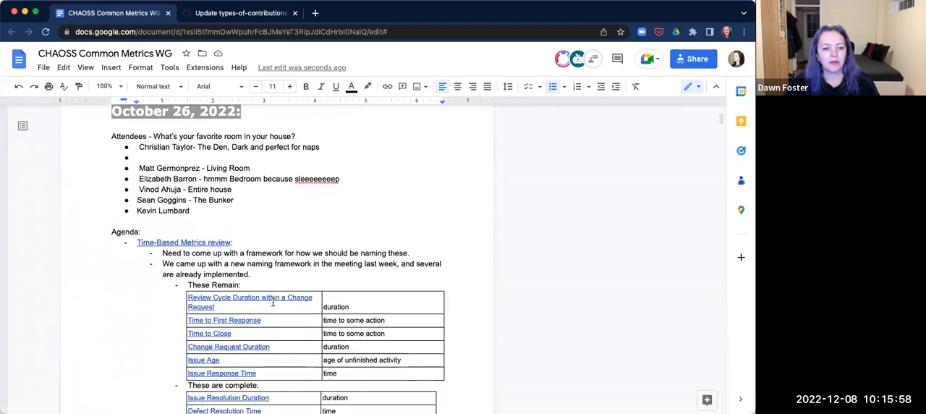
scroll(down, 3)
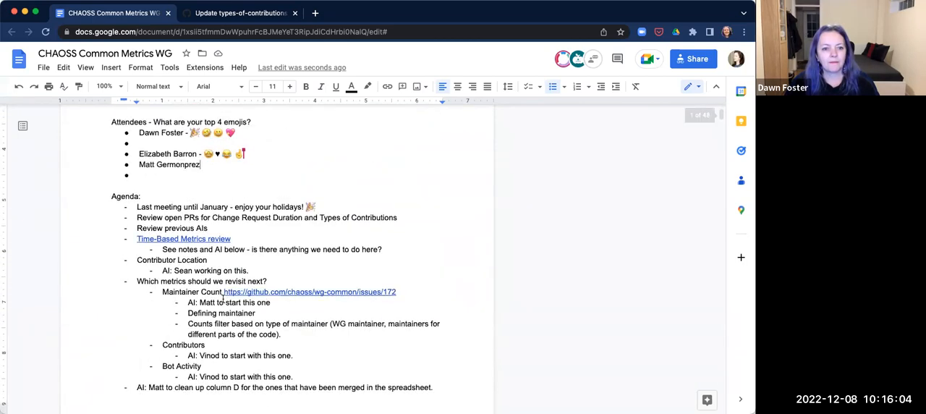
scroll(down, 3)
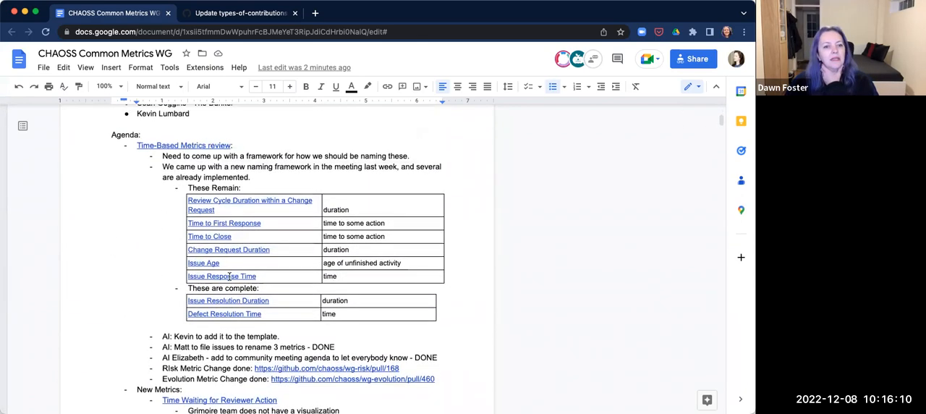
scroll(down, 3)
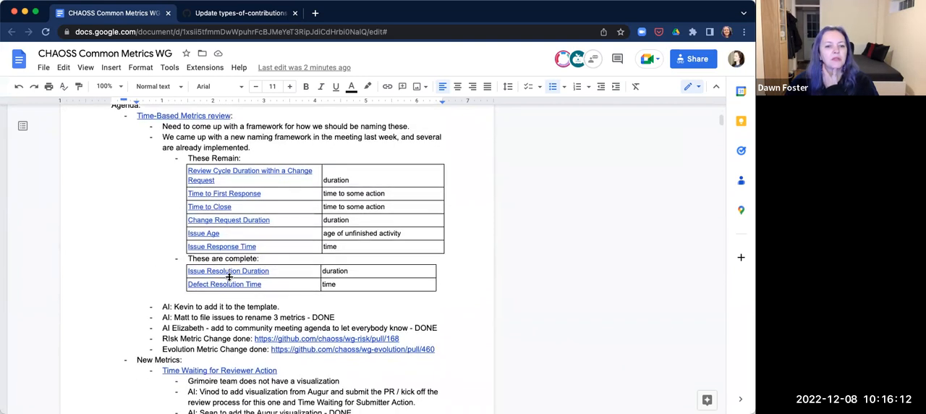
scroll(down, 3)
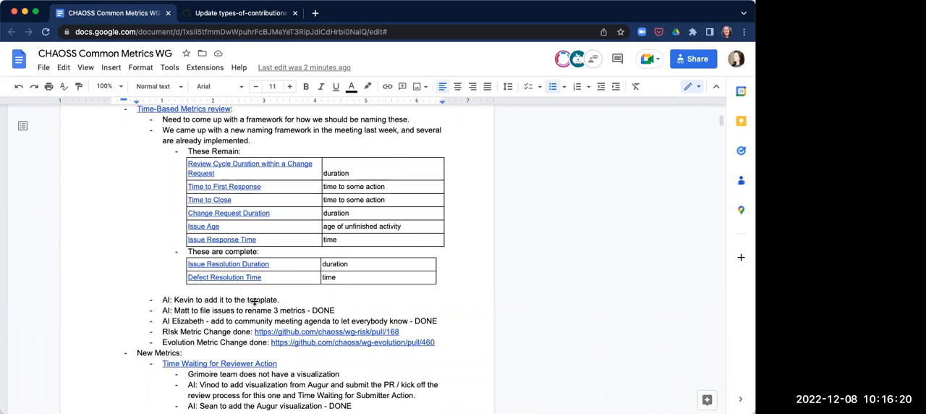
scroll(down, 3)
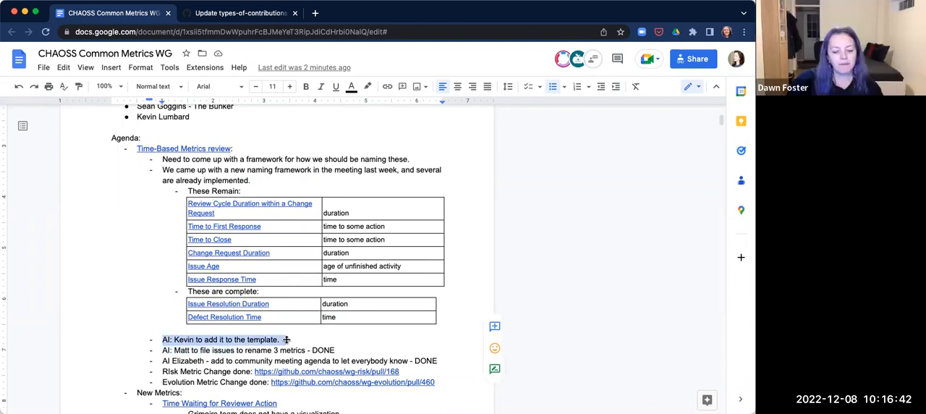
- Add "AI: Elizabeth to add it to the template." under the Time-Based Metrics review item
scroll(down, 3)
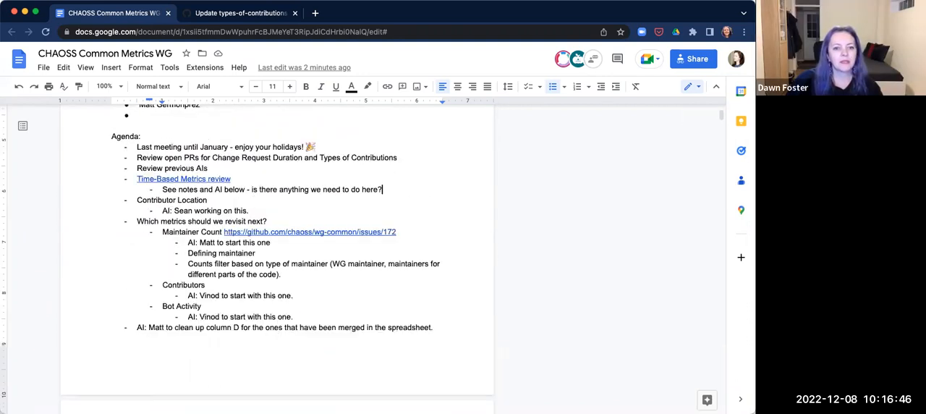
text(AI: Kevin to add it to the template.)
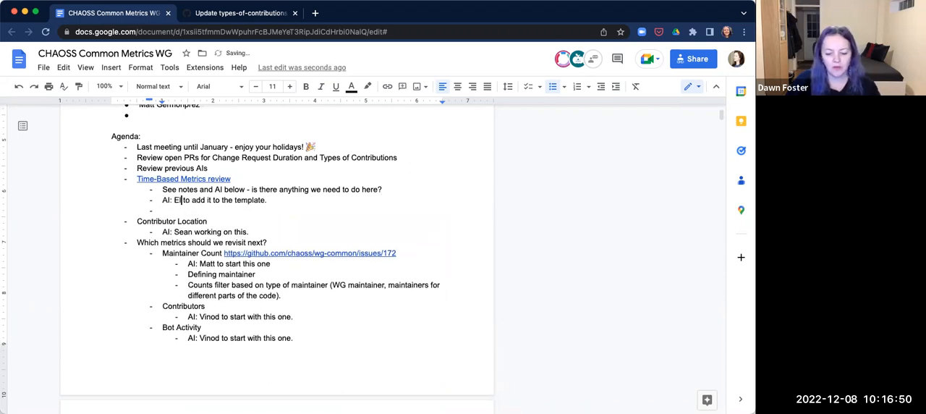
text(lizabeth)
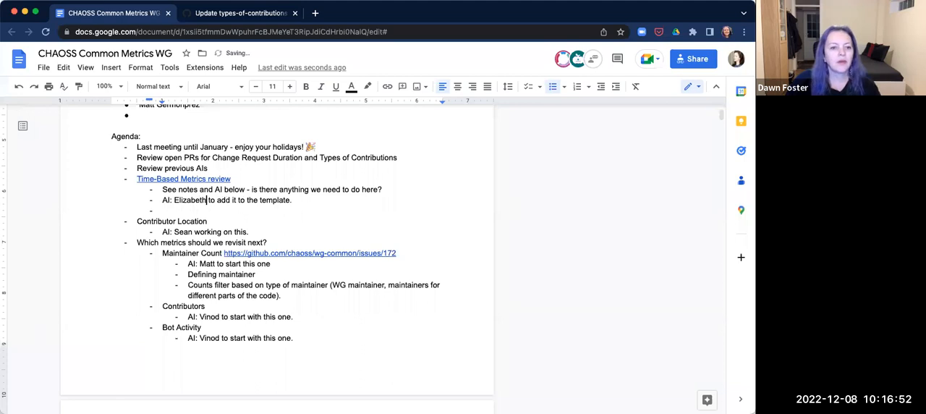
- Scroll down through the earlier Time-Based Metrics notes table, then switch to the wg-common issues on GitHub
scroll(down, 3)
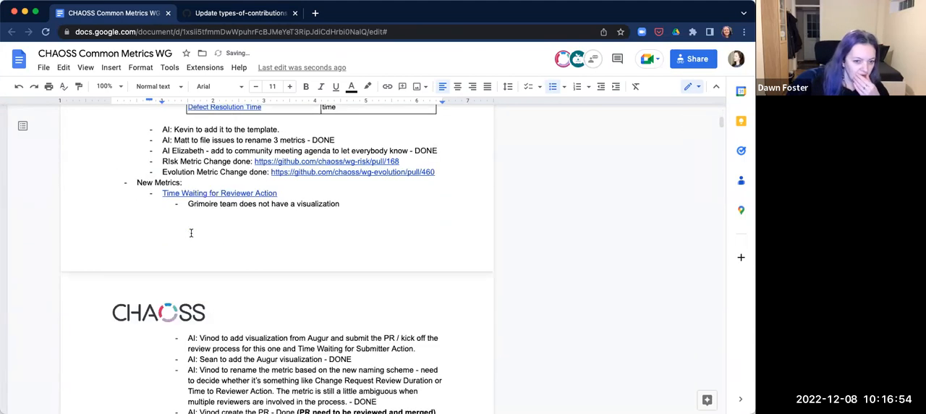
scroll(down, 3)
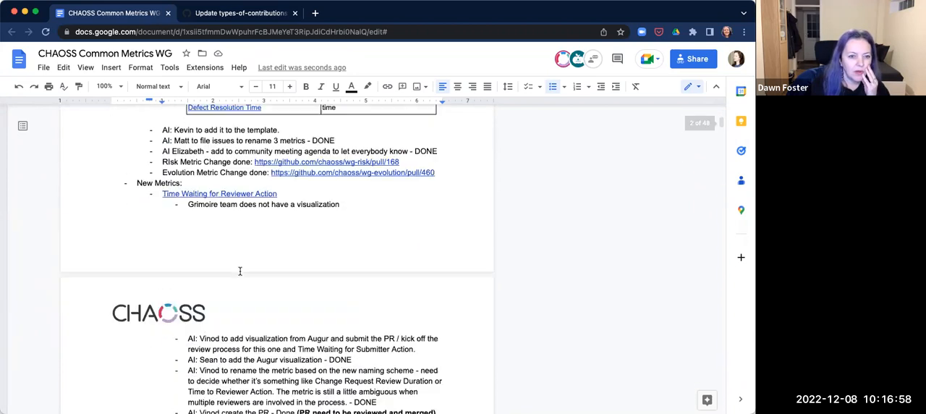
scroll(down, 3)
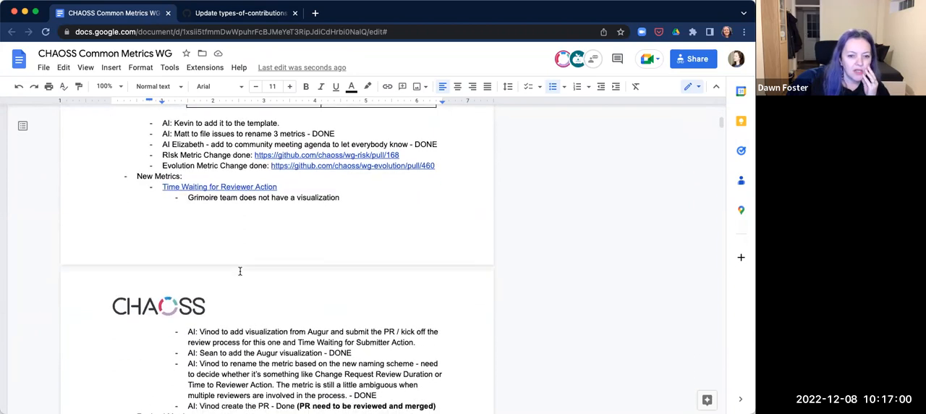
scroll(down, 3)
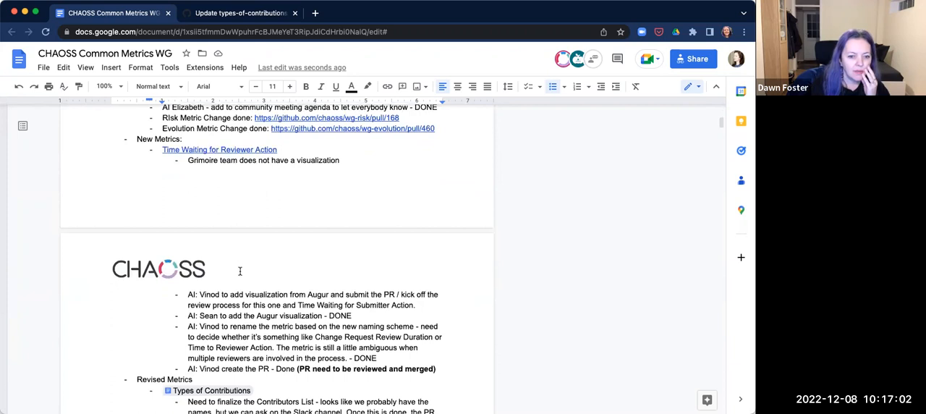
scroll(down, 3)
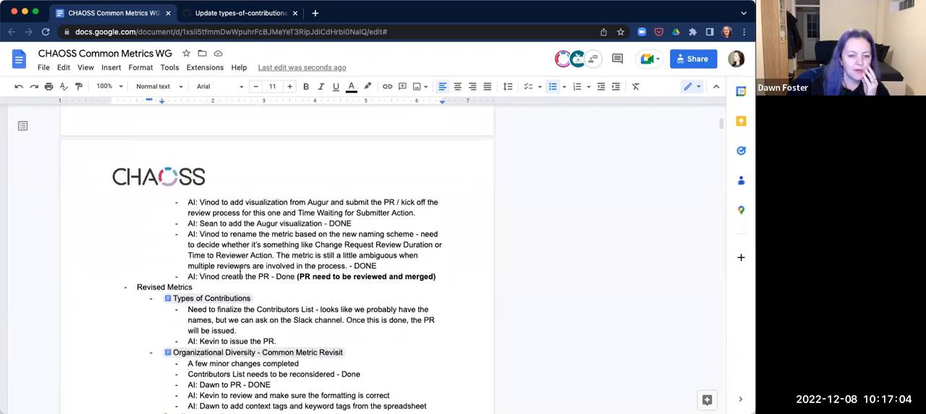
scroll(down, 3)
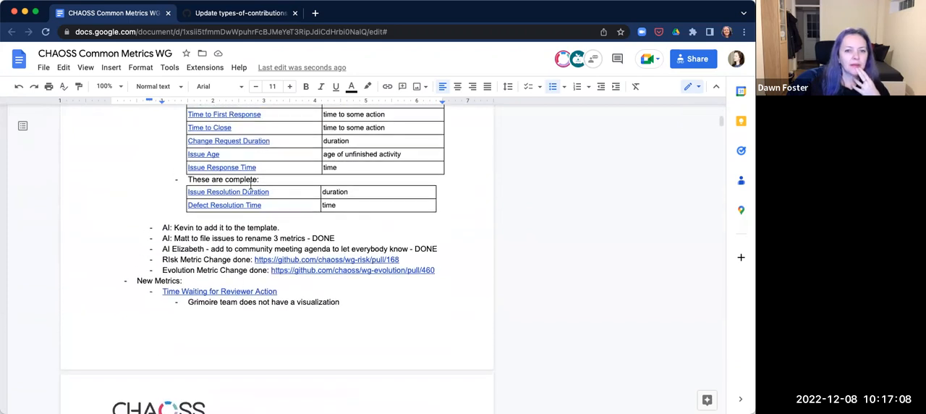
click(240, 11)
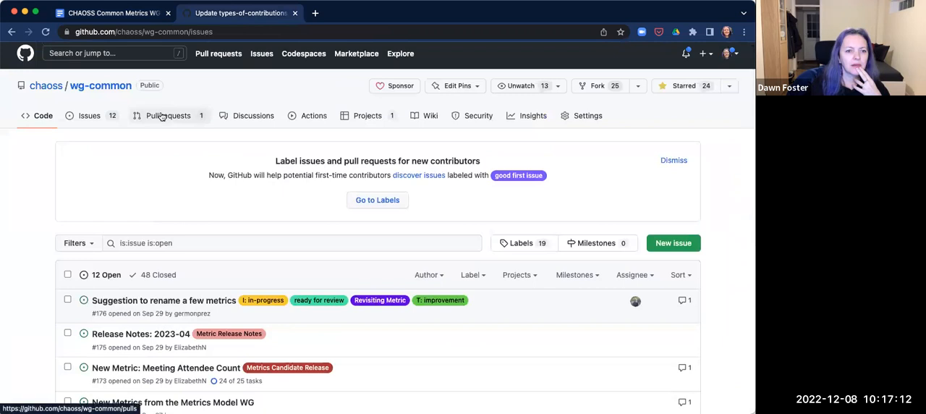
- Return from the GitHub wg-common Issues tab to the meeting minutes document
click(168, 115)
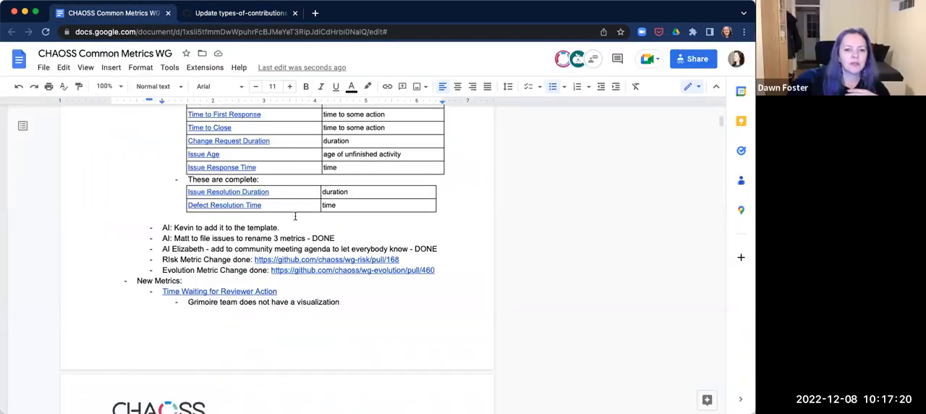
- Scroll through older meetings' notes and back up to the December 8 Time-Based Metrics review bullet
scroll(down, 3)
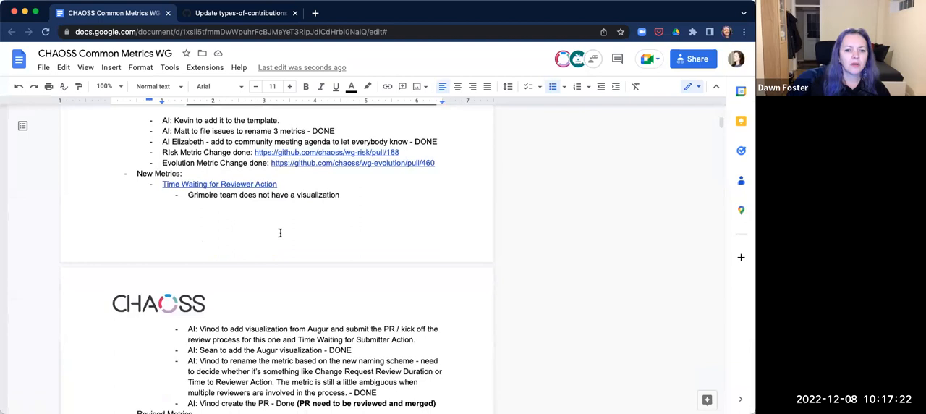
scroll(down, 3)
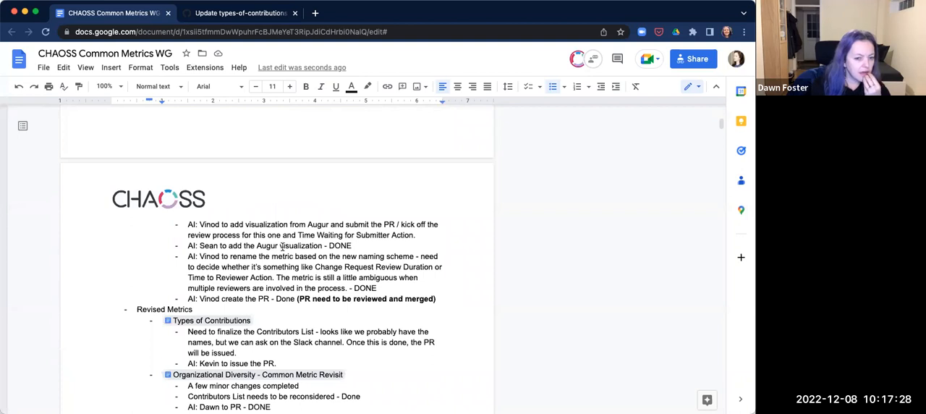
scroll(down, 3)
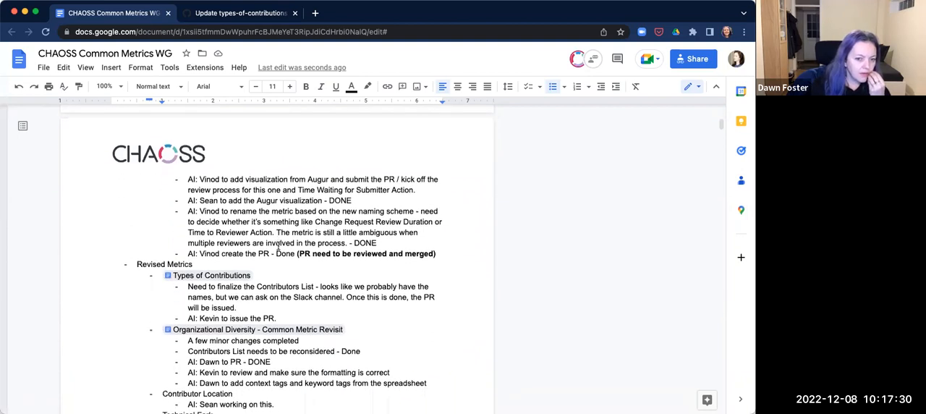
scroll(up, 3)
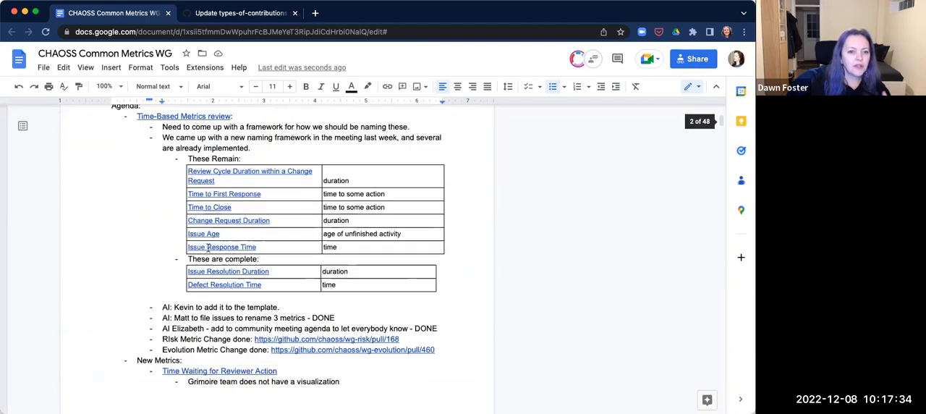
scroll(up, 3)
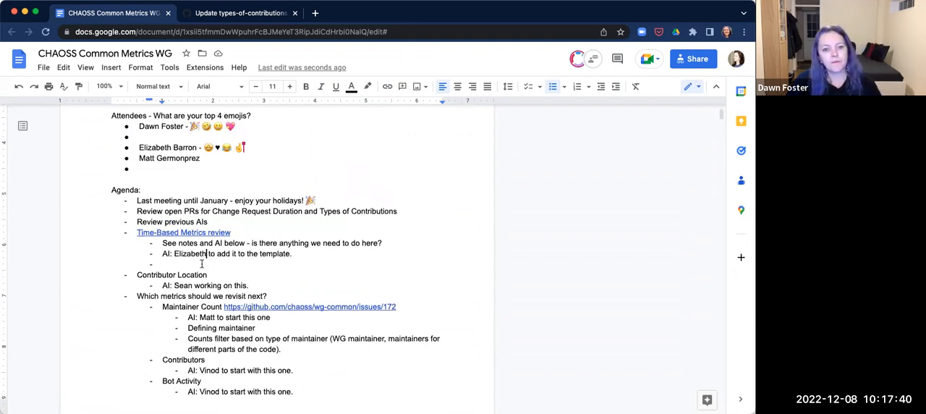
- Write 'AI: Vinod - update PR for Change Request review duration based on comment in PR.'
text(AI:)
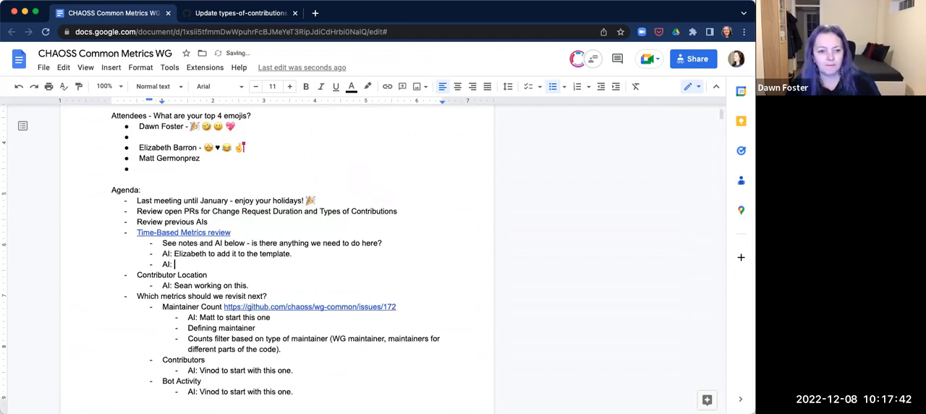
text(Vinod -)
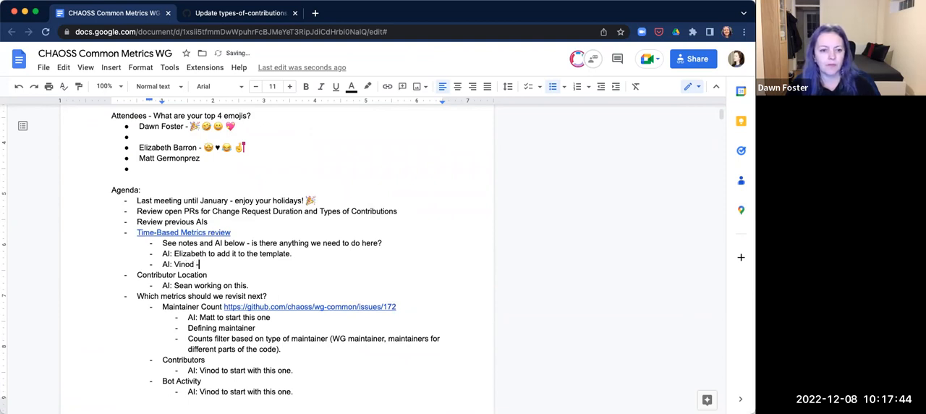
text(update PR for Chan)
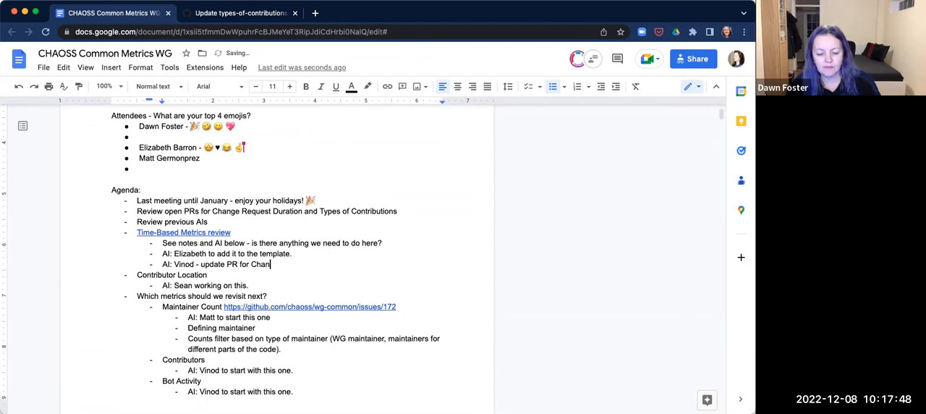
text(ge Request)
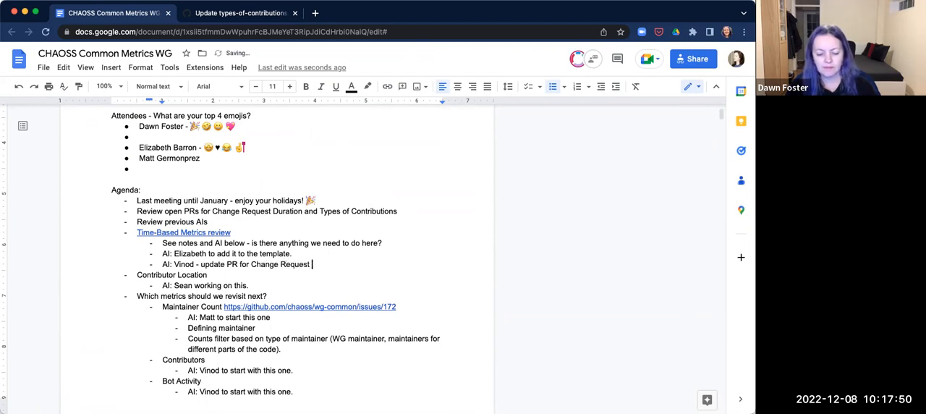
text(review duration)
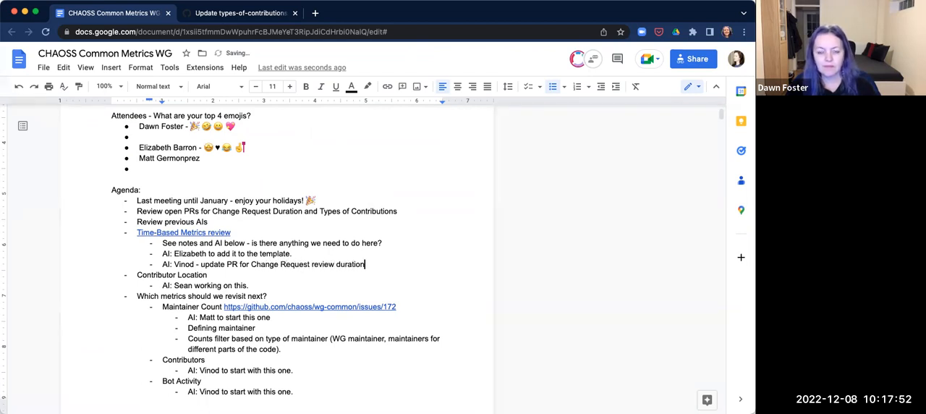
text(based on comment in PR)
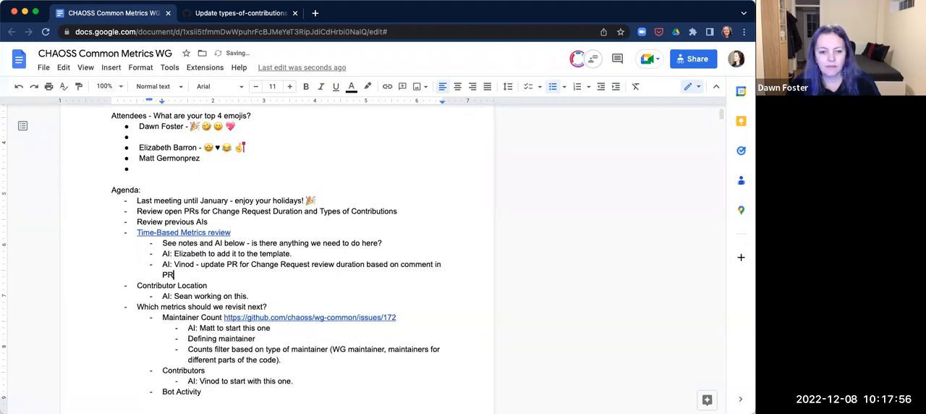
scroll(down, 3)
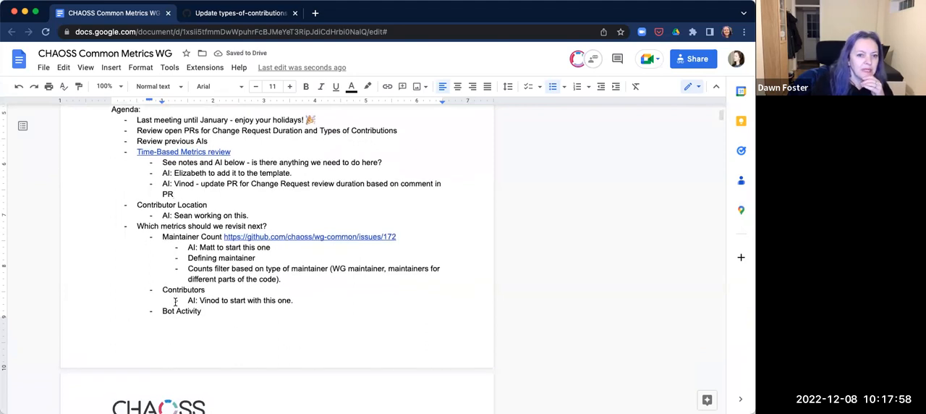
scroll(down, 3)
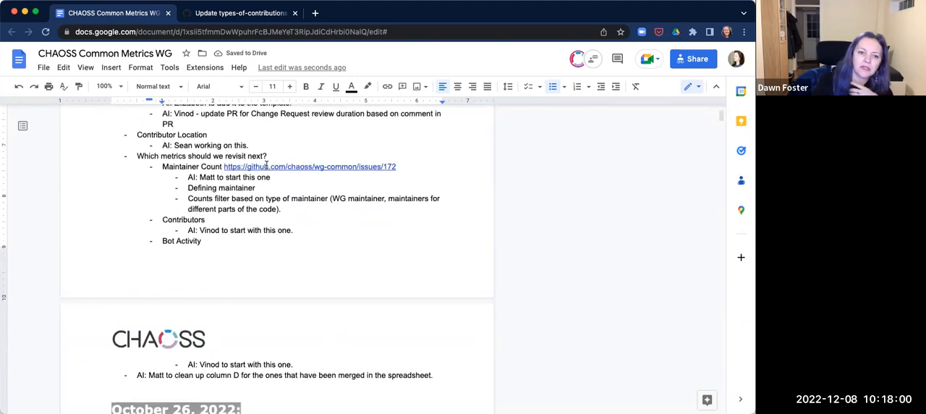
scroll(down, 3)
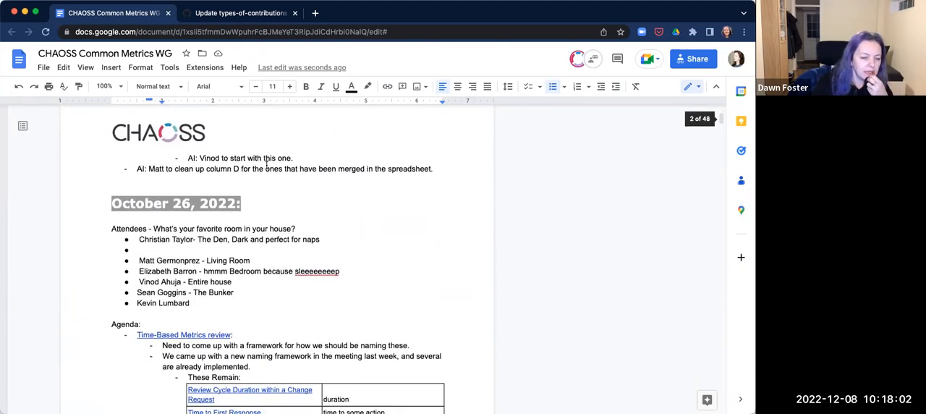
scroll(down, 3)
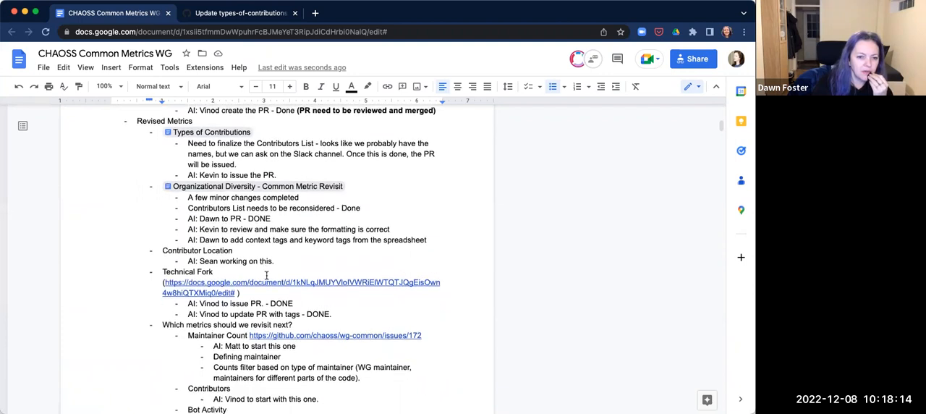
scroll(down, 3)
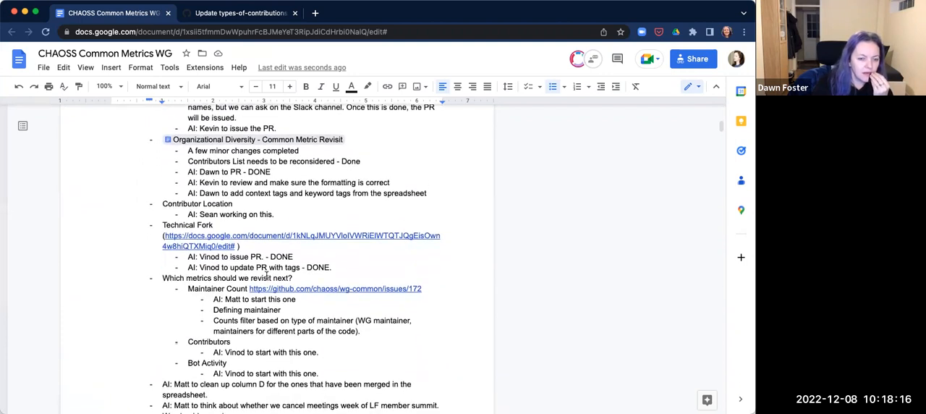
mouse_move(248, 211)
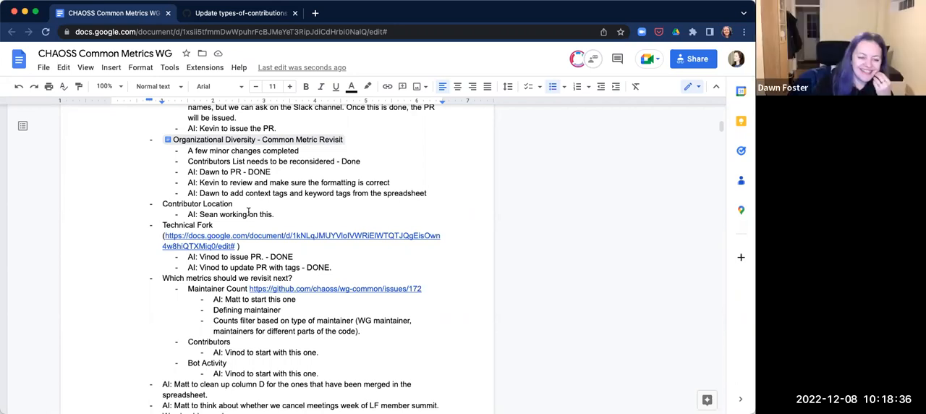
scroll(down, 3)
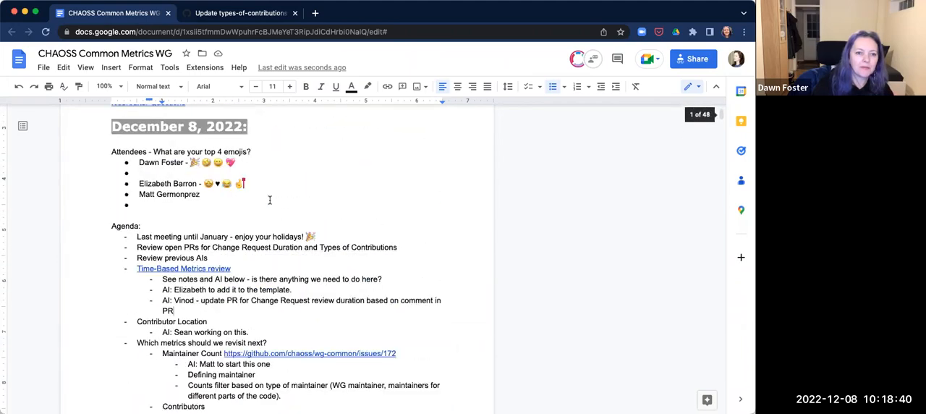
scroll(down, 3)
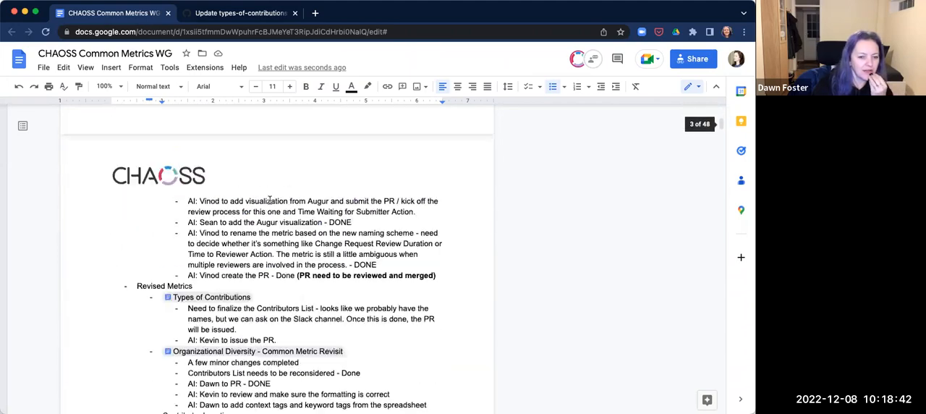
scroll(down, 3)
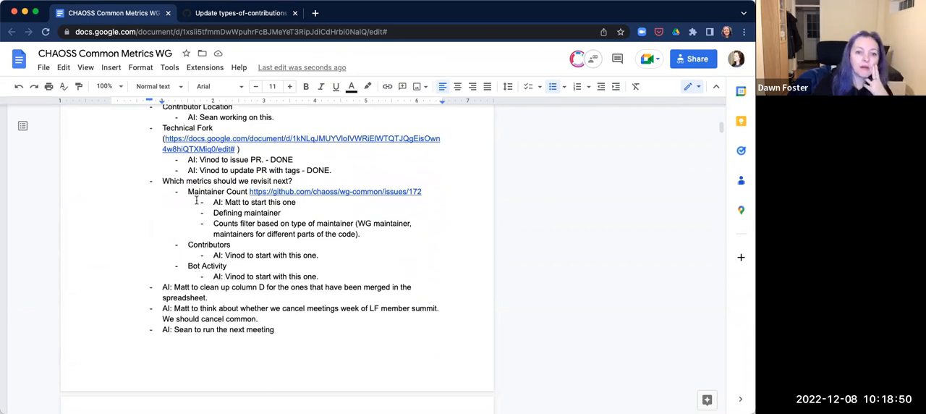
scroll(down, 3)
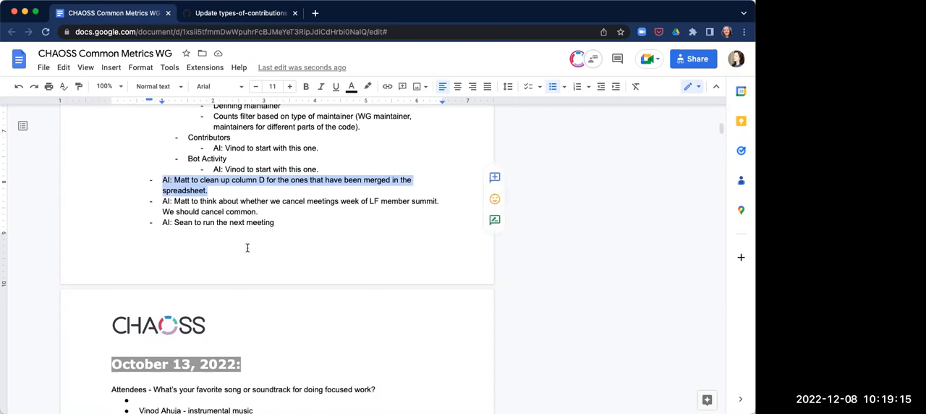
mouse_move(244, 243)
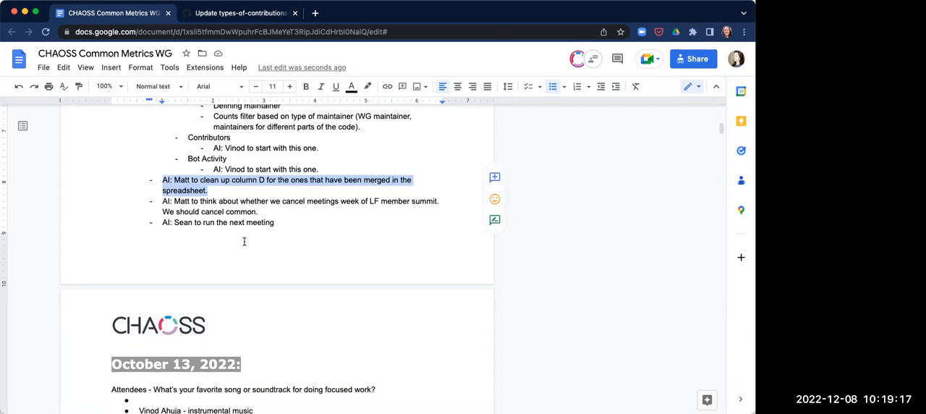
scroll(down, 3)
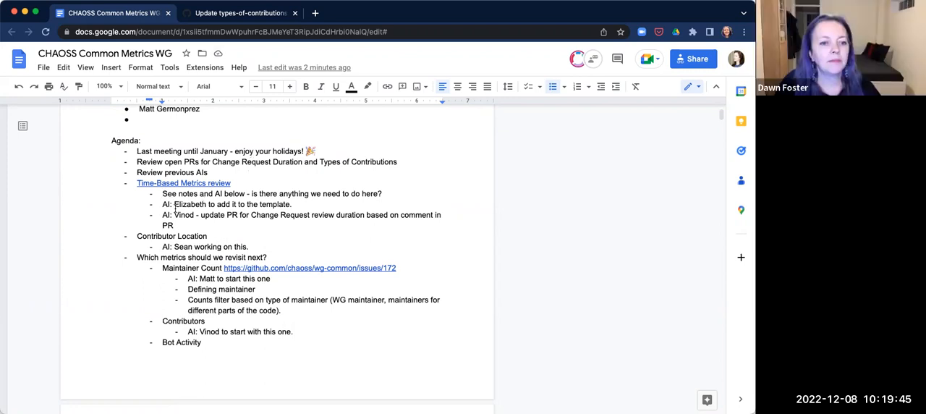
- Start a new blank bullet below Bot Activity's 'AI: Vinod to start with this one.'
click(210, 172)
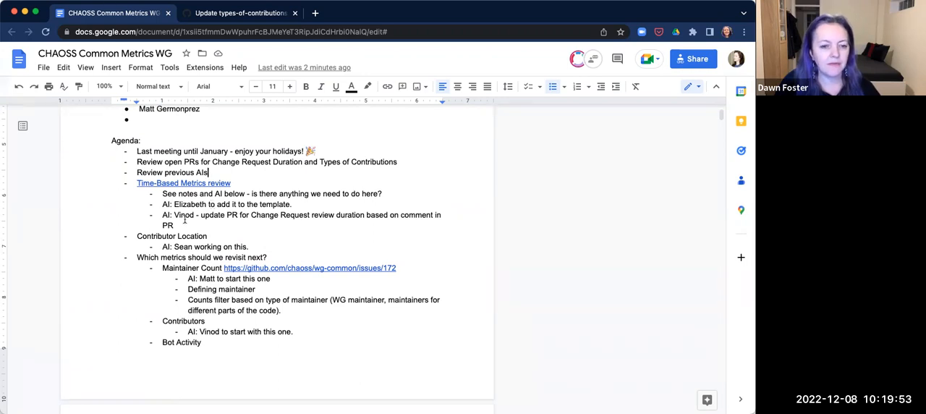
scroll(down, 3)
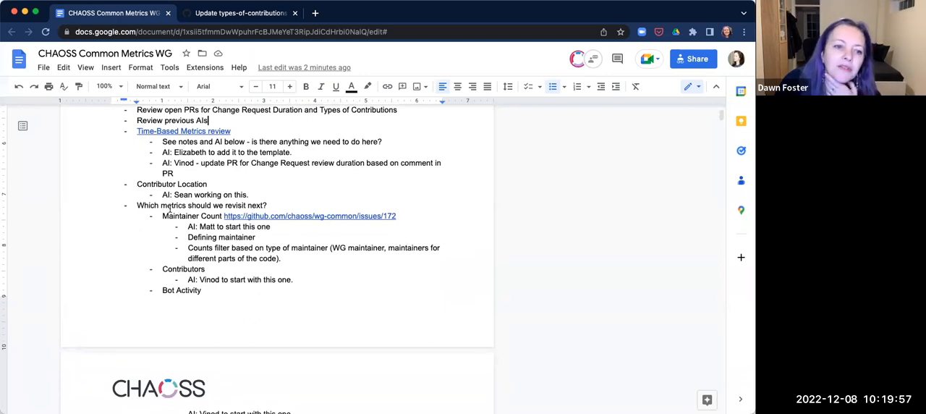
mouse_move(171, 205)
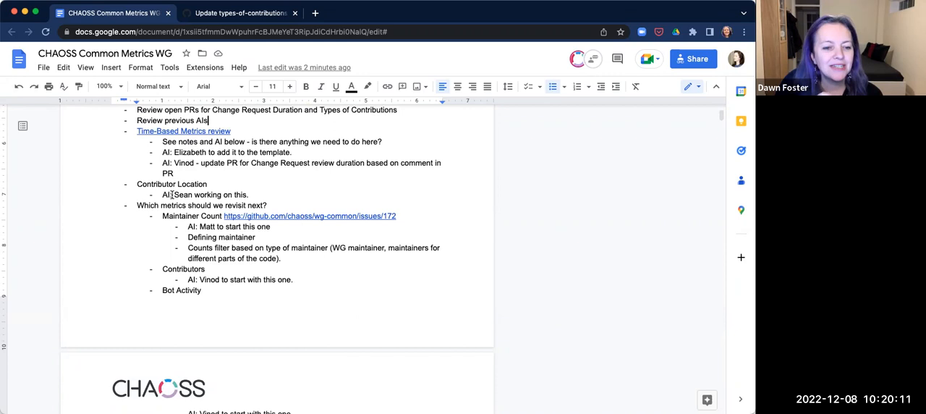
scroll(down, 3)
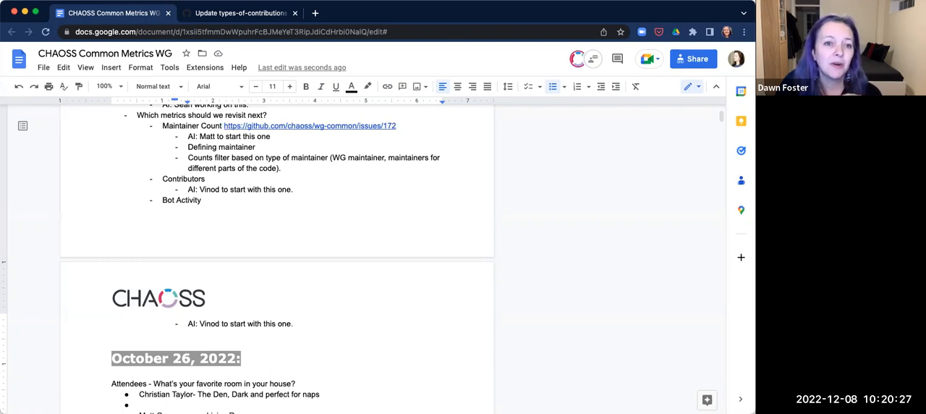
click(292, 324)
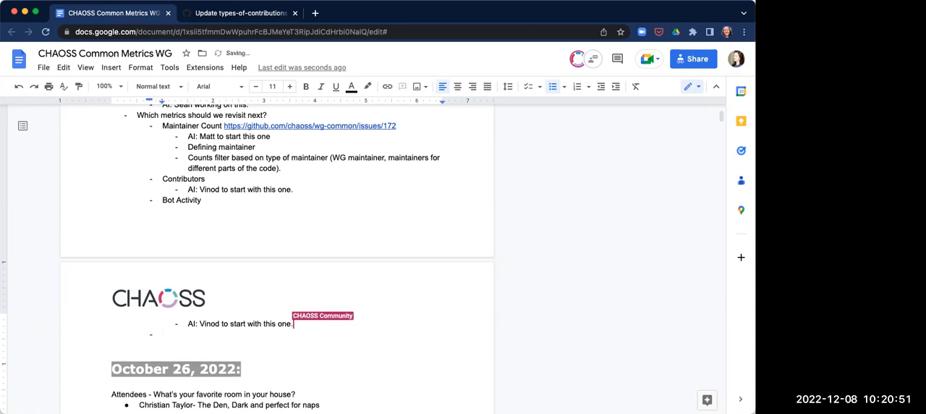
- Add a 'Metrics Models' item noting WGs should be able to define metrics models
text(Metrics)
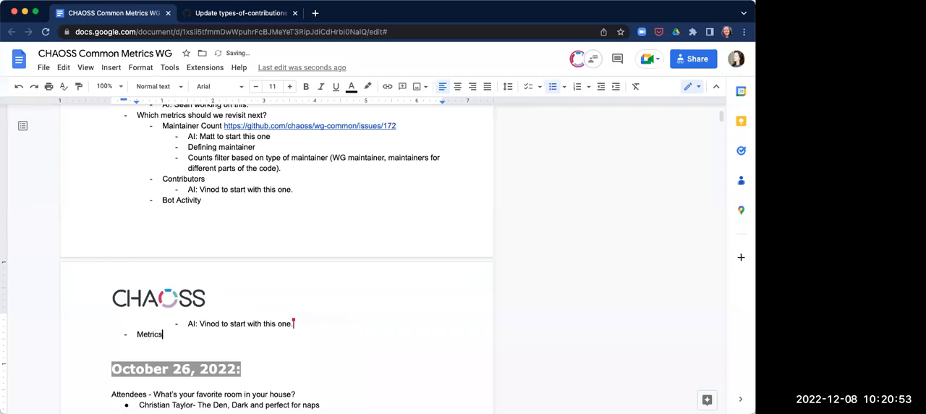
text(Models)
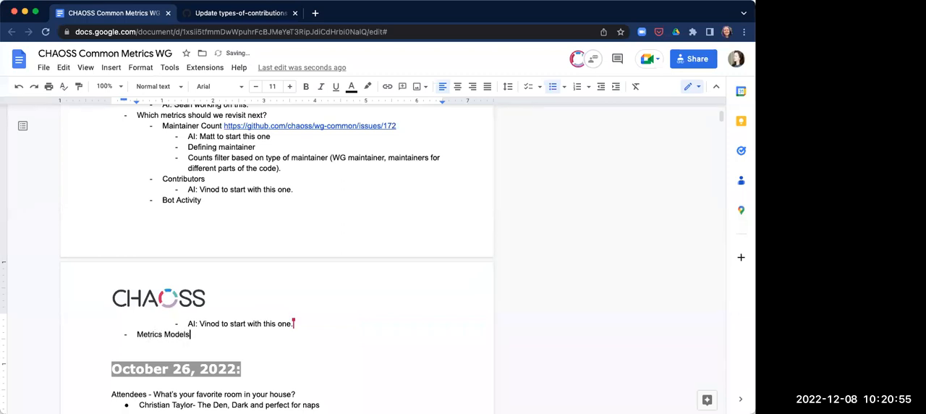
text(W)
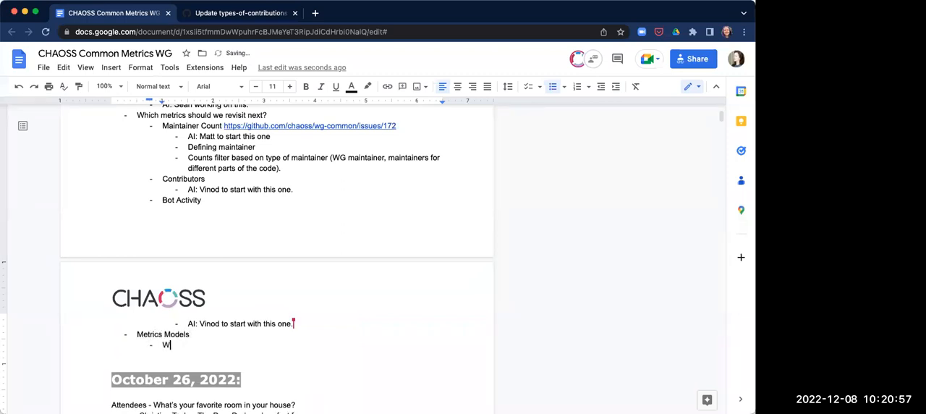
text(Gs should)
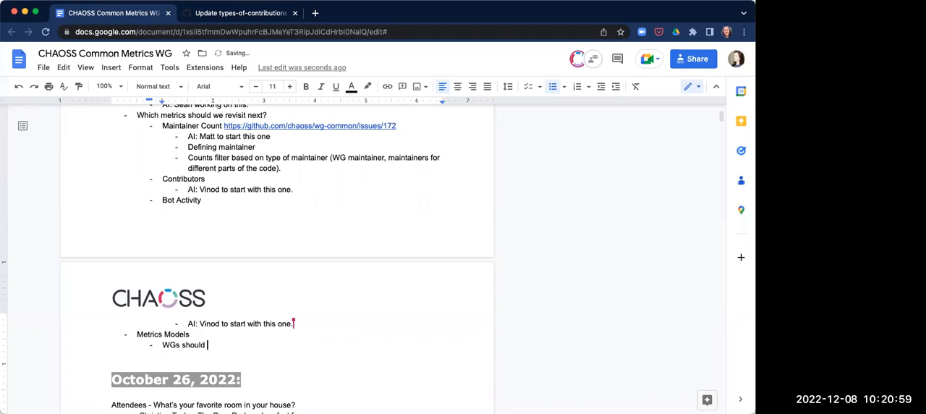
text(be able)
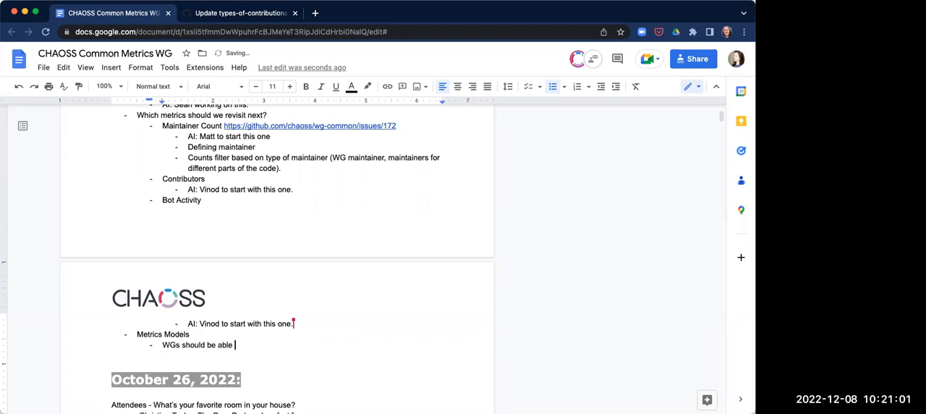
text(define)
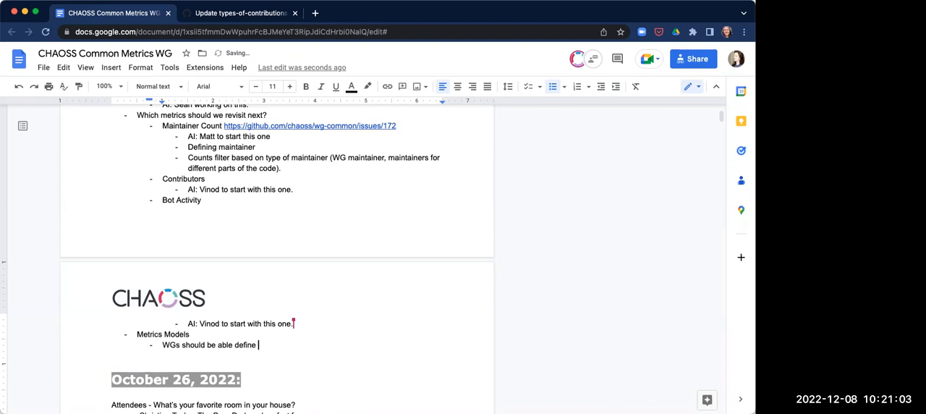
text(metrics models.)
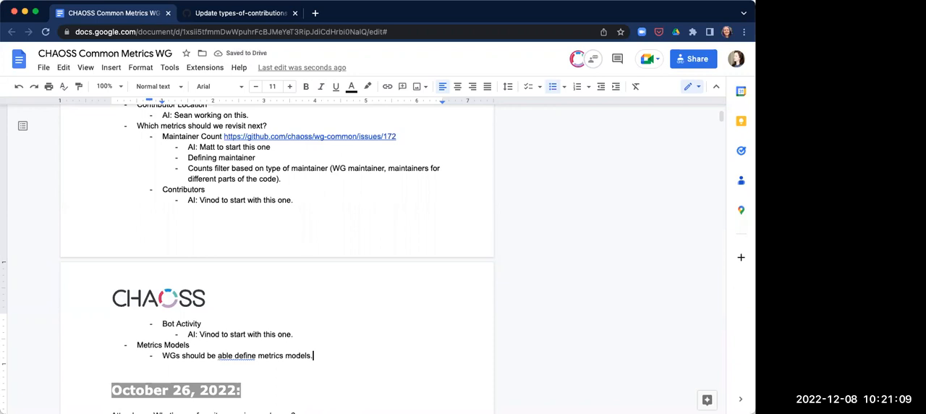
click(236, 356)
text( to)
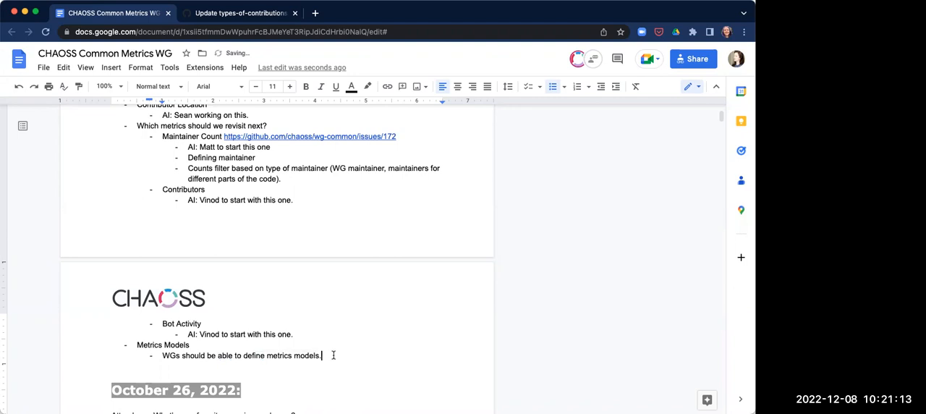
key(enter)
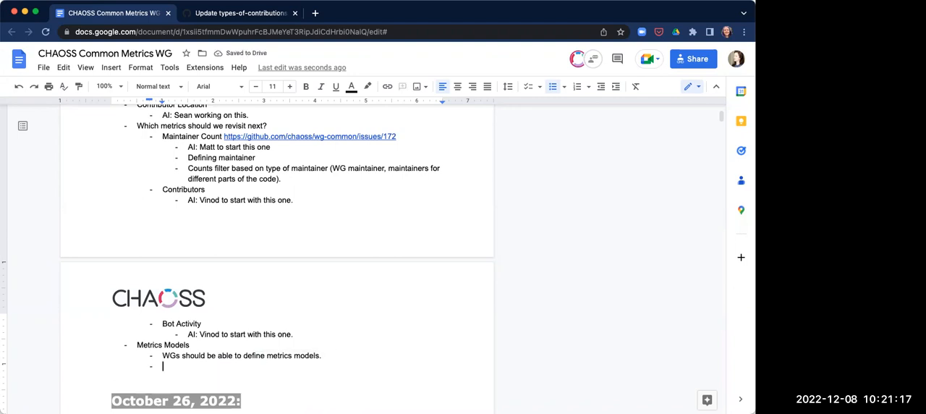
- Add a sub-bullet that opening issues for metrics to be developed didn't have enough context
text(Opening issues in WGs for metri)
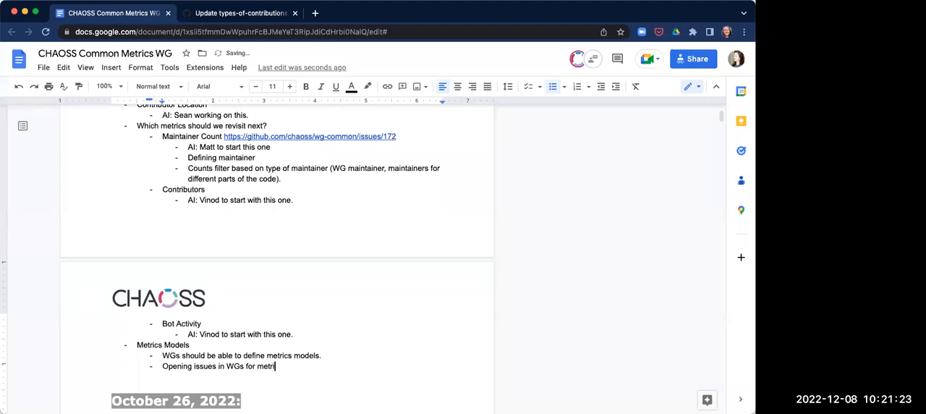
text(cs that need to)
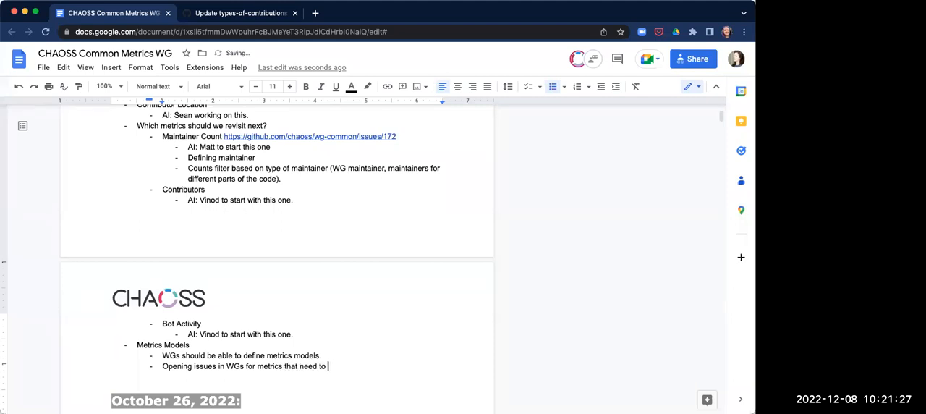
text(be developed for t)
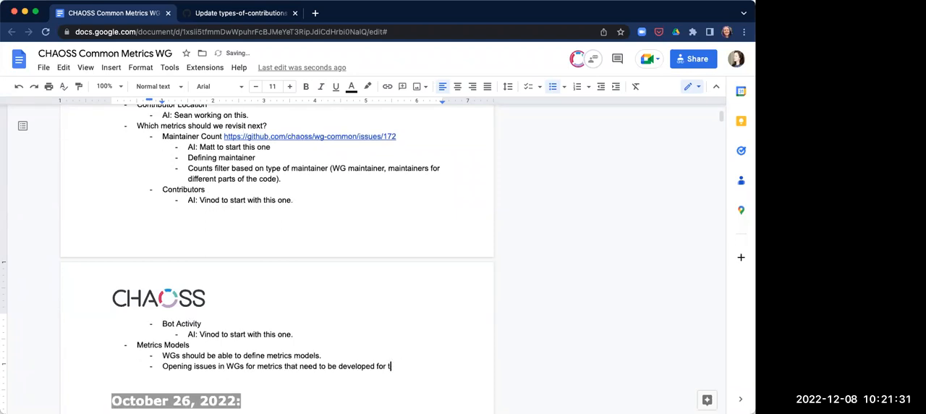
text(he models, but peopl)
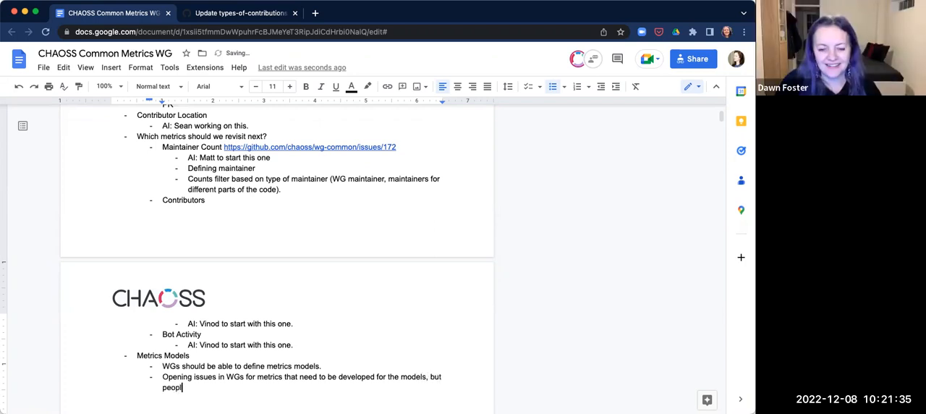
text(e didn't)
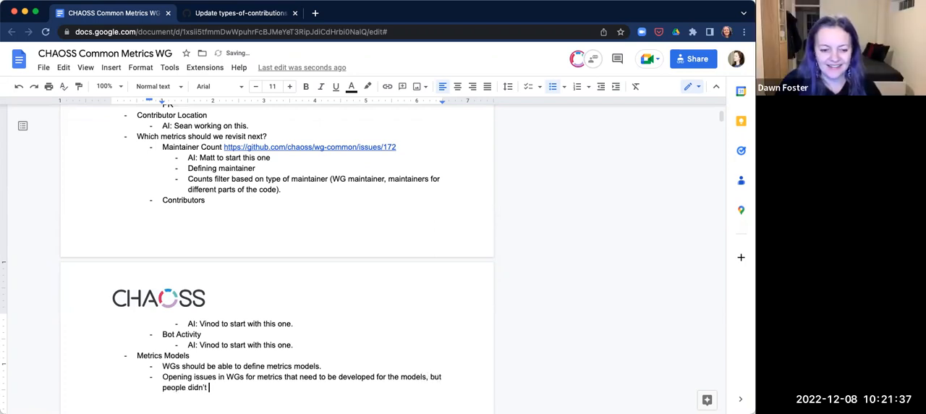
text(have enough)
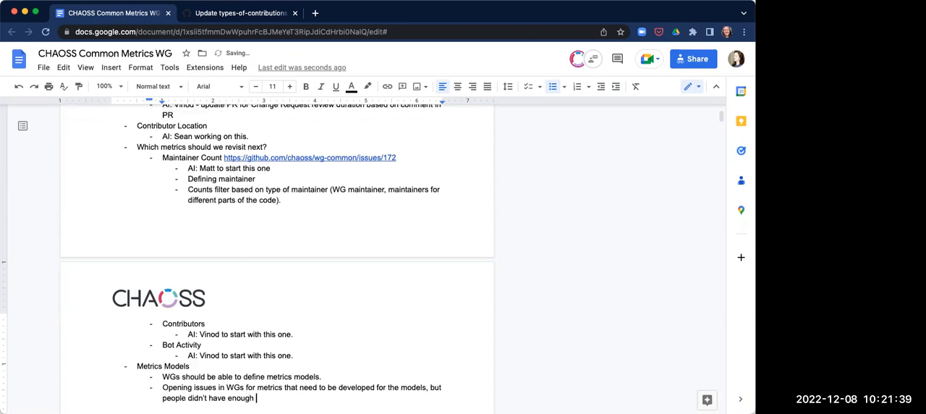
text(context.)
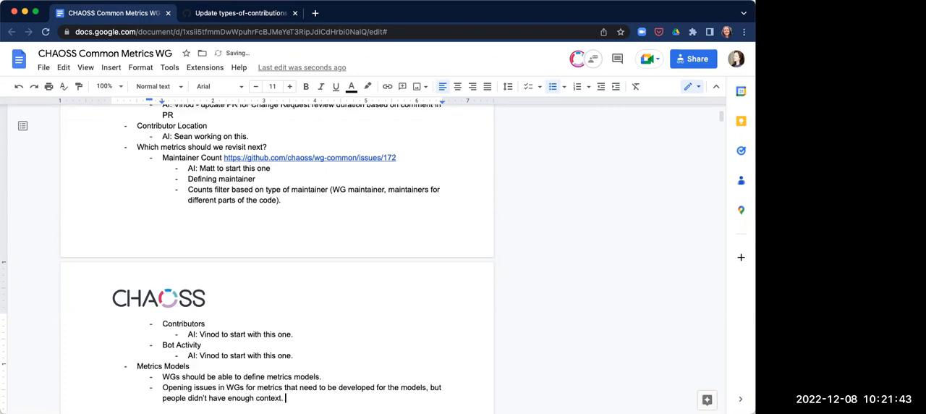
- Write that the Metrics Model WG will start developing those metrics and bring them partly finished to the other WGs
text(The)
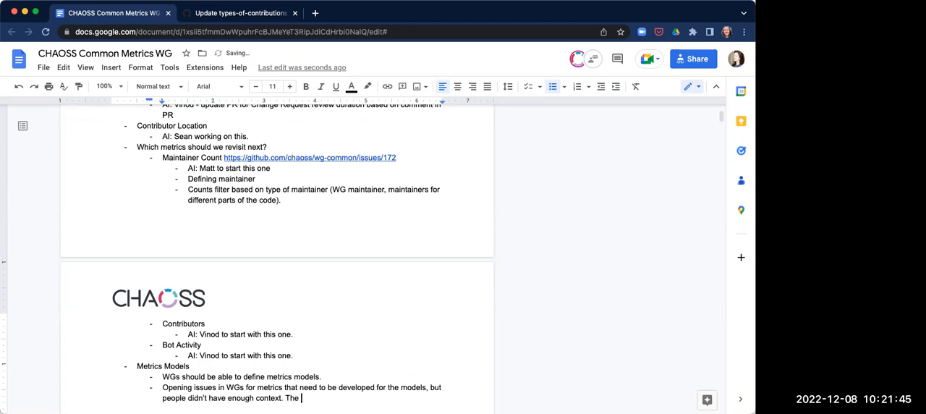
text(Met)
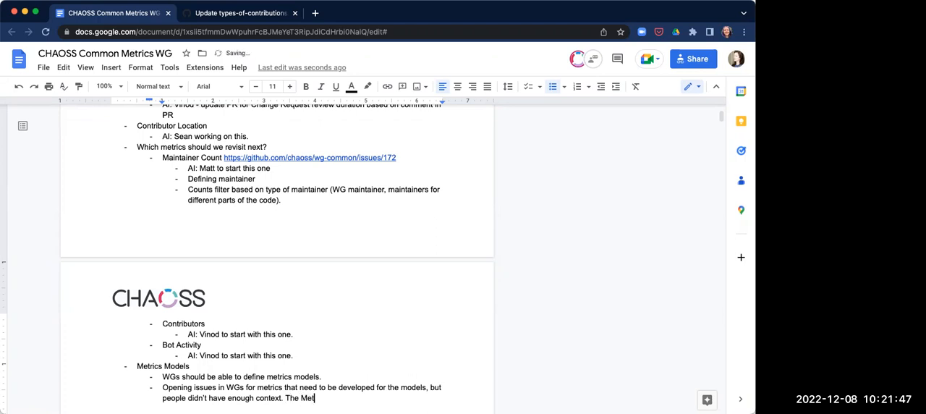
text(trics Model WG will s)
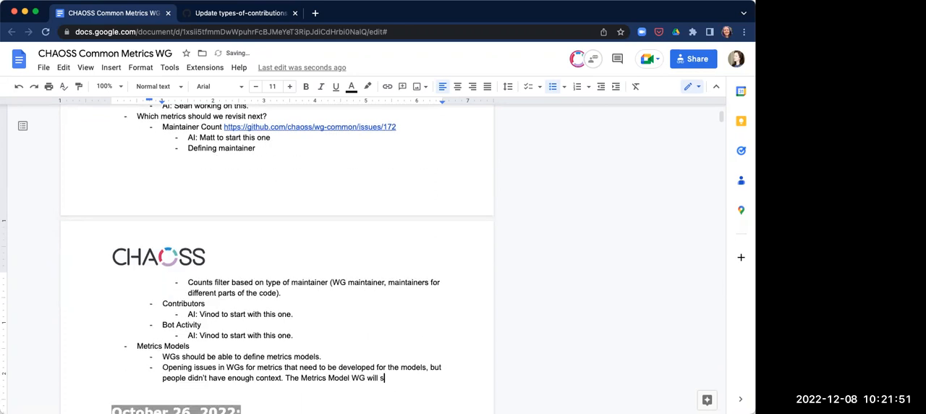
text(art)
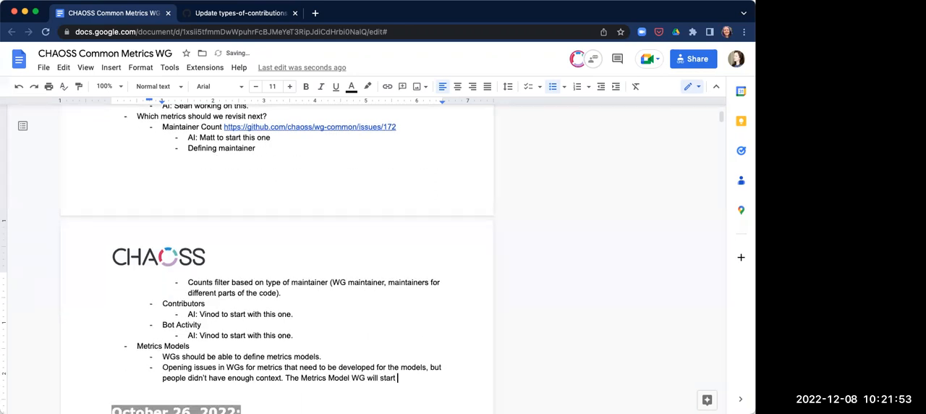
text(developing those)
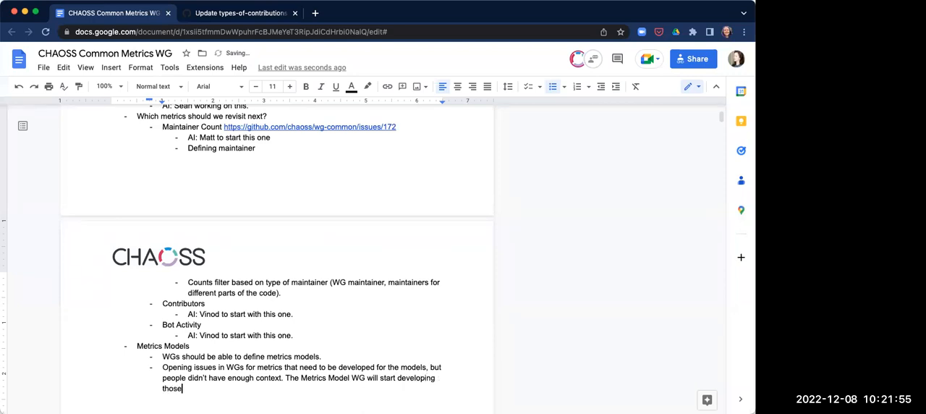
text(metrics)
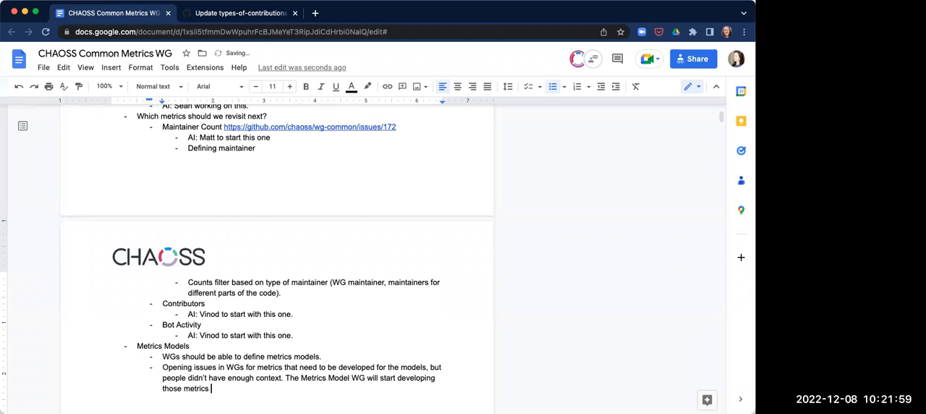
text(since)
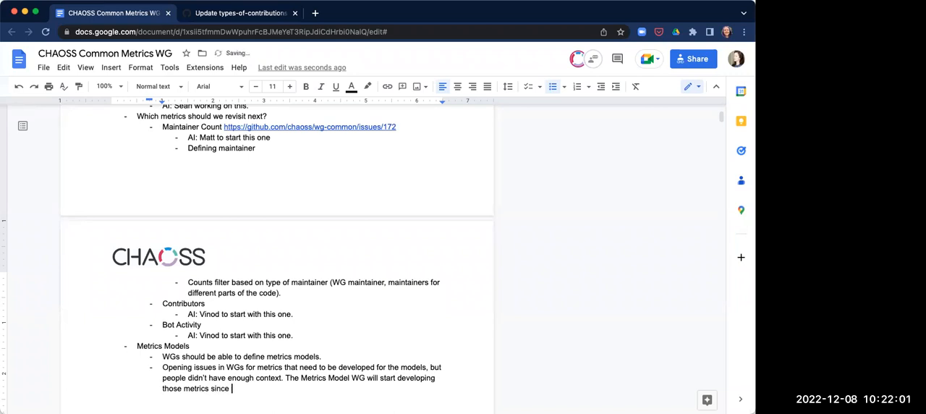
text(they have the context and then will)
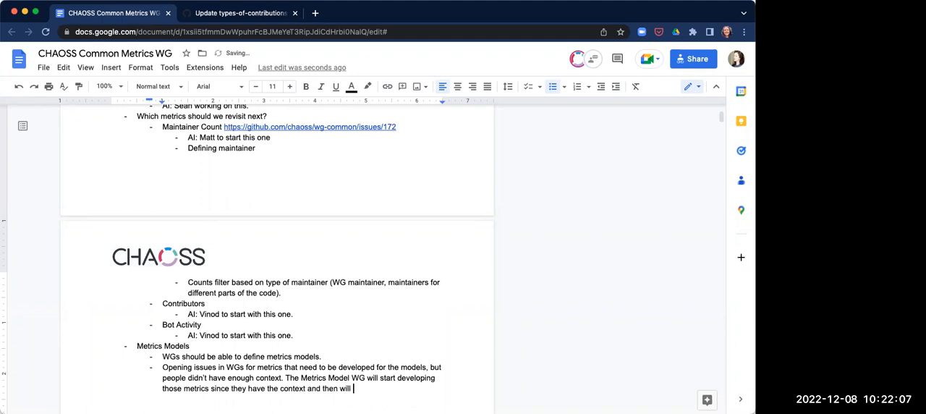
text(bring them)
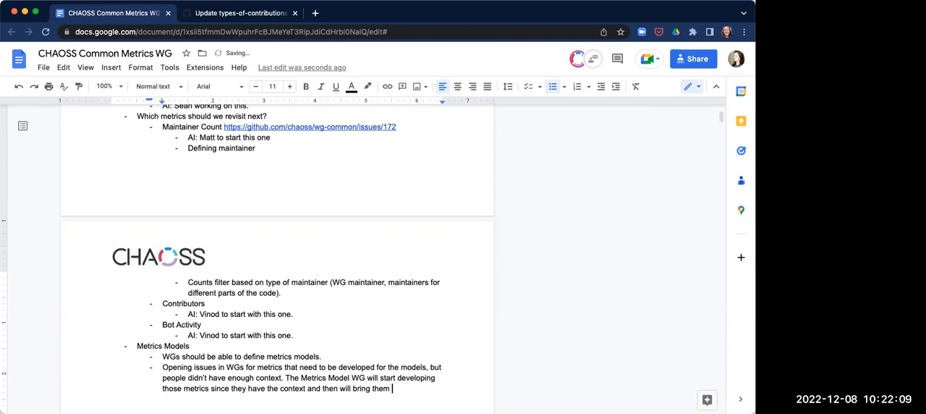
text(partly finsi)
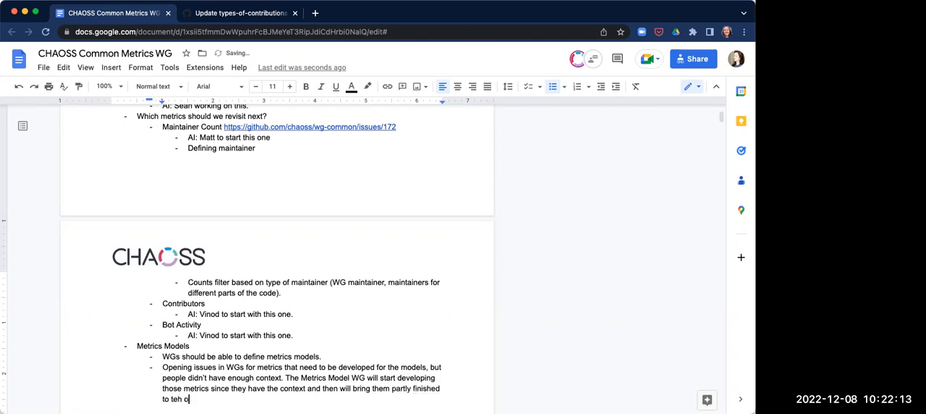
text(he other)
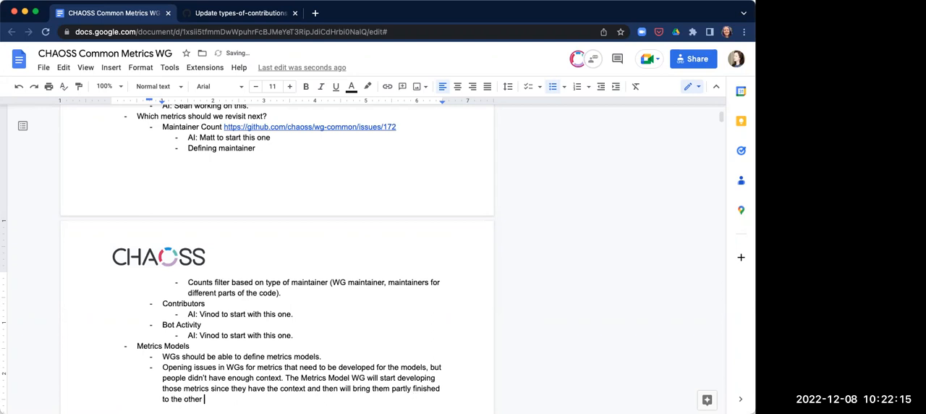
text(WGs.)
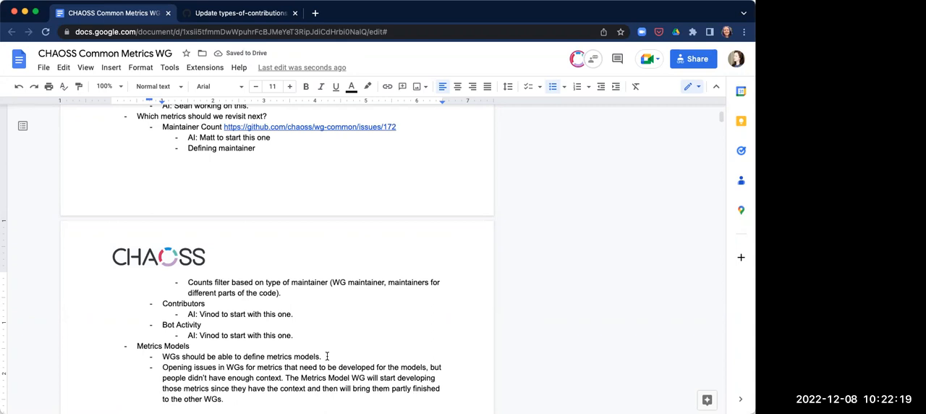
- Append that WGs contribute models to the Metrics Model WG following the template for review
text(and)
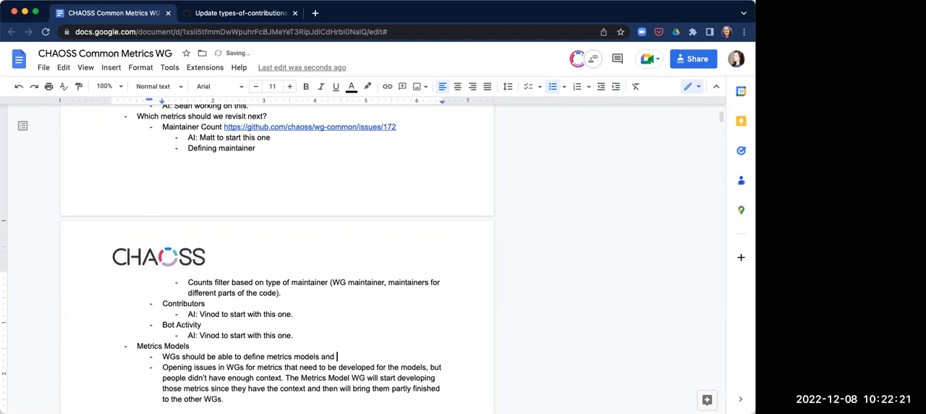
text(contribute)
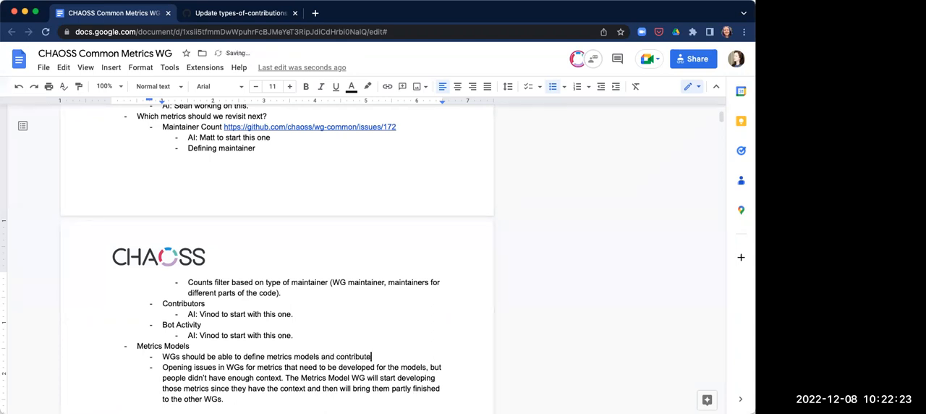
text(them to teh)
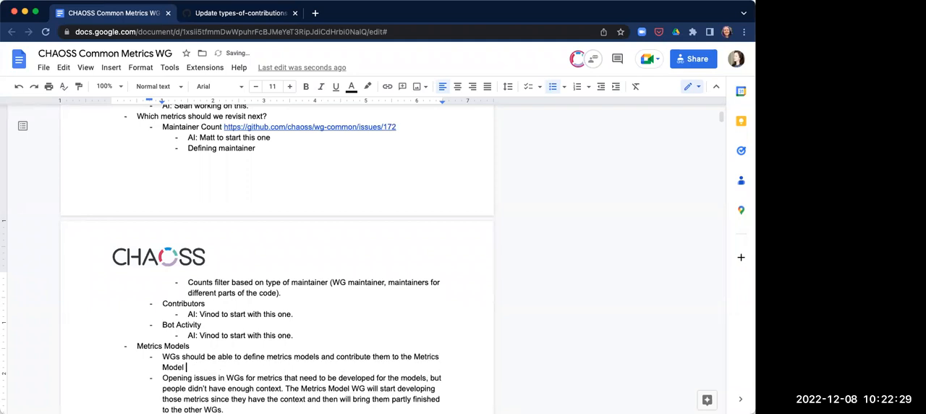
text(WG)
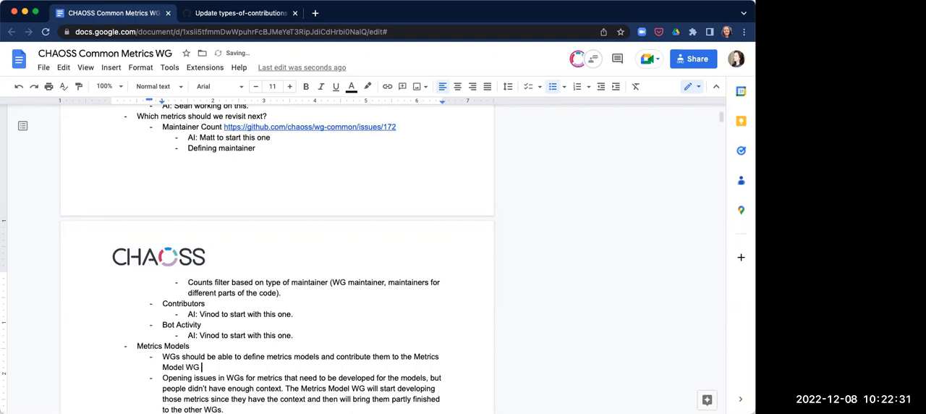
text(following)
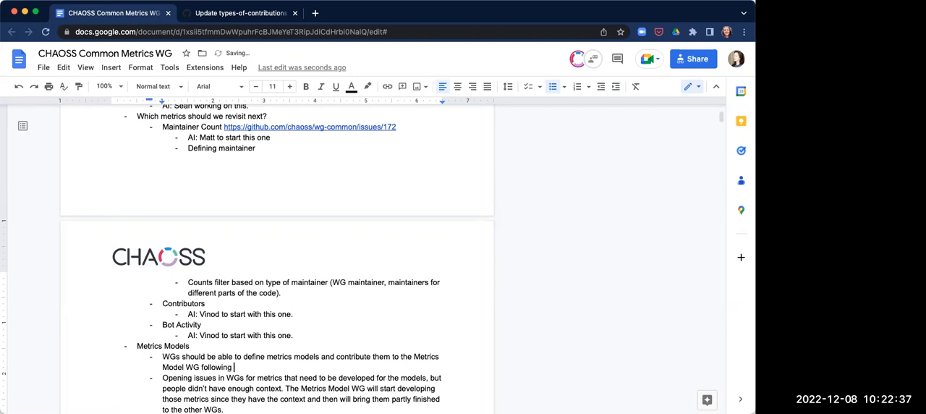
text(the template)
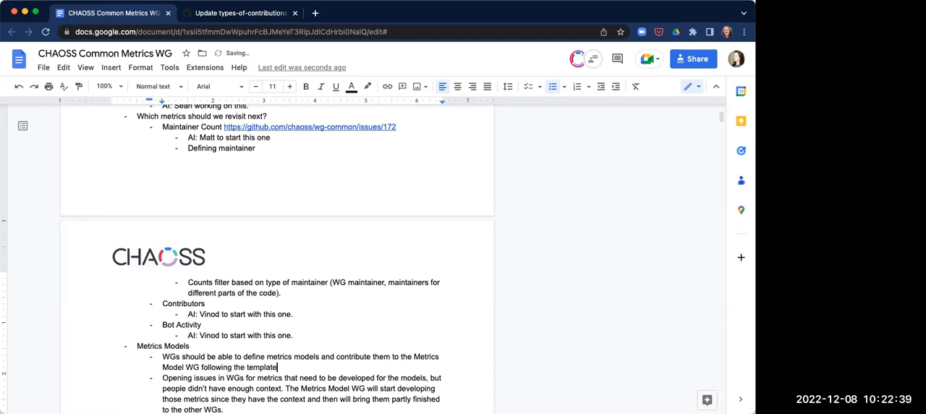
text(" ")
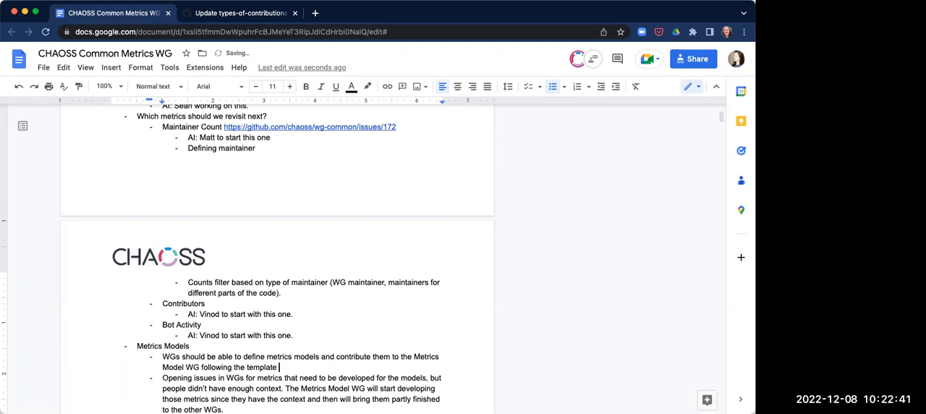
text(for review in the)
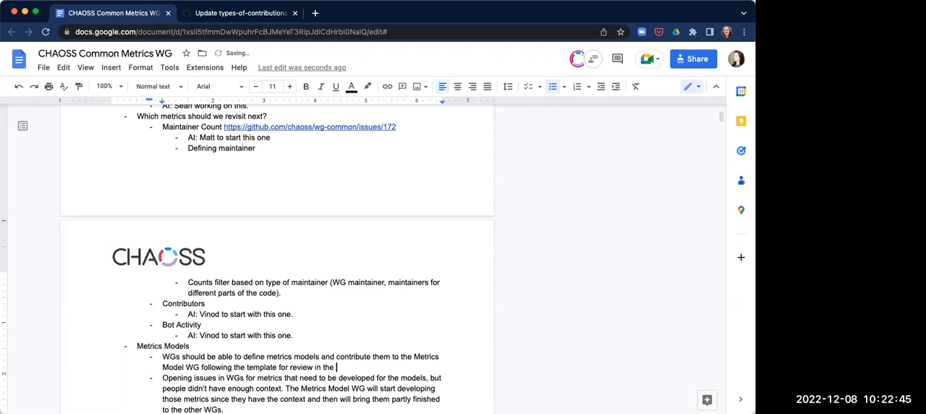
text(Metrics)
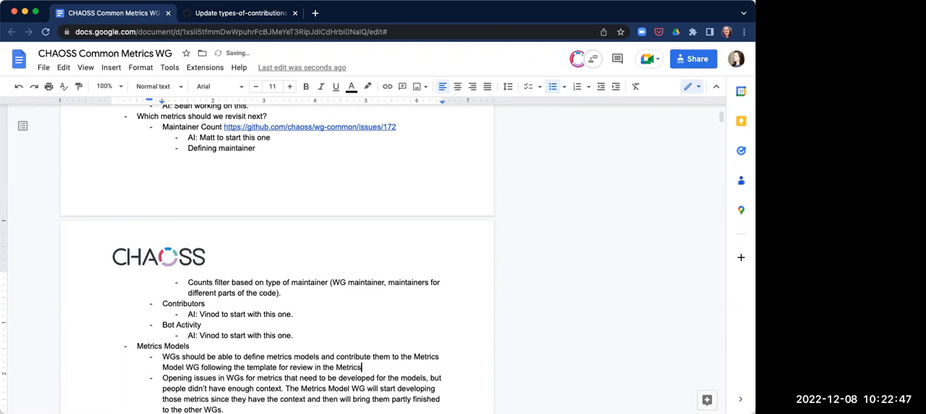
text(Model)
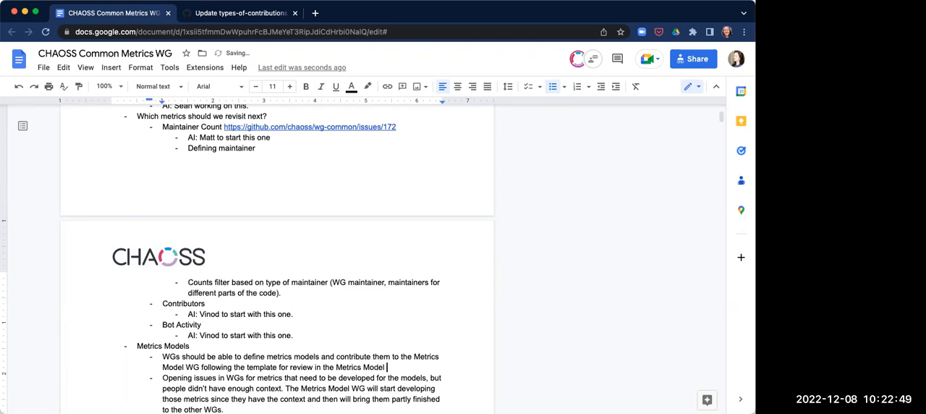
text(WG.)
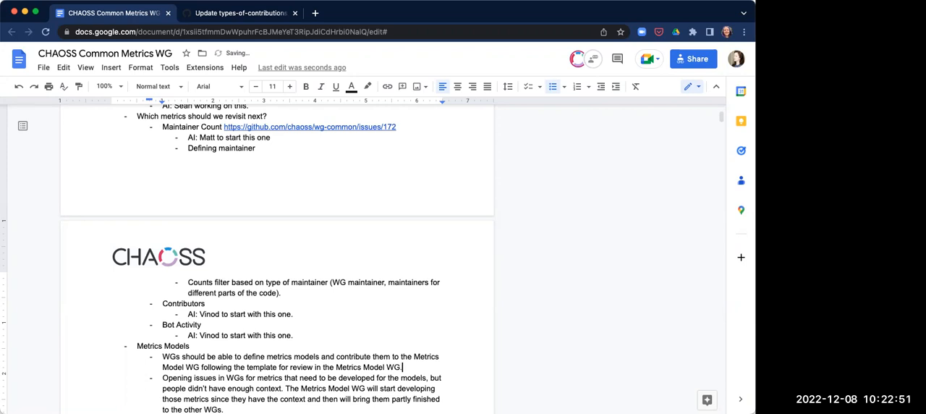
- Add 'AI: Dawn to look at defining a metrics model based on the 4 starter metrics used at VMware.'
scroll(down, 3)
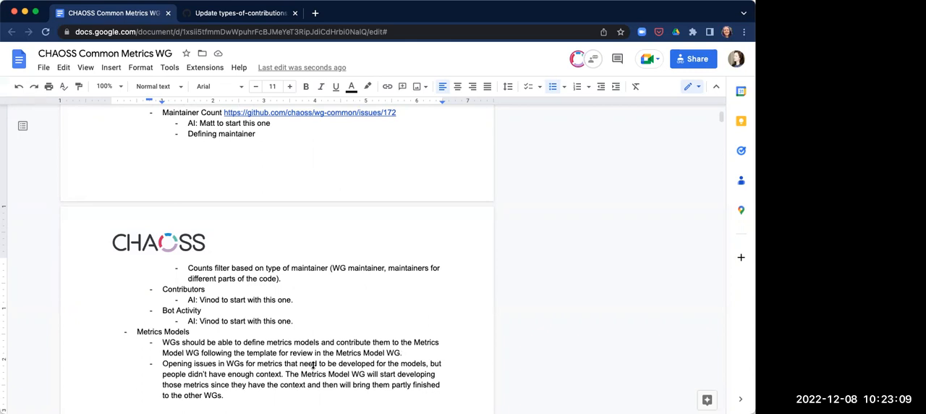
key(enter)
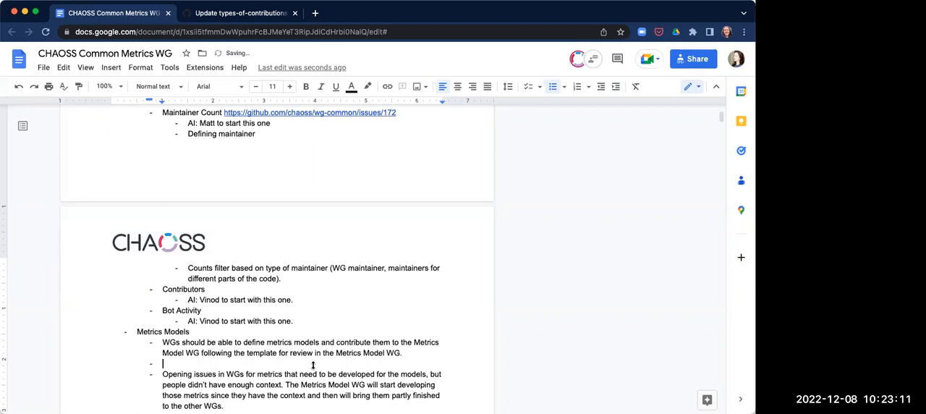
text(AI)
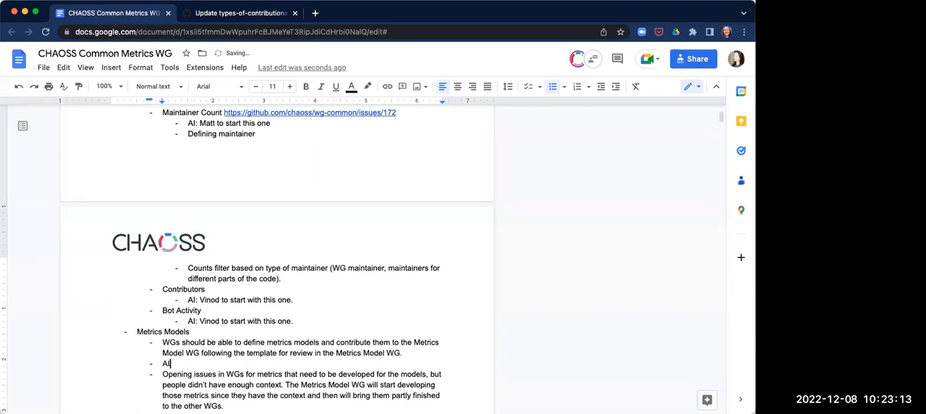
text(Dawn t)
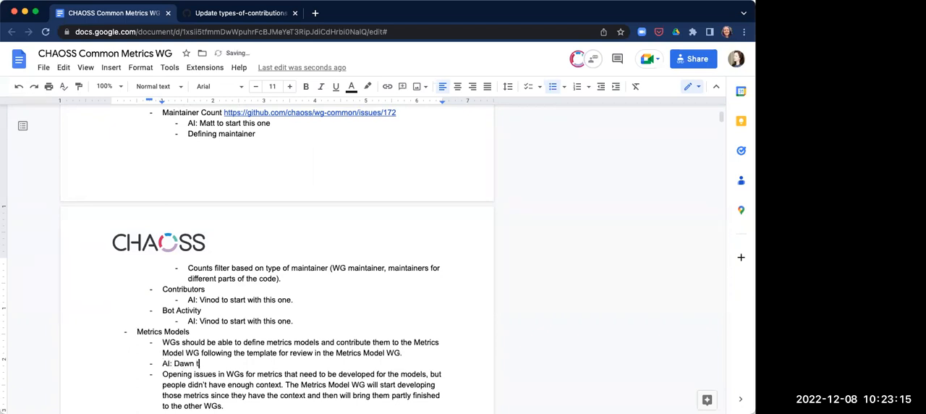
text(o look at)
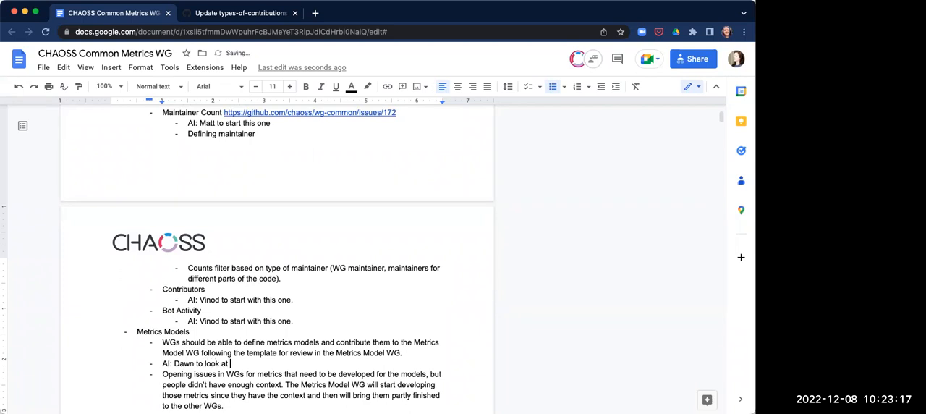
text(definit)
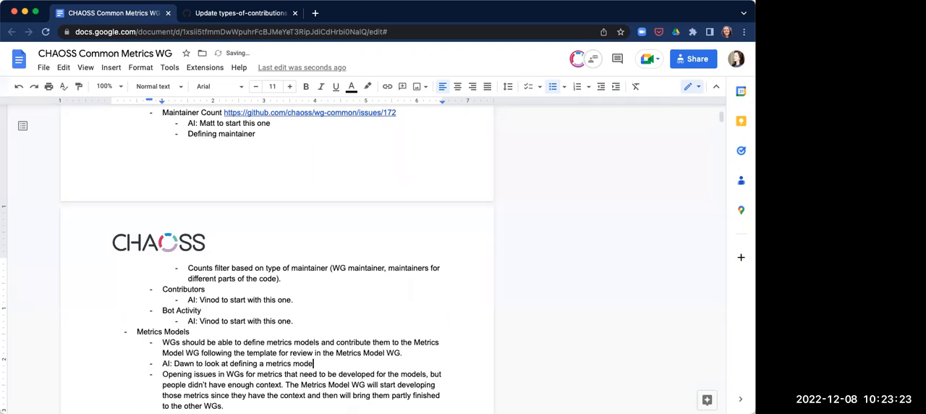
text(based on teh)
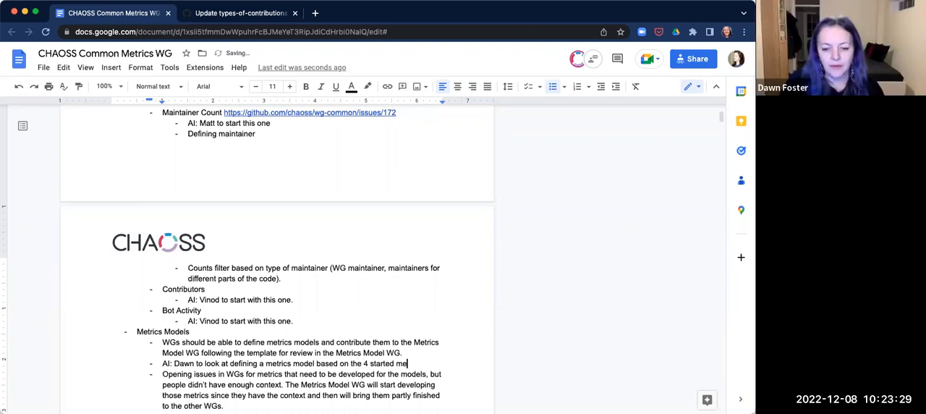
text(trics)
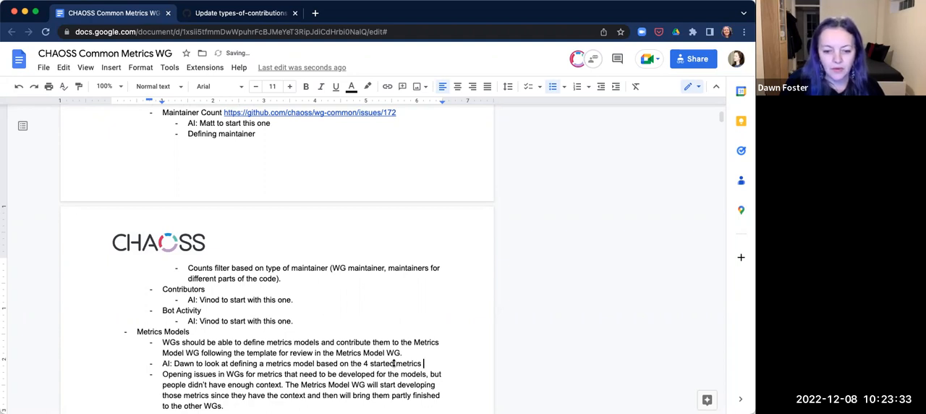
text(that I use at)
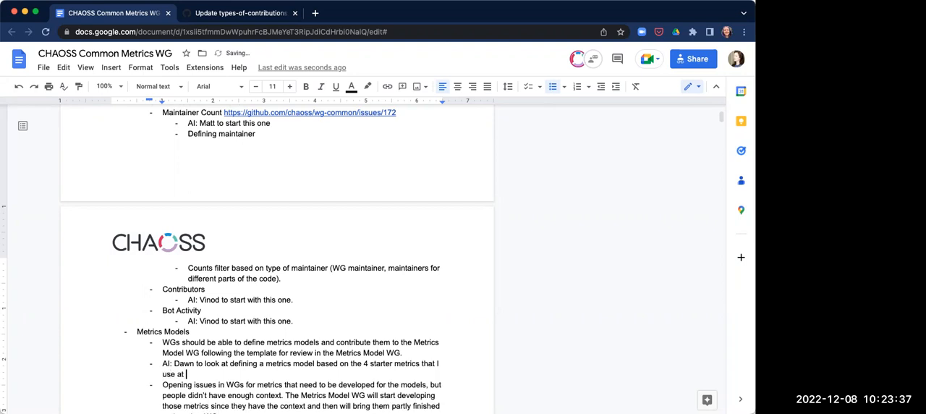
text(VMware.)
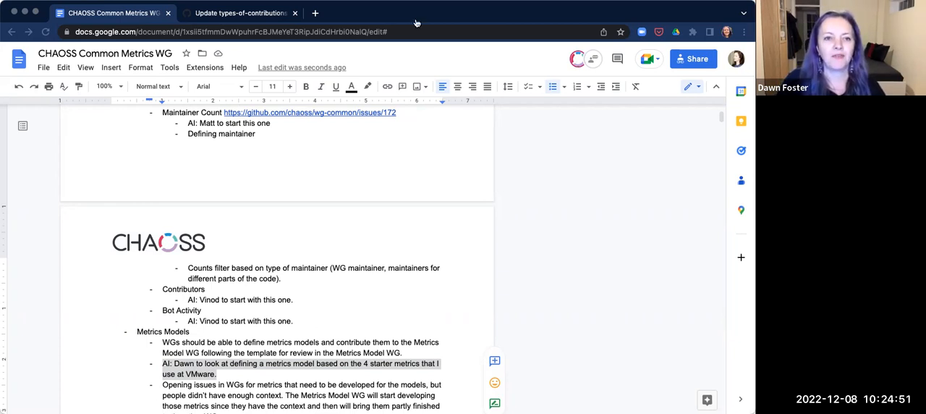
mouse_move(434, 186)
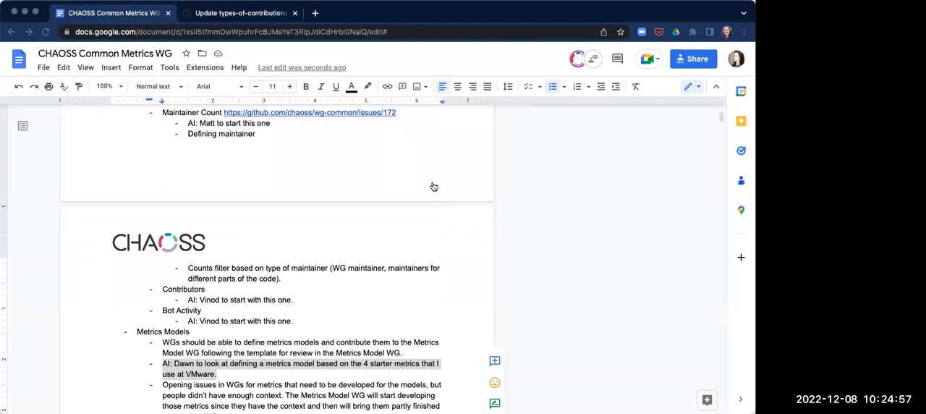
mouse_move(347, 299)
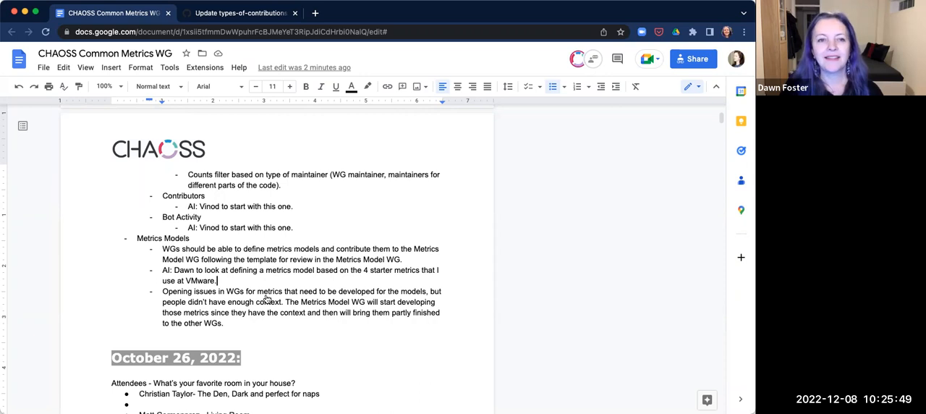
mouse_move(254, 226)
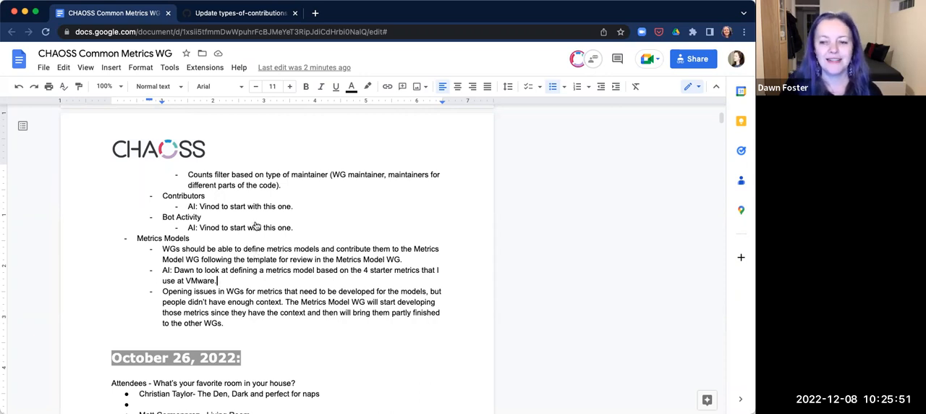
mouse_move(353, 185)
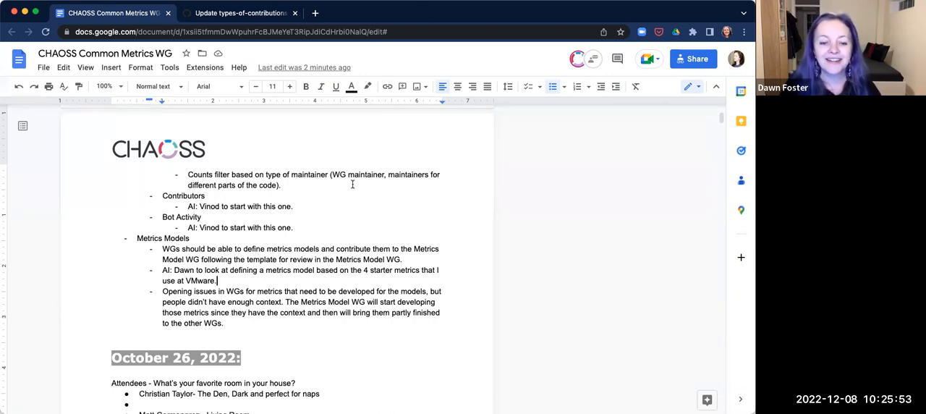